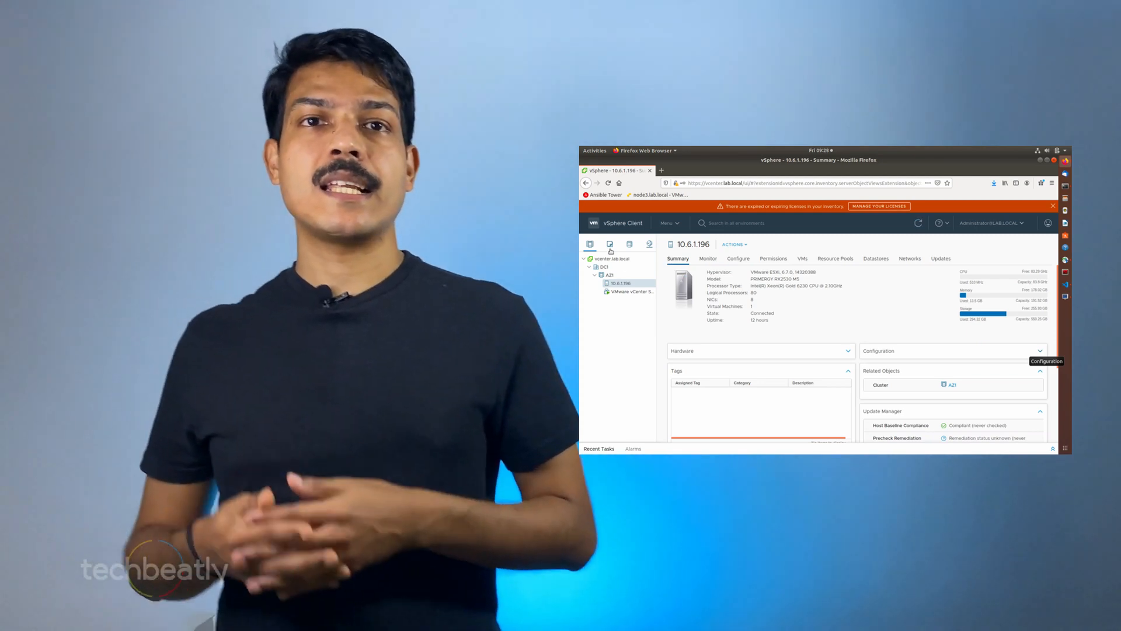
Step: In vcenter.lab.local's Hosts view, expand DC1 and show the Discovered virtual machine folder's summary
left_click(612, 258)
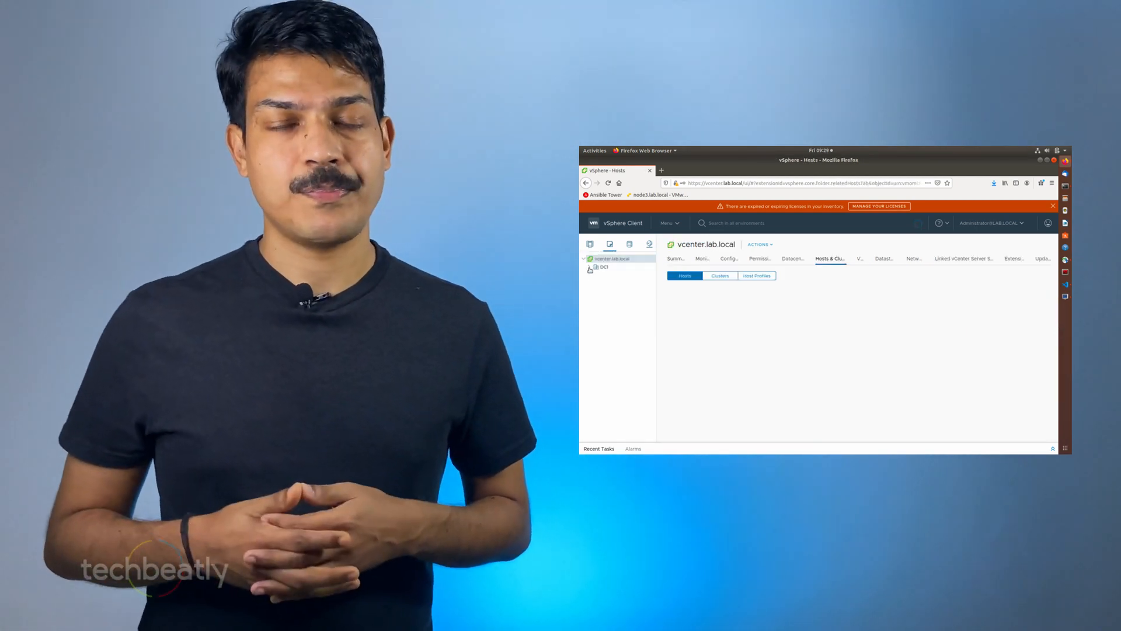
left_click(590, 267)
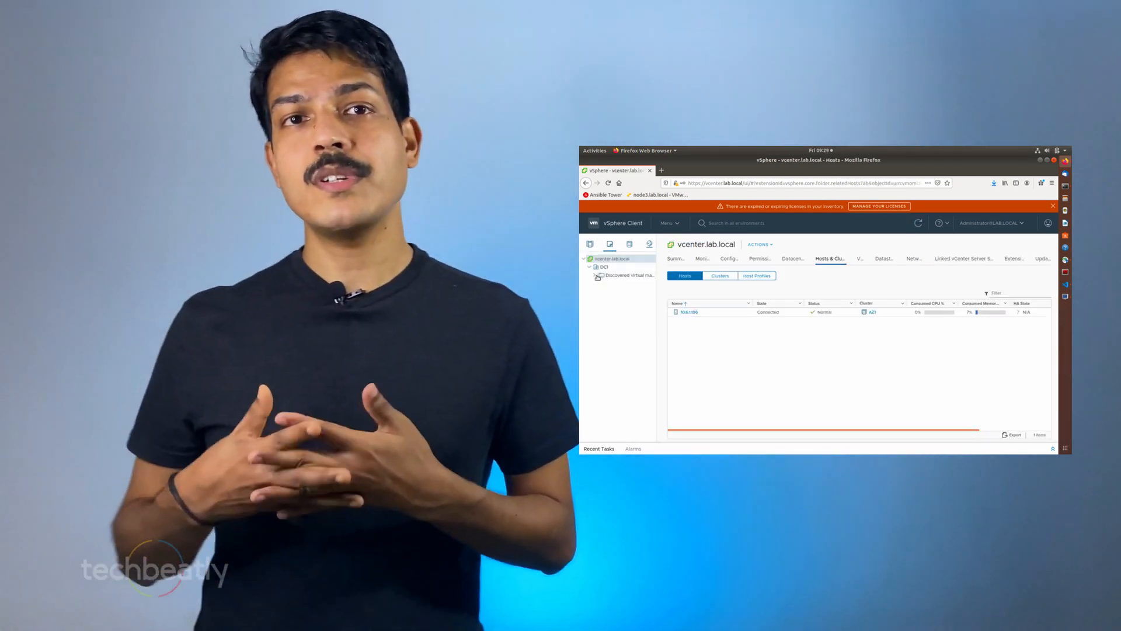
left_click(597, 274)
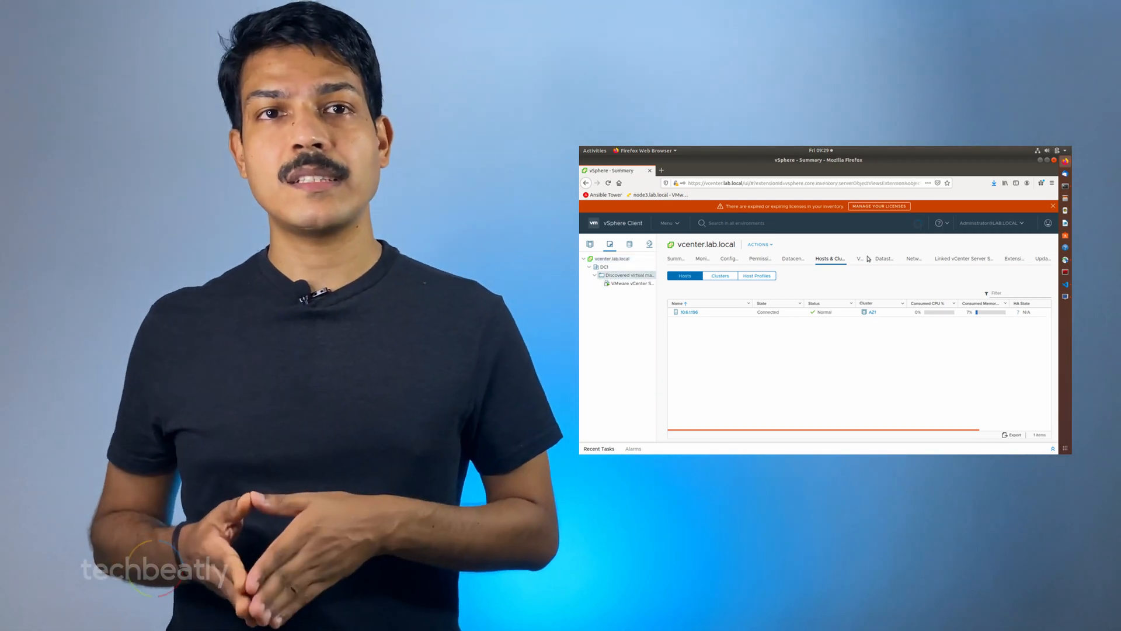
left_click(627, 274)
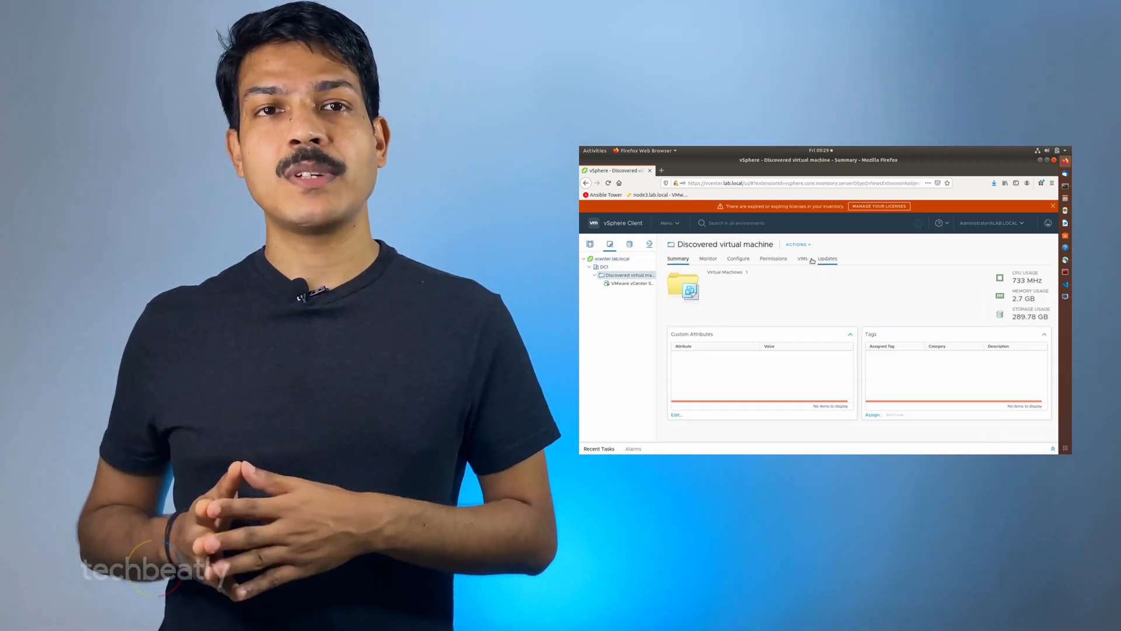
left_click(621, 223)
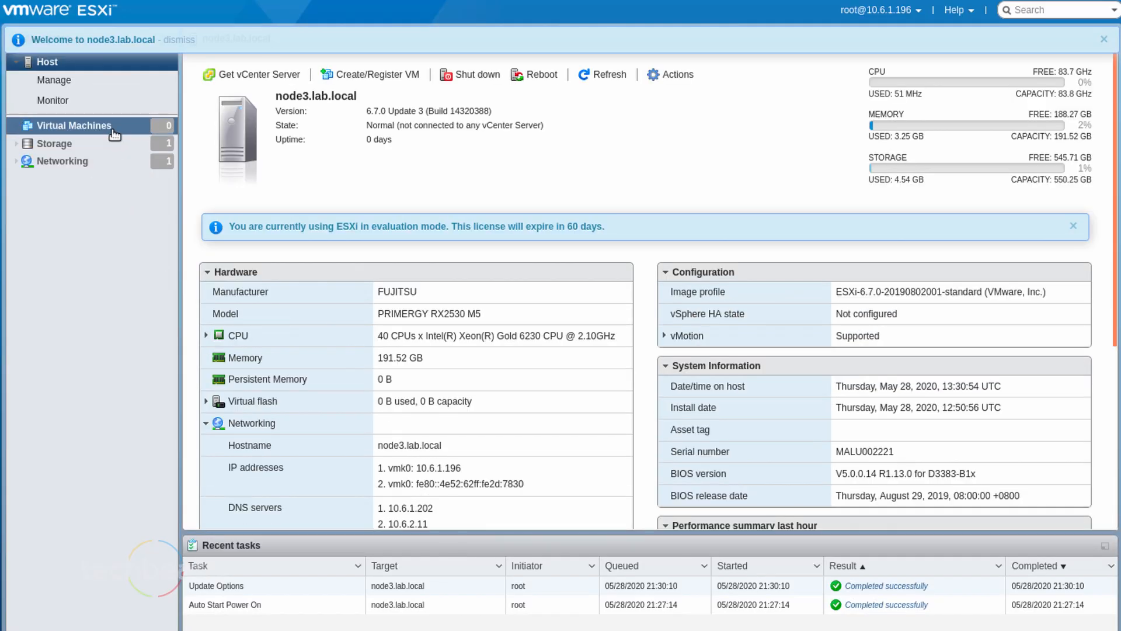
Step: Review the host's virtual machines, datastores, storage devices and persistent memory
left_click(74, 125)
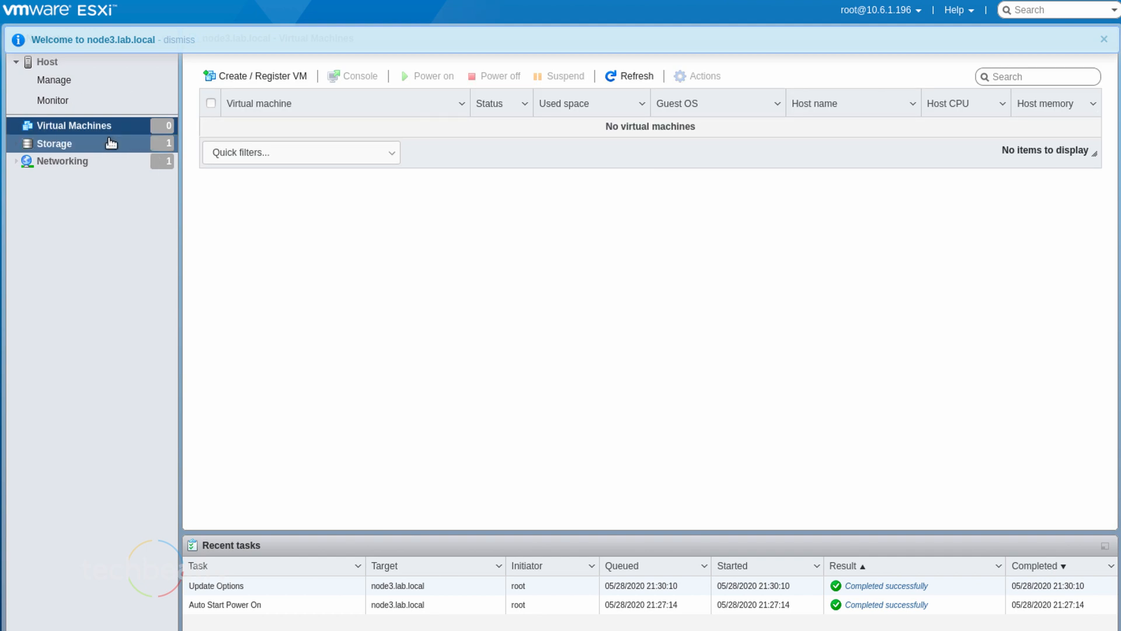
left_click(54, 144)
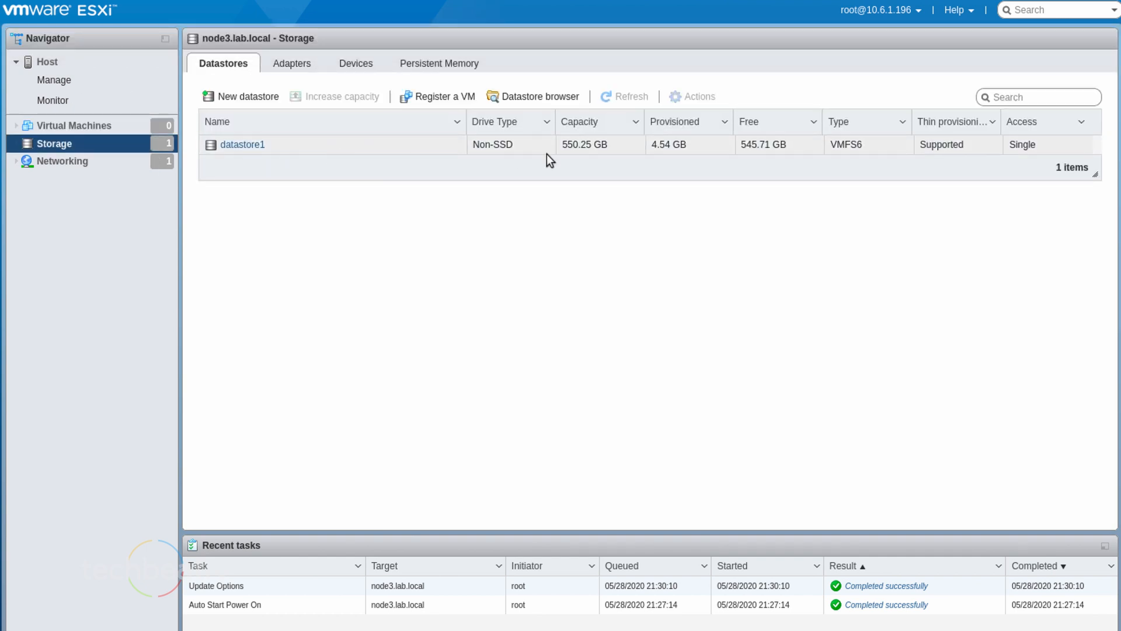
mouse_move(830, 163)
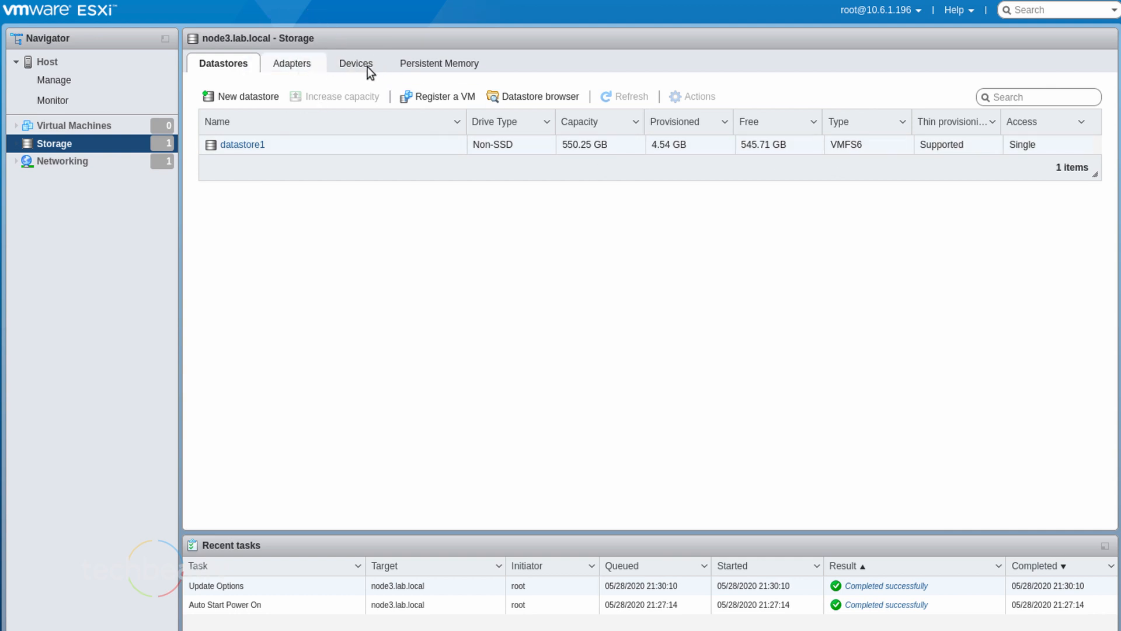
left_click(357, 63)
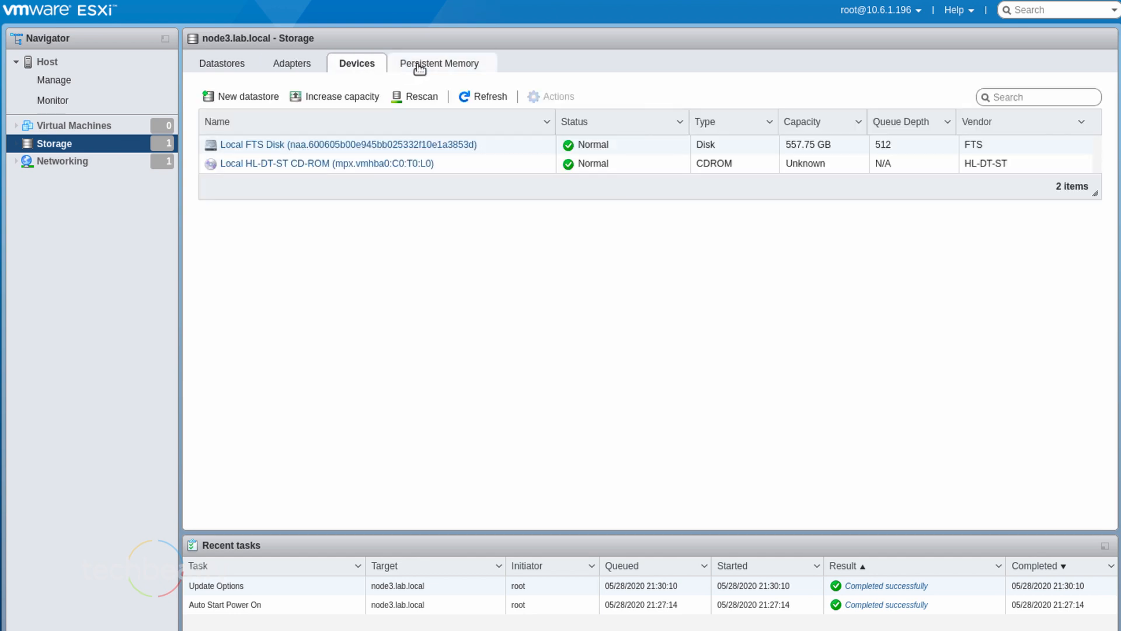
left_click(440, 63)
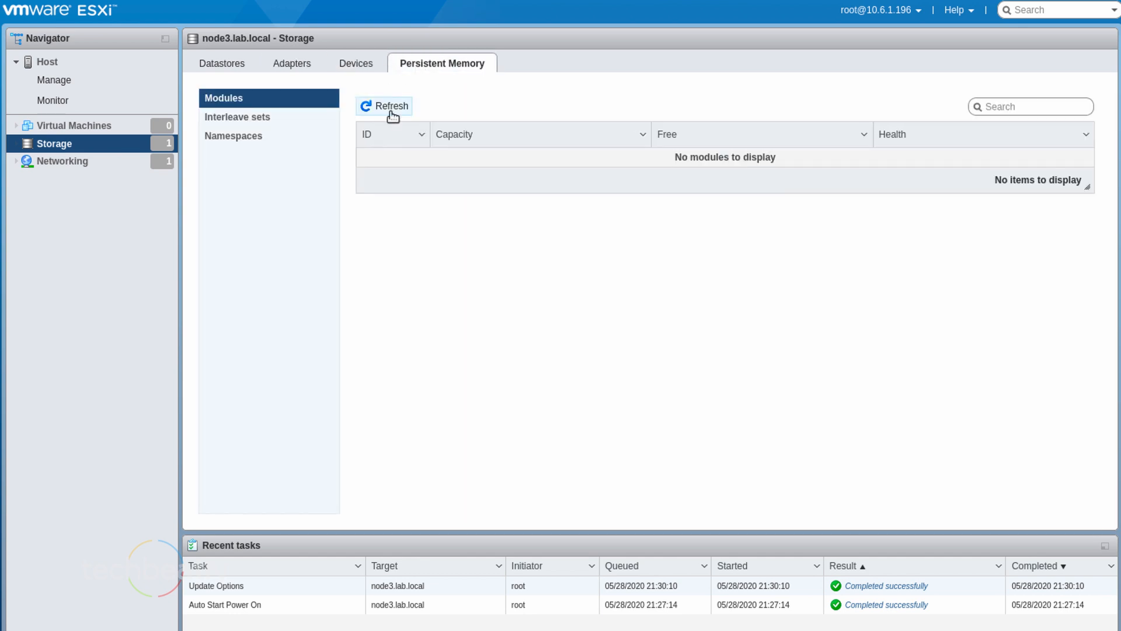
Step: Show the host's port groups and the vSwitch0 virtual switch
left_click(62, 161)
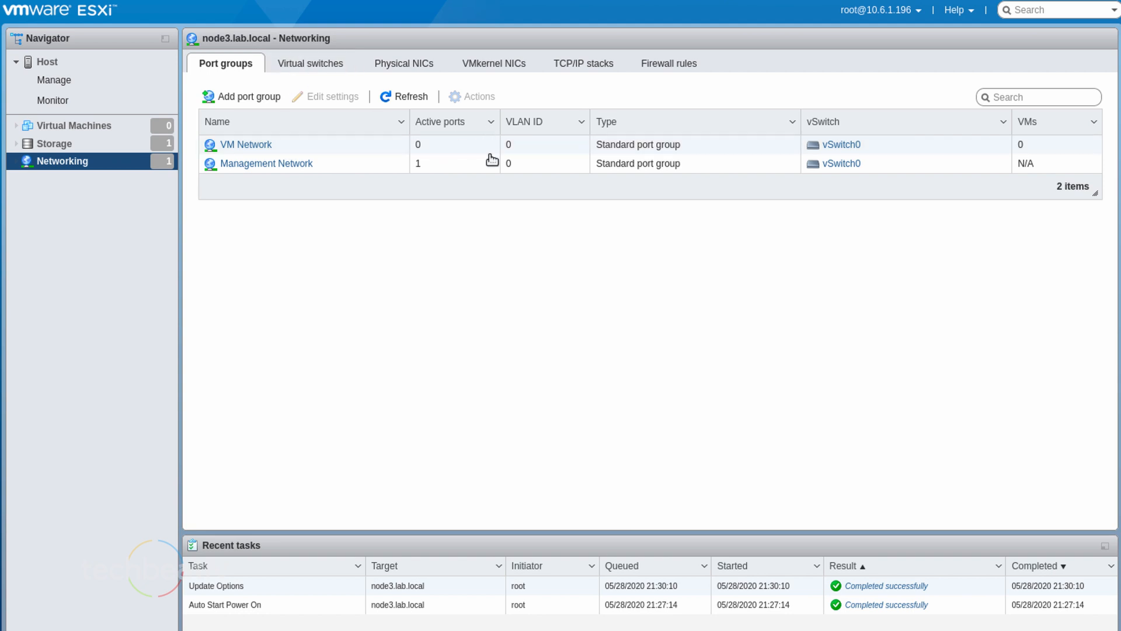
mouse_move(310, 63)
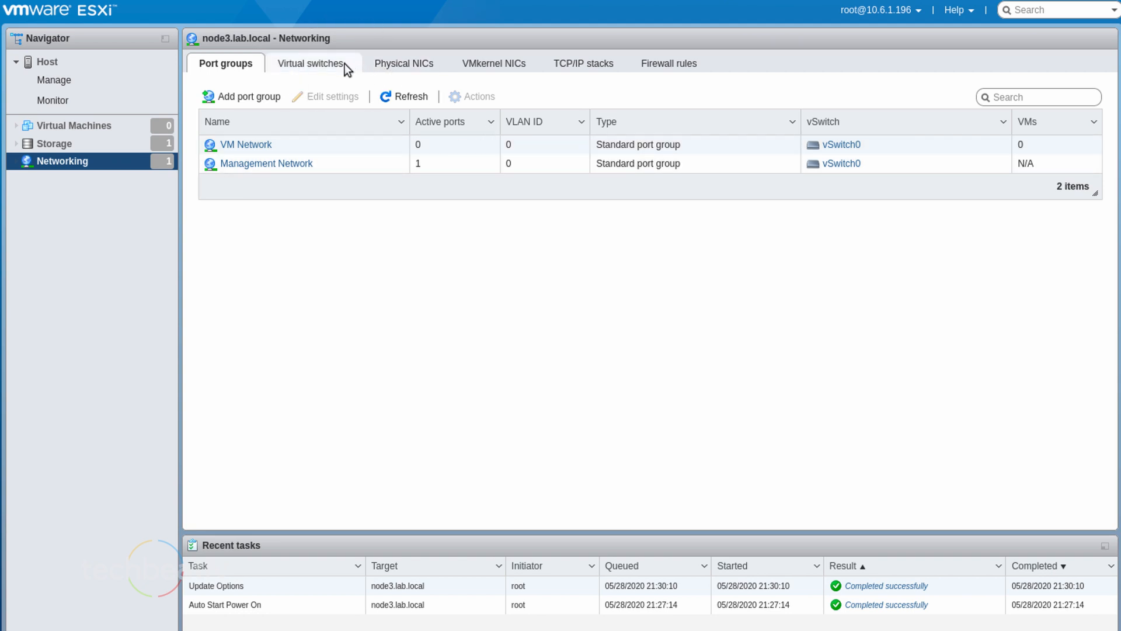
left_click(310, 63)
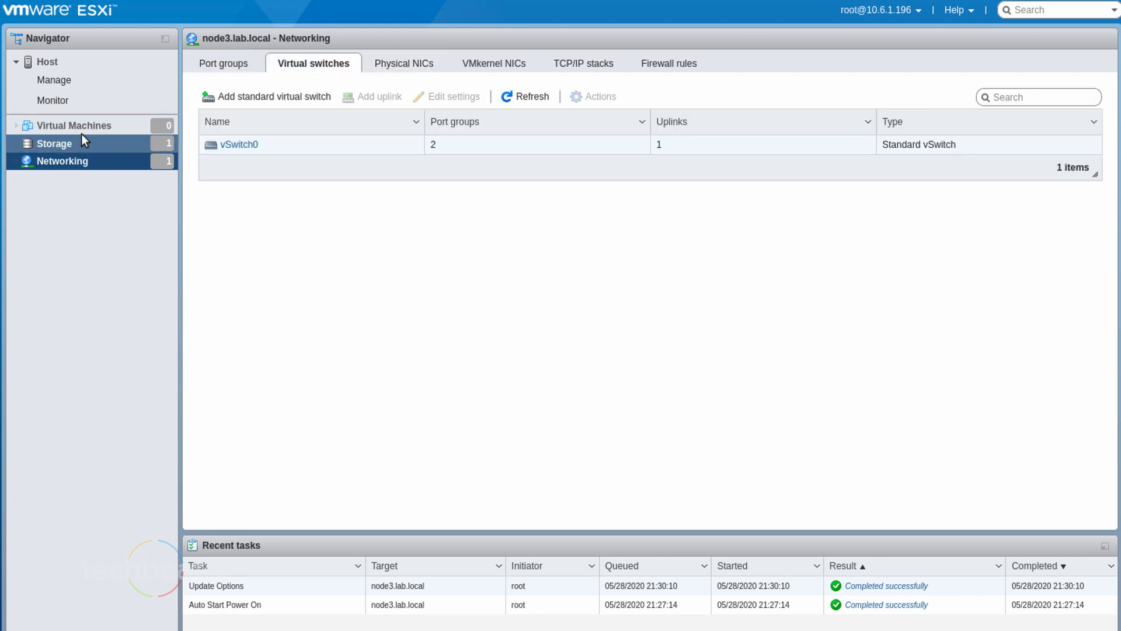
left_click(73, 125)
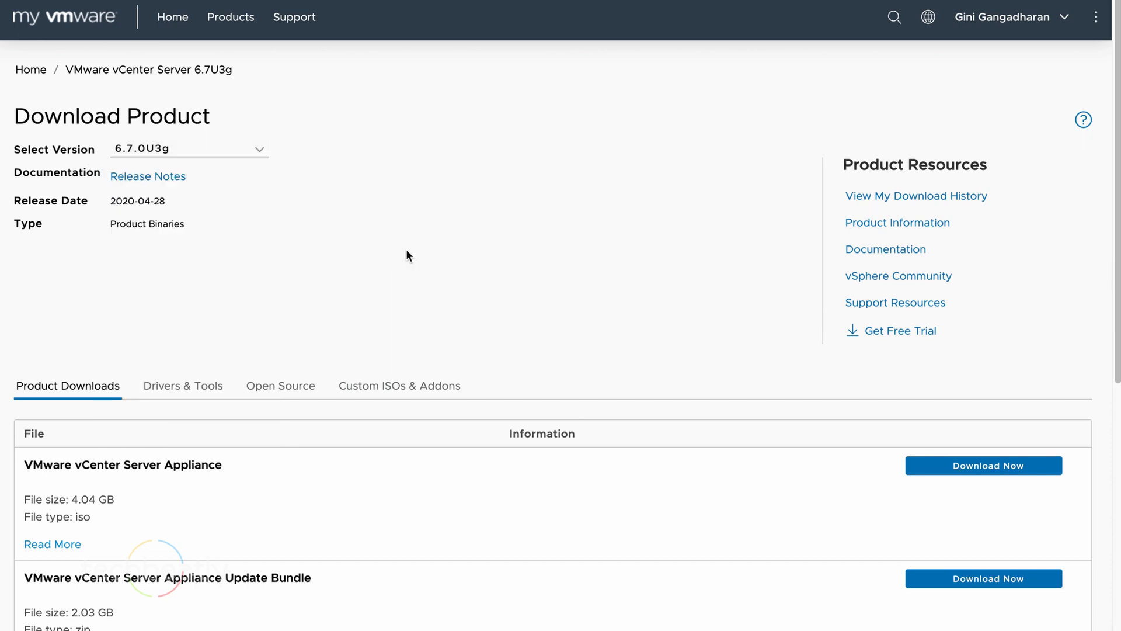
mouse_move(85, 514)
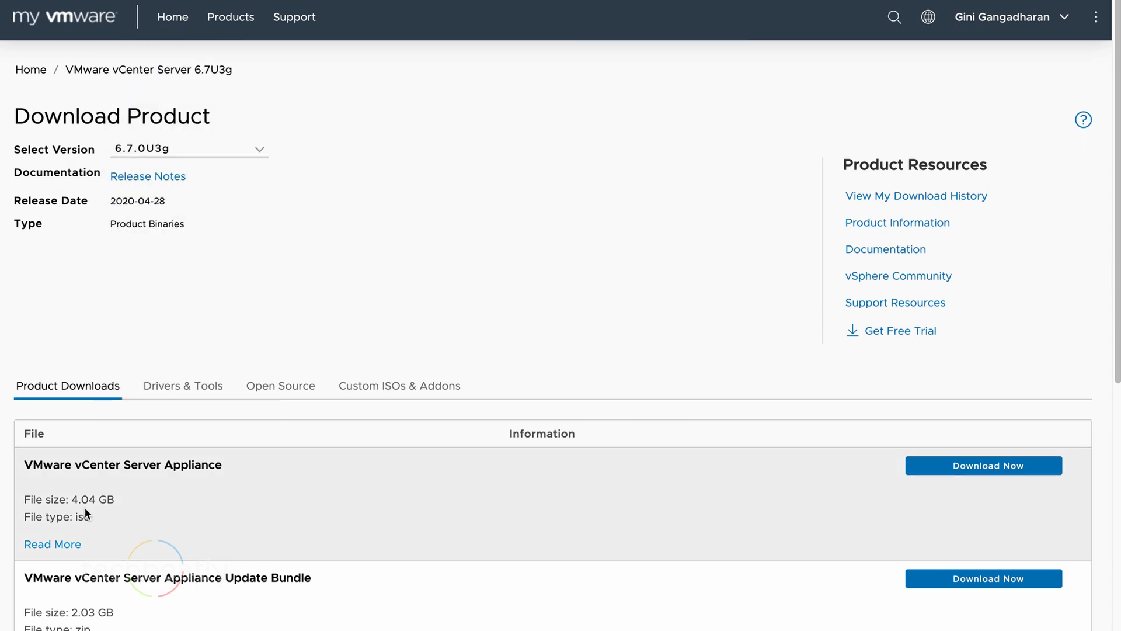
mouse_move(303, 523)
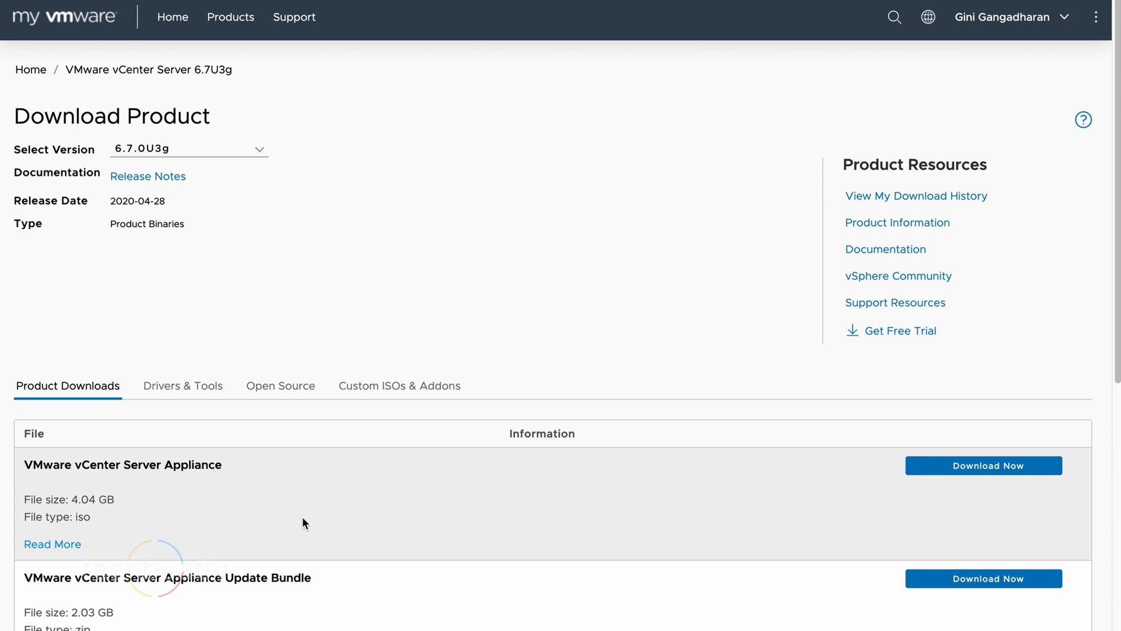
Step: Request the vCenter Server Appliance 6.7U3g ISO download and accept the EULA
scroll("down", 3)
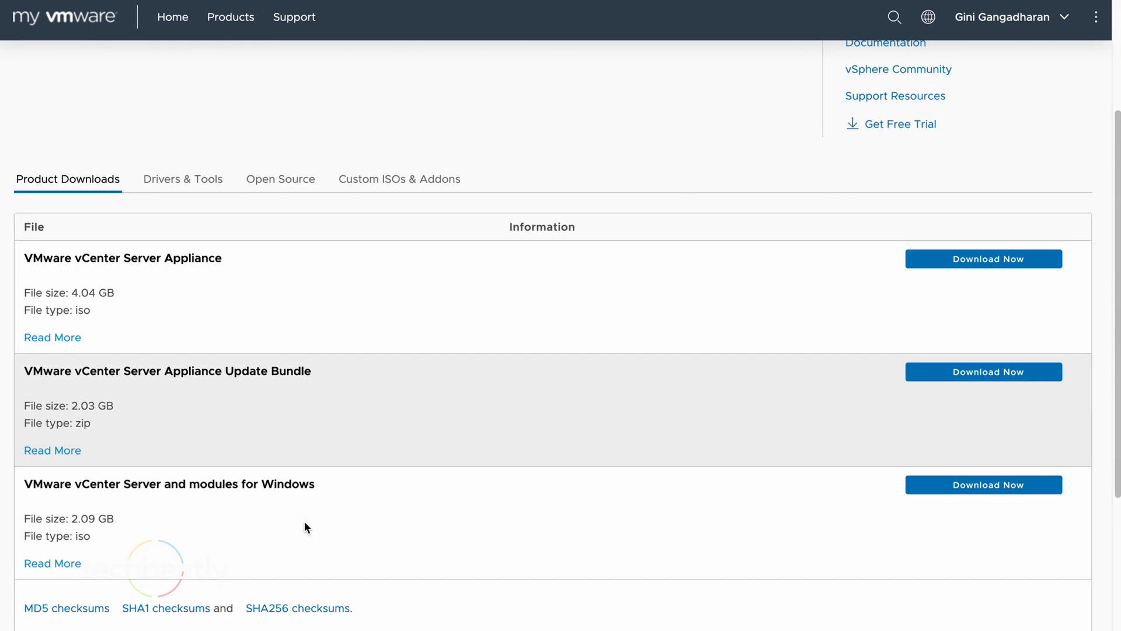
scroll("up", 3)
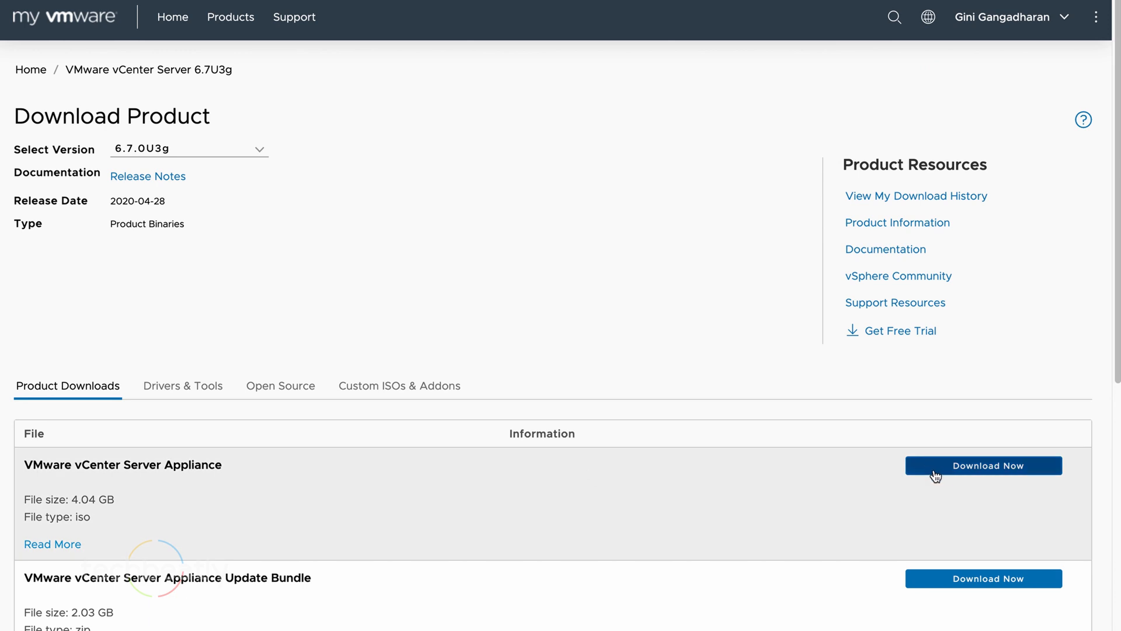
mouse_move(939, 474)
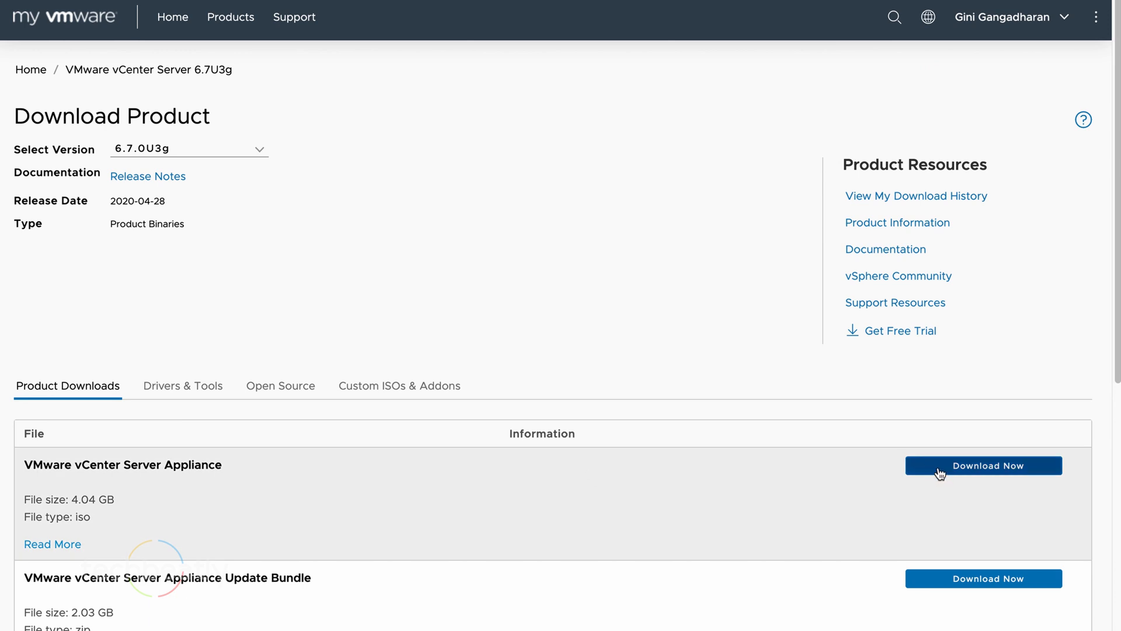
mouse_move(897, 455)
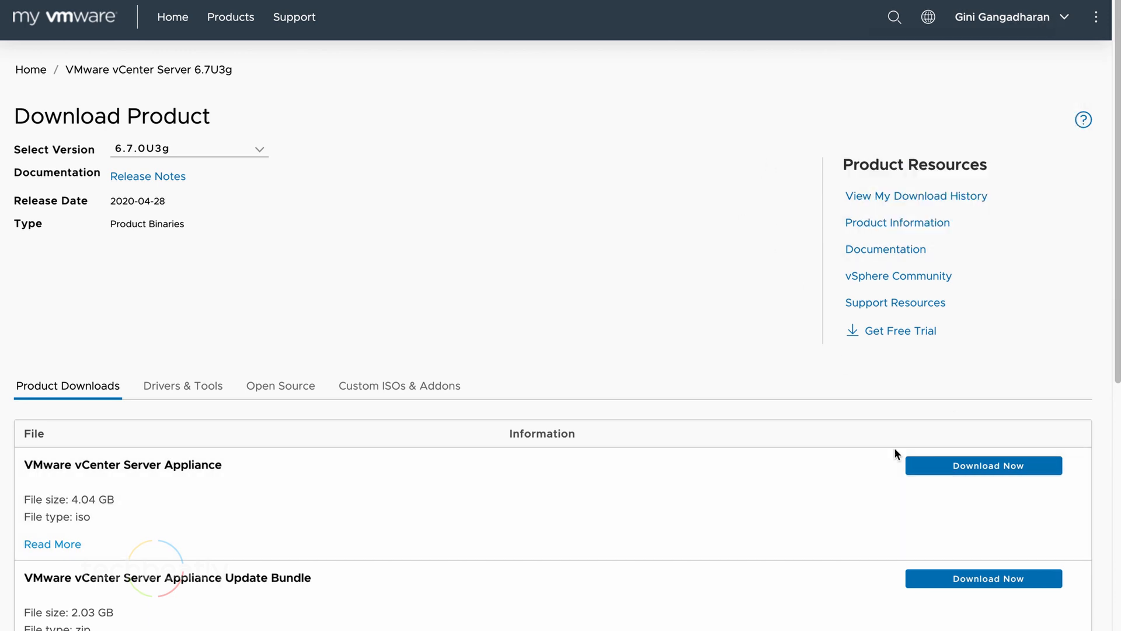
mouse_move(990, 474)
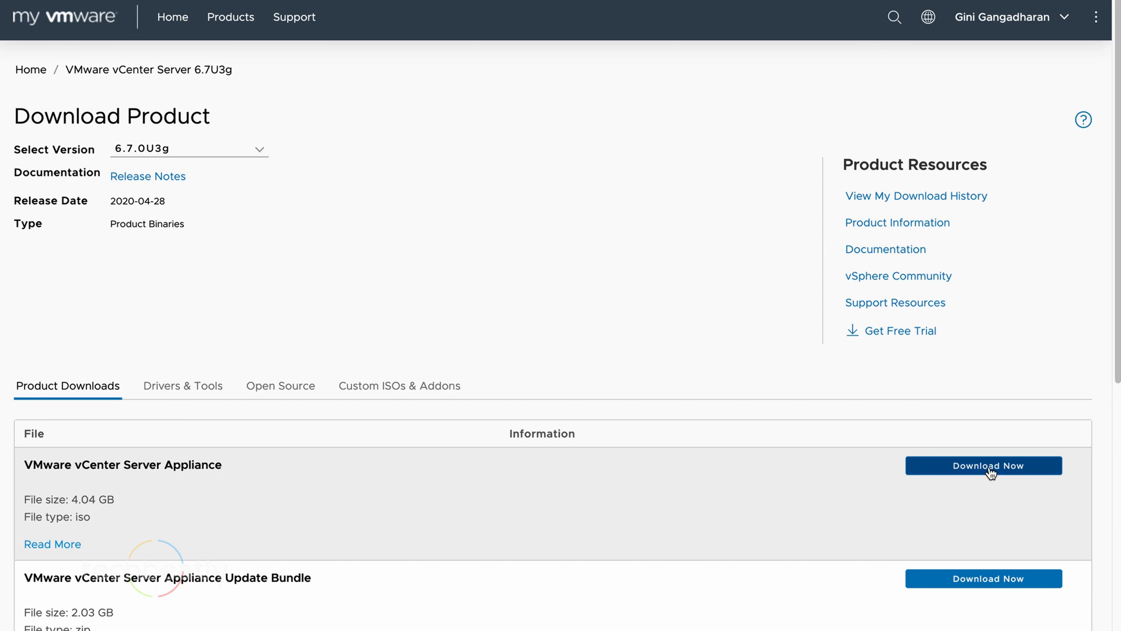
left_click(984, 466)
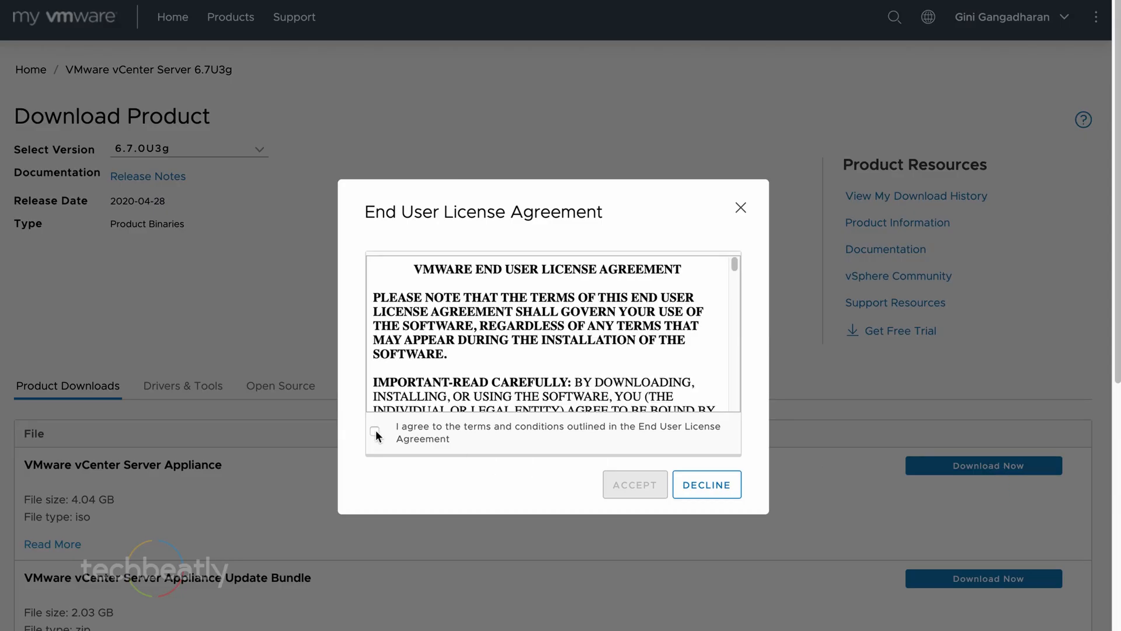
left_click(375, 432)
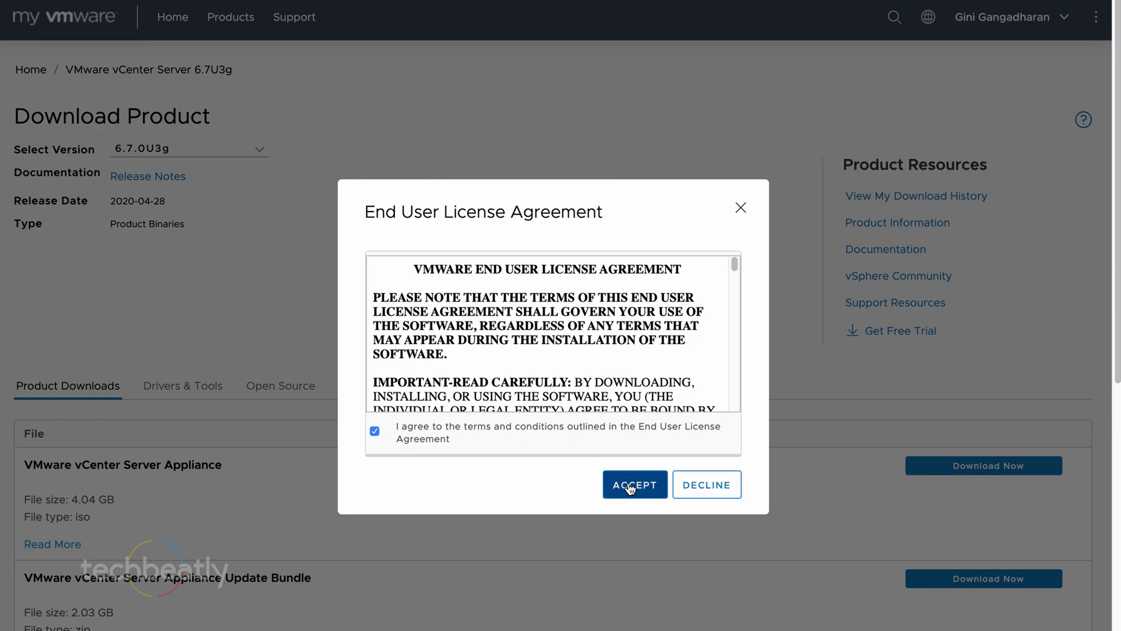
left_click(634, 484)
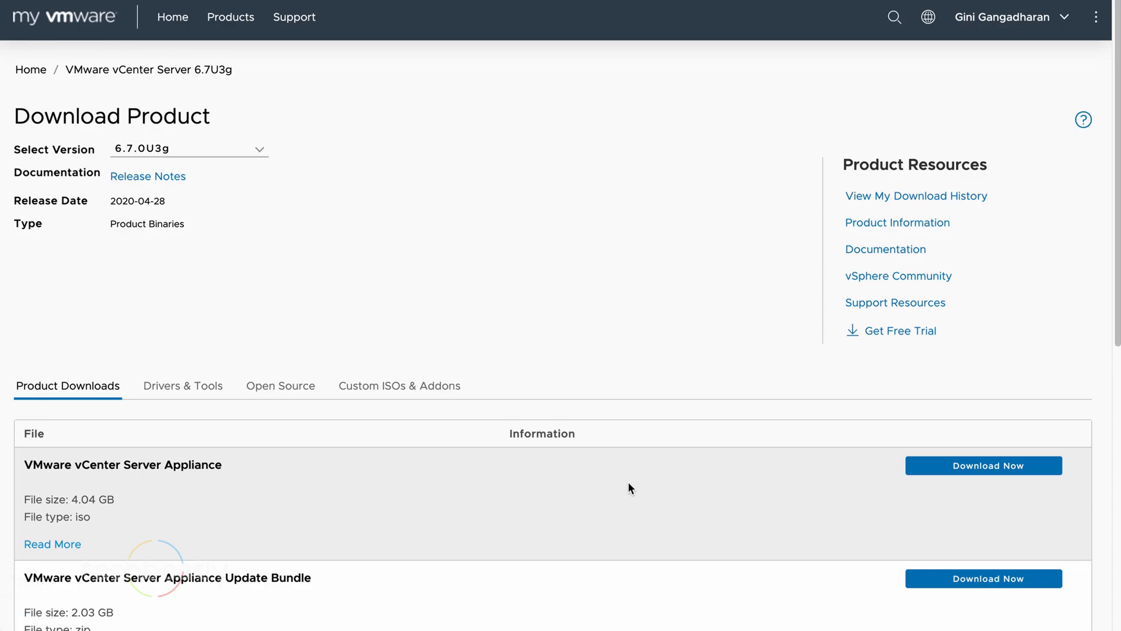
mouse_move(566, 589)
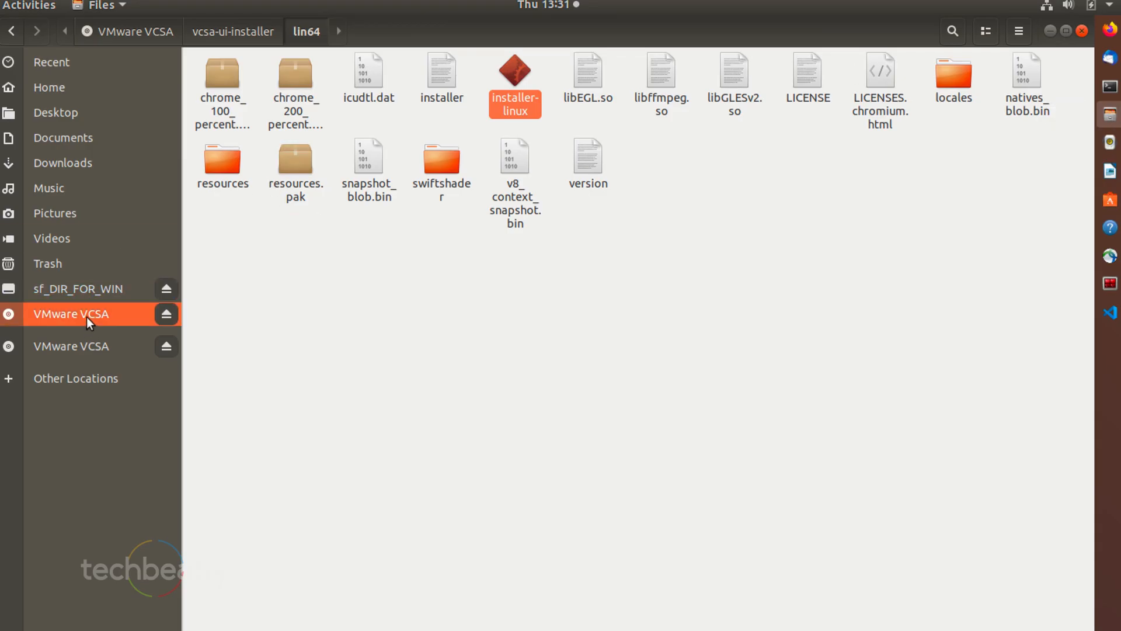
Step: Go to vcsa-ui-installer/lin64 on the VCSA disc and launch installer-linux
left_click(138, 31)
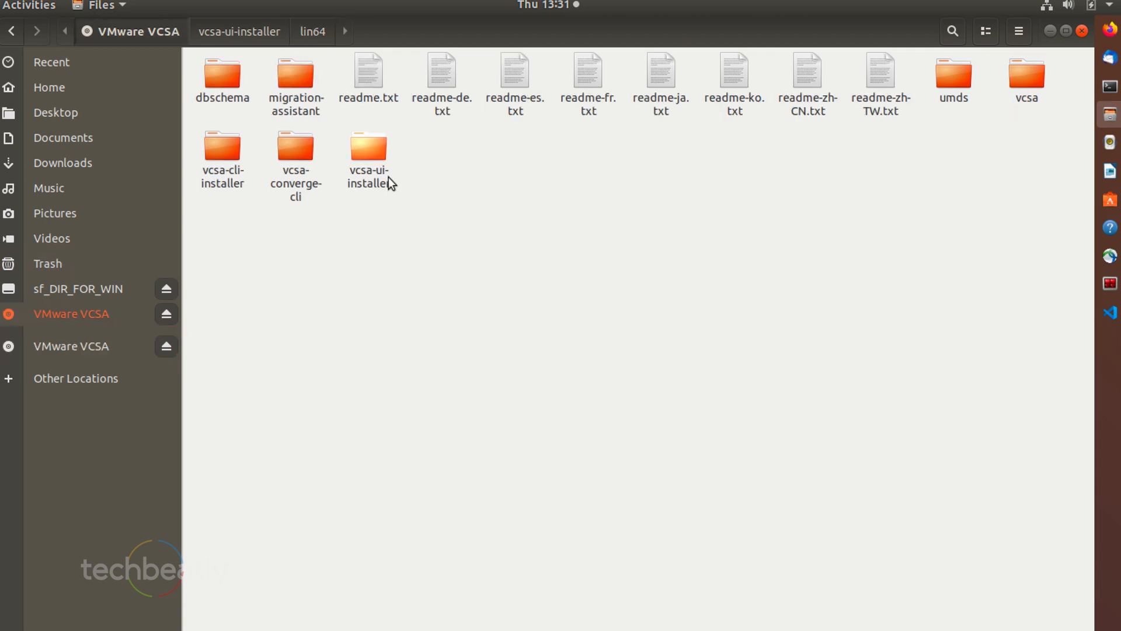
mouse_move(370, 157)
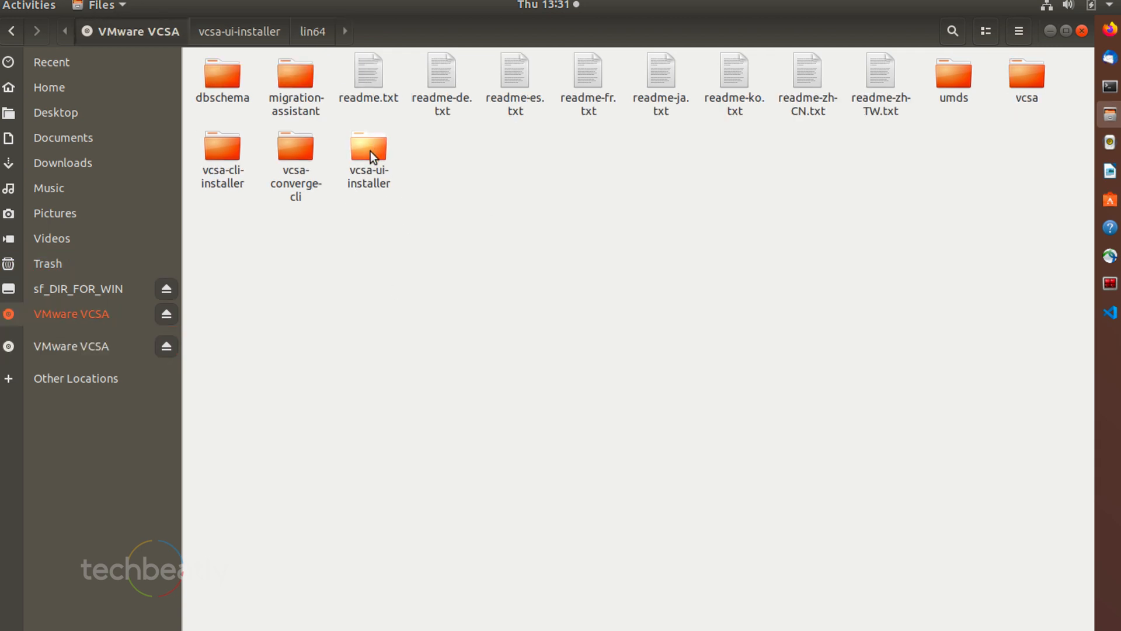
double_click(367, 149)
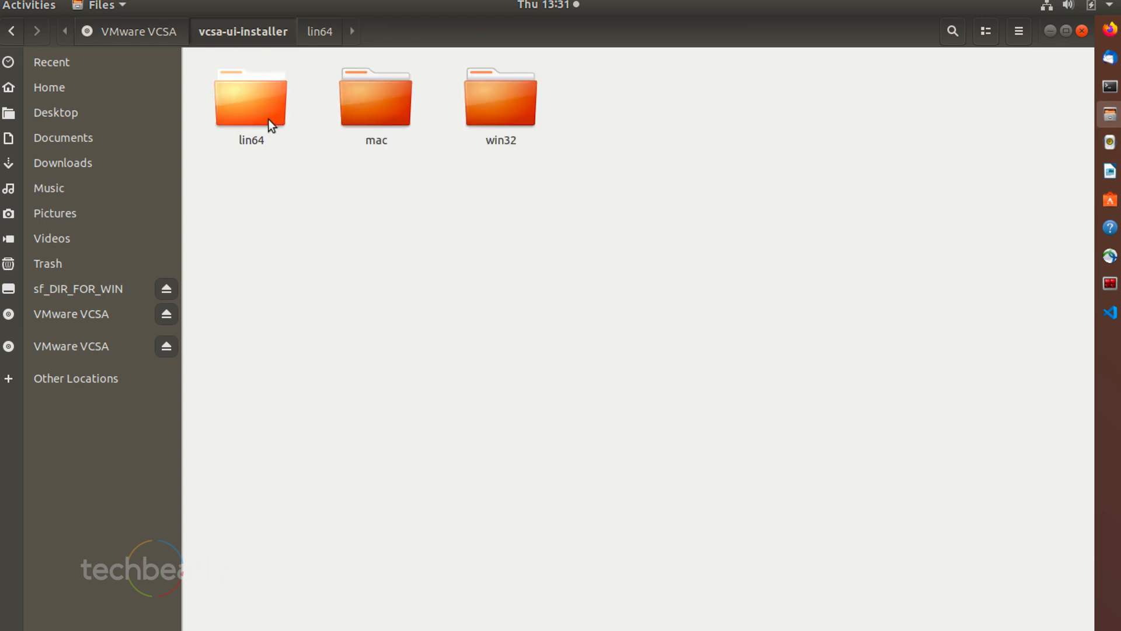
double_click(250, 97)
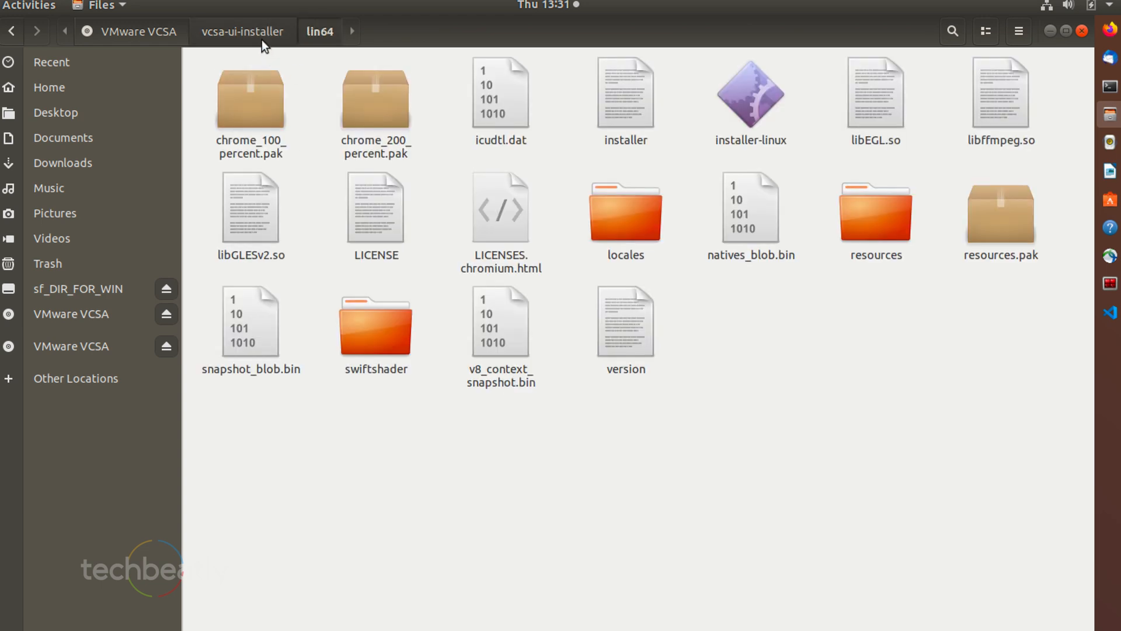
left_click(242, 31)
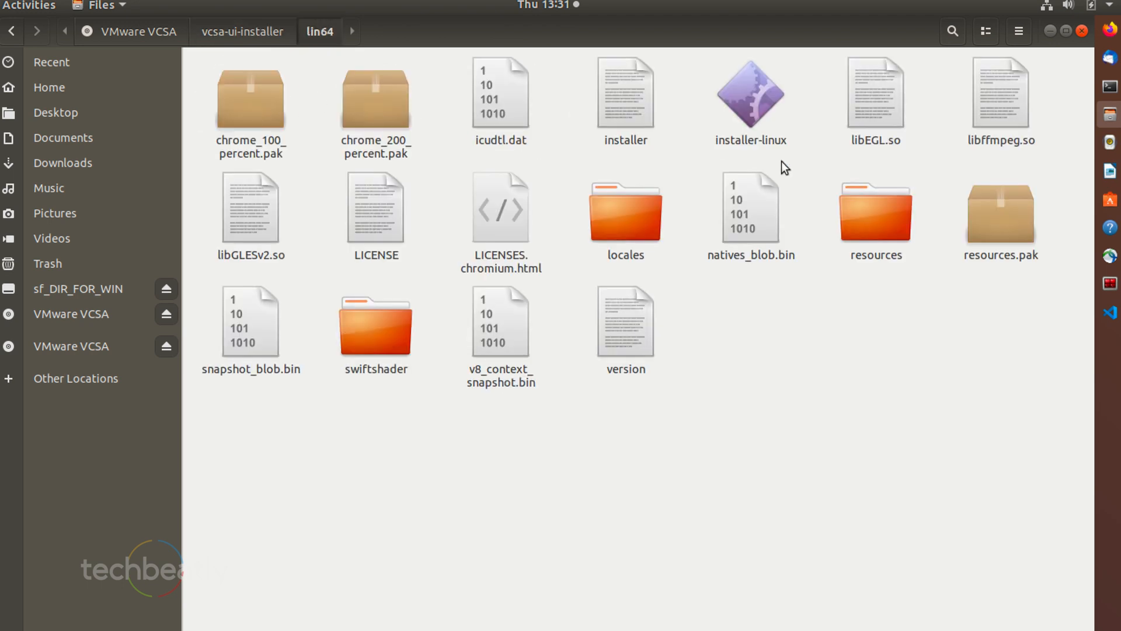
mouse_move(704, 352)
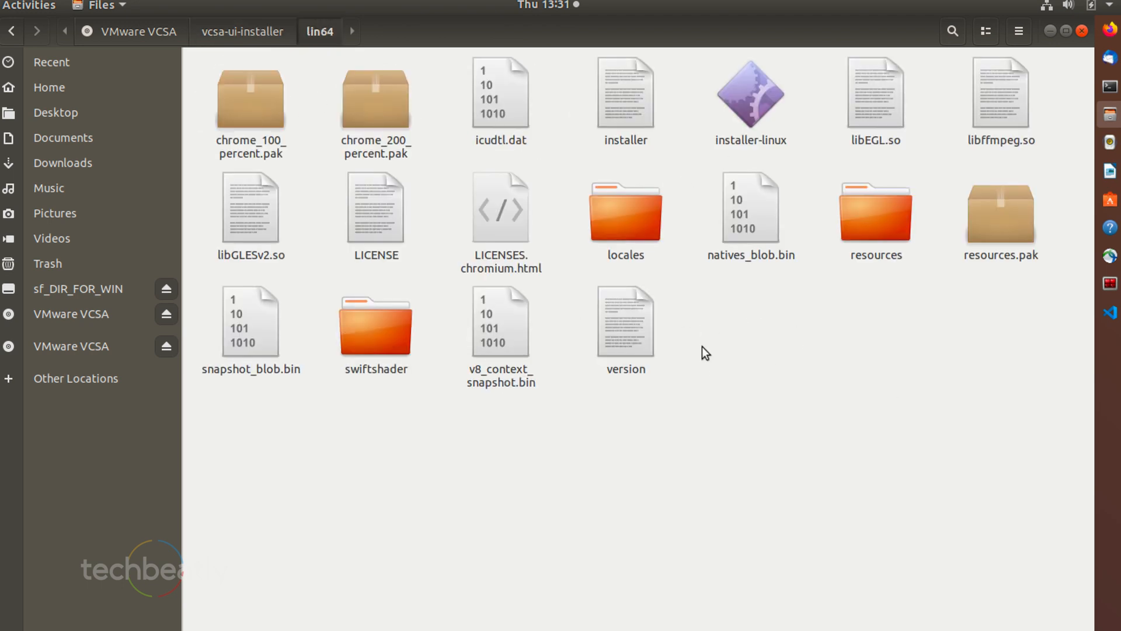
mouse_move(751, 118)
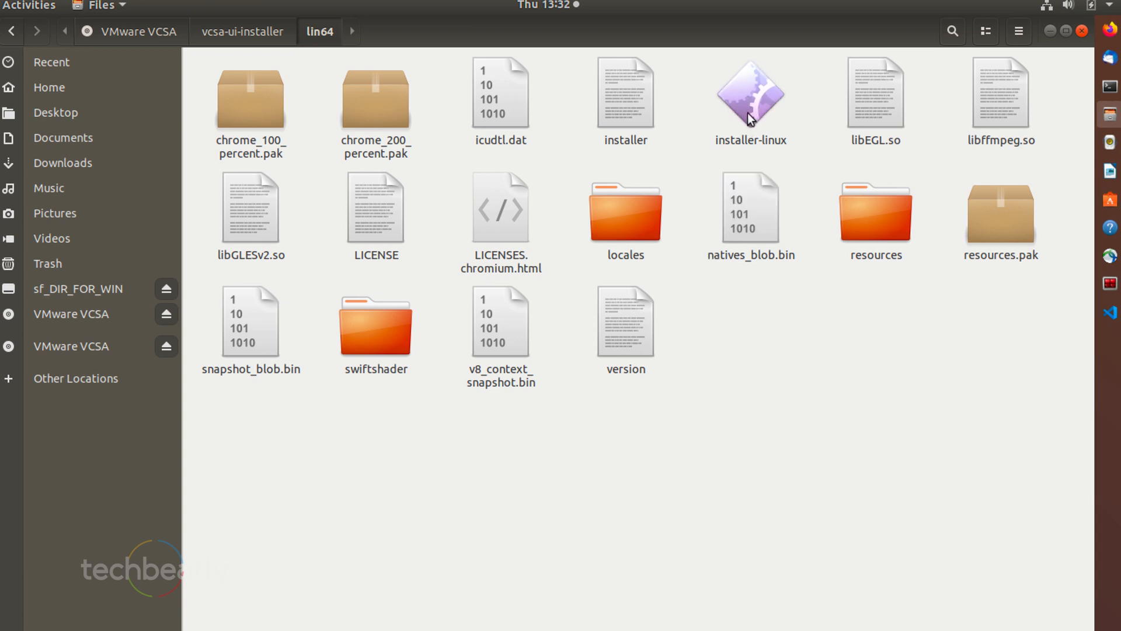
left_click(750, 93)
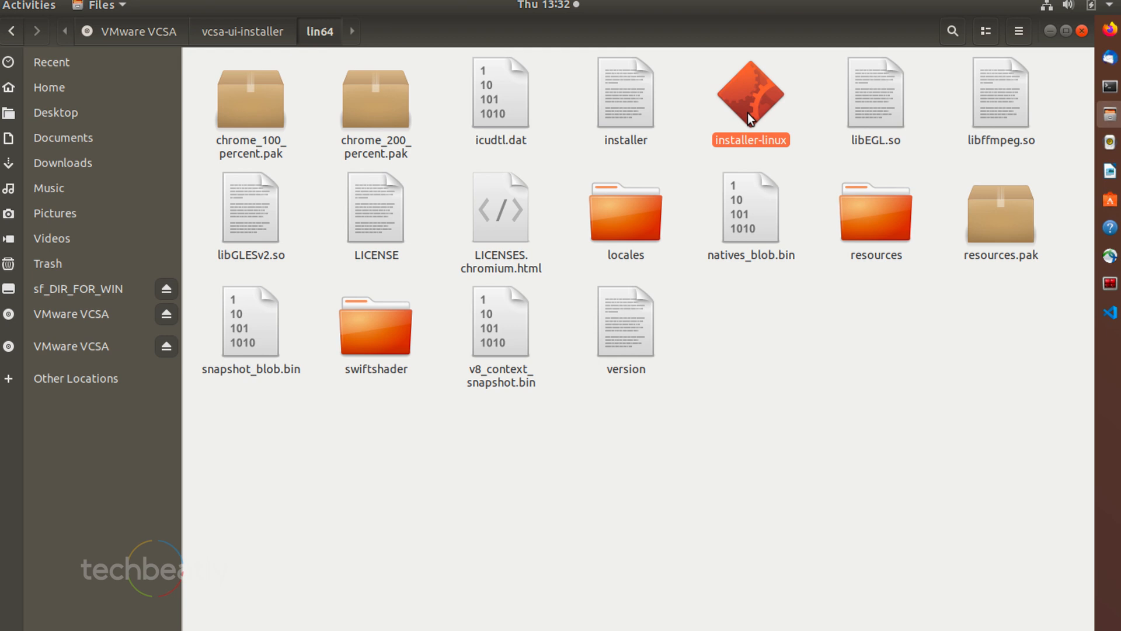
double_click(750, 92)
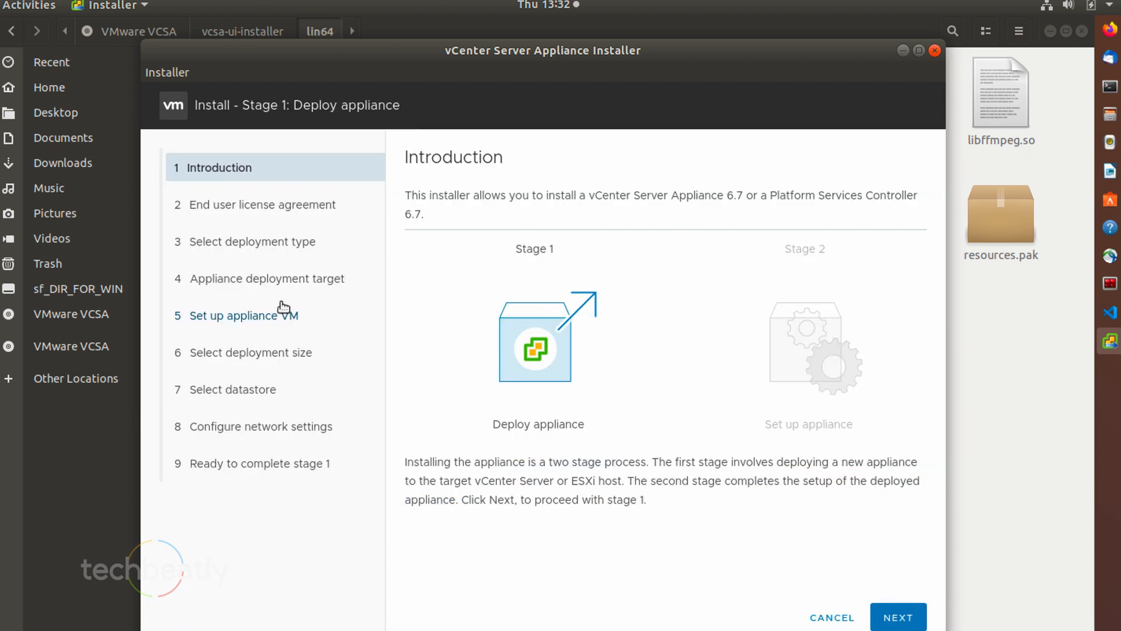
mouse_move(533, 339)
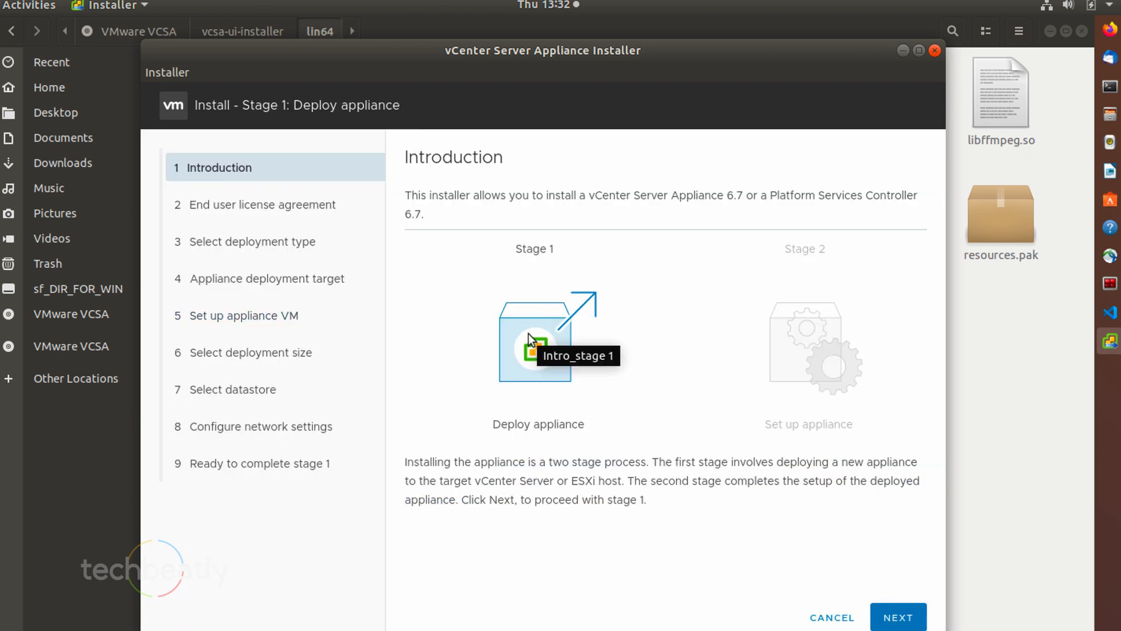
mouse_move(778, 382)
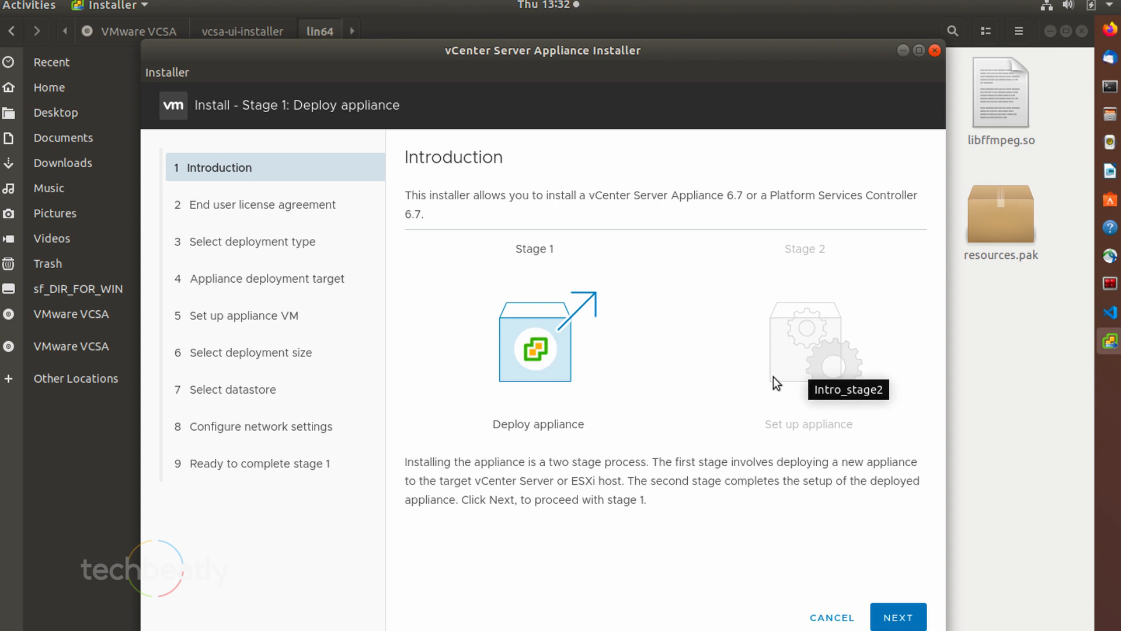
mouse_move(450, 275)
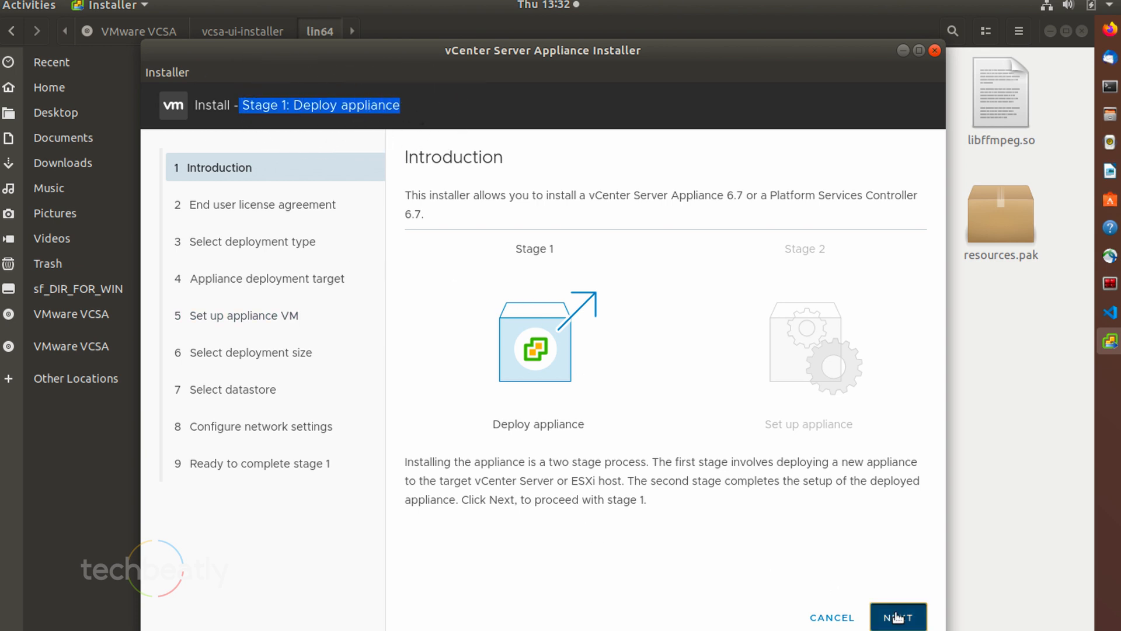
Step: Pass the introduction and accept the license terms to reach deployment type
left_click(898, 617)
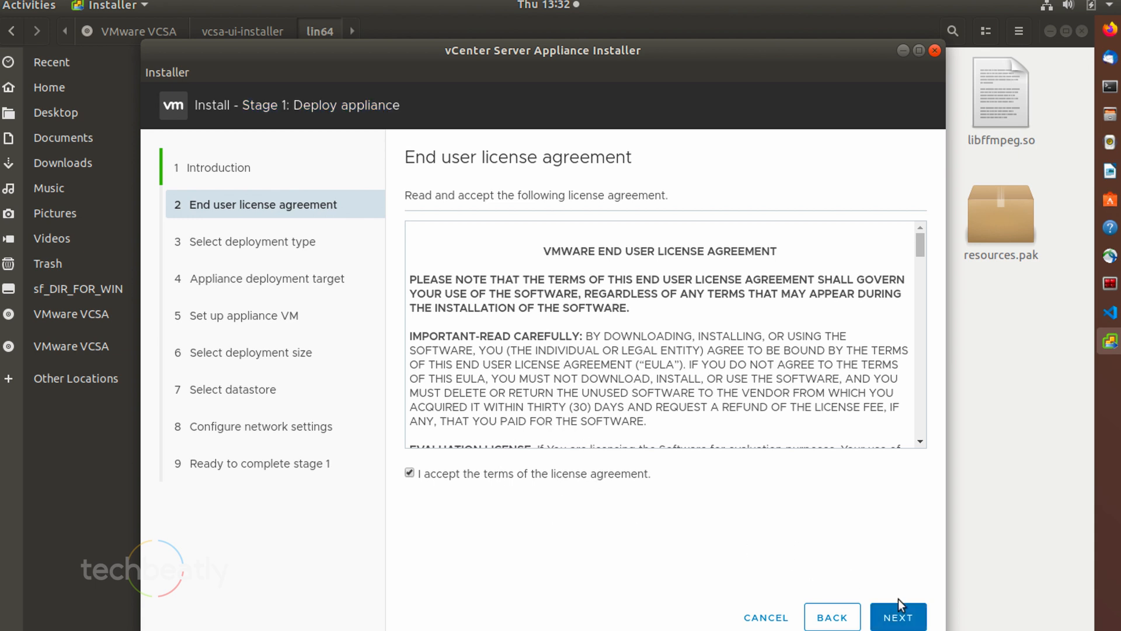
left_click(898, 617)
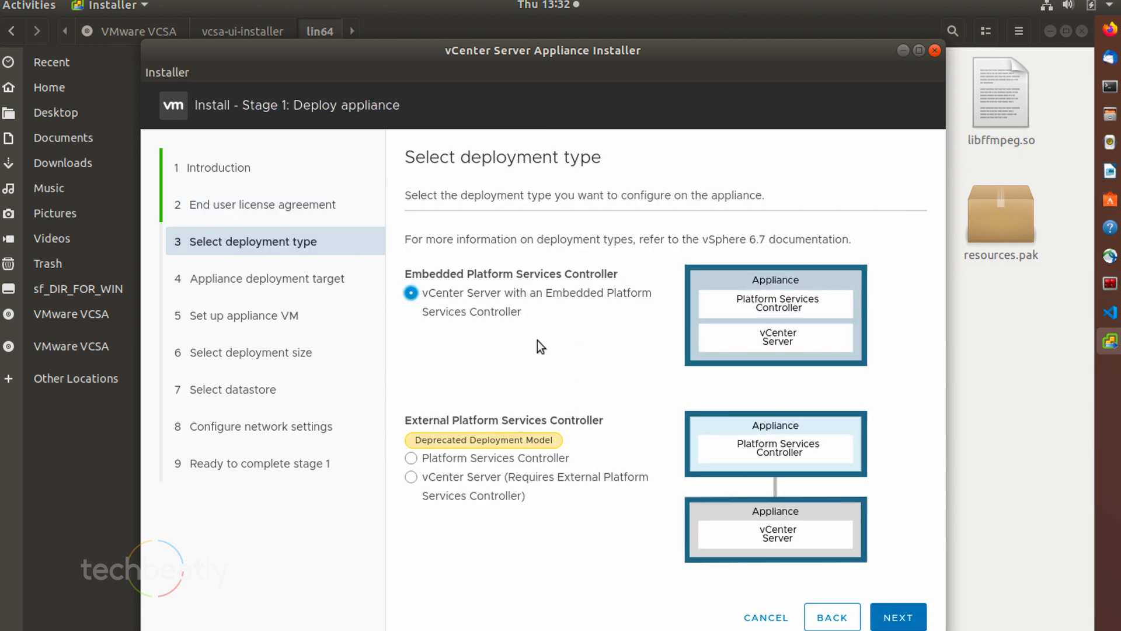
mouse_move(551, 311)
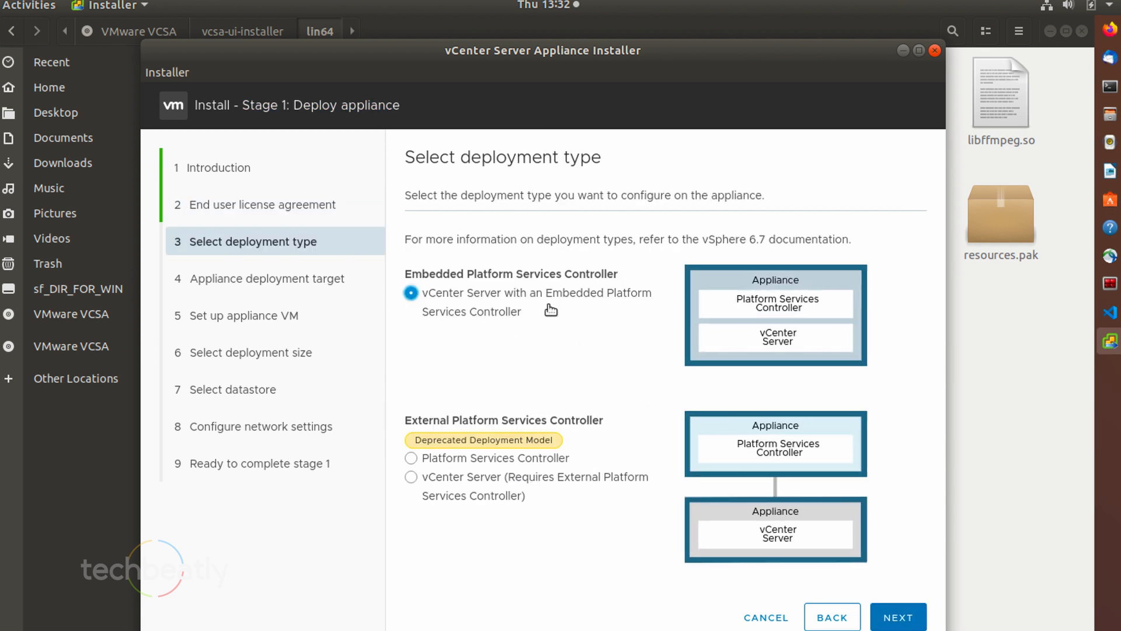
mouse_move(512, 458)
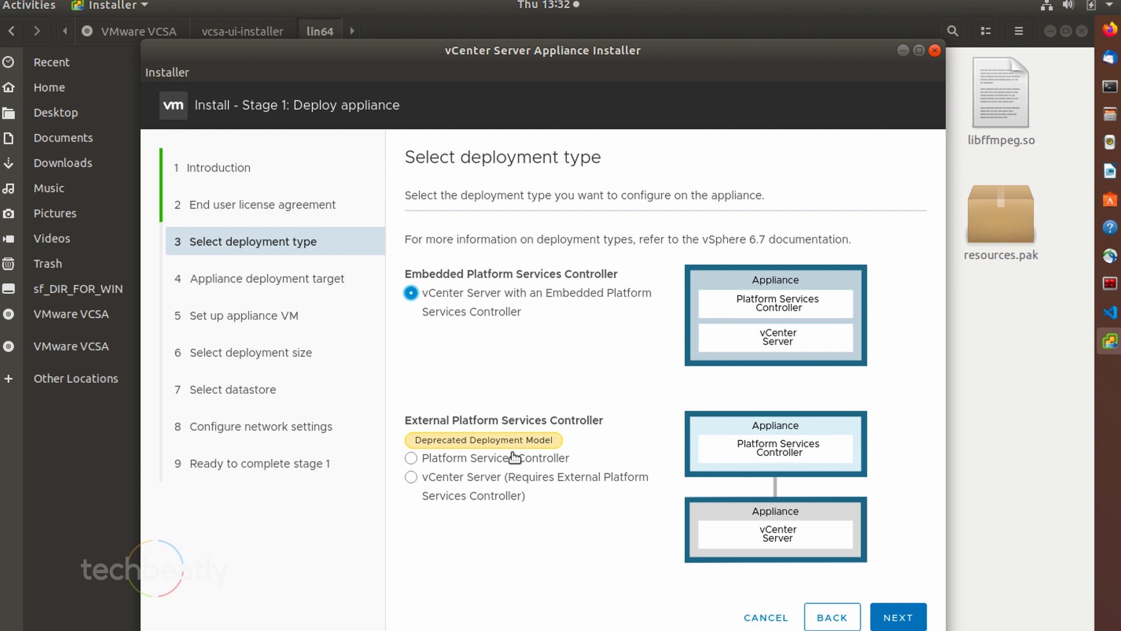
mouse_move(594, 318)
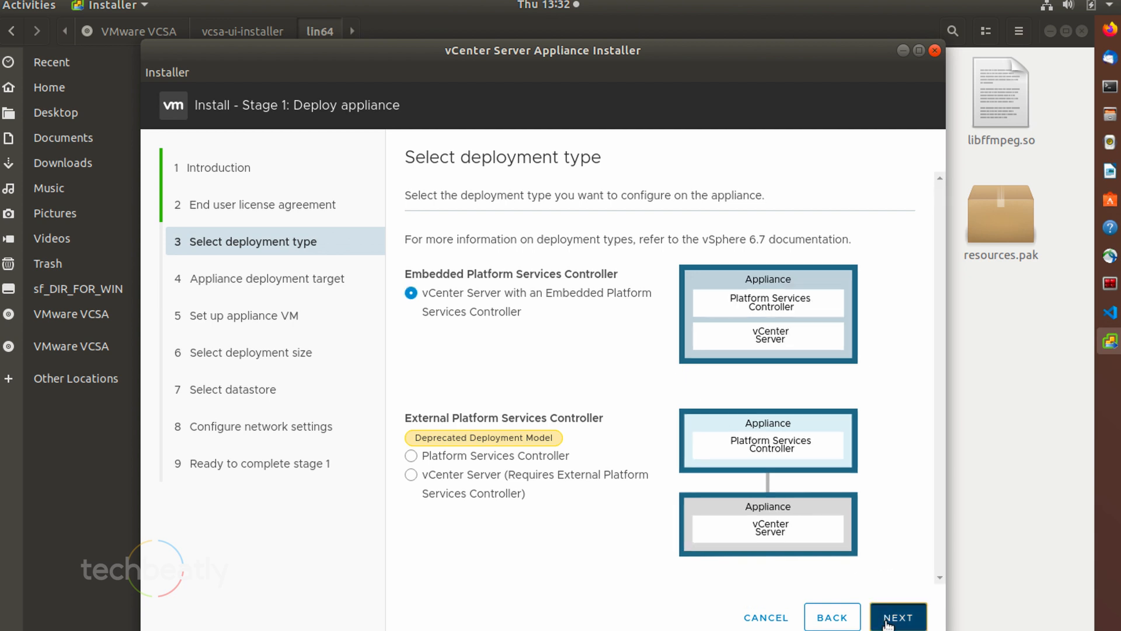
Step: Set ESXi host 10.6.4.196, port 443, user root and its password as deployment target
left_click(898, 617)
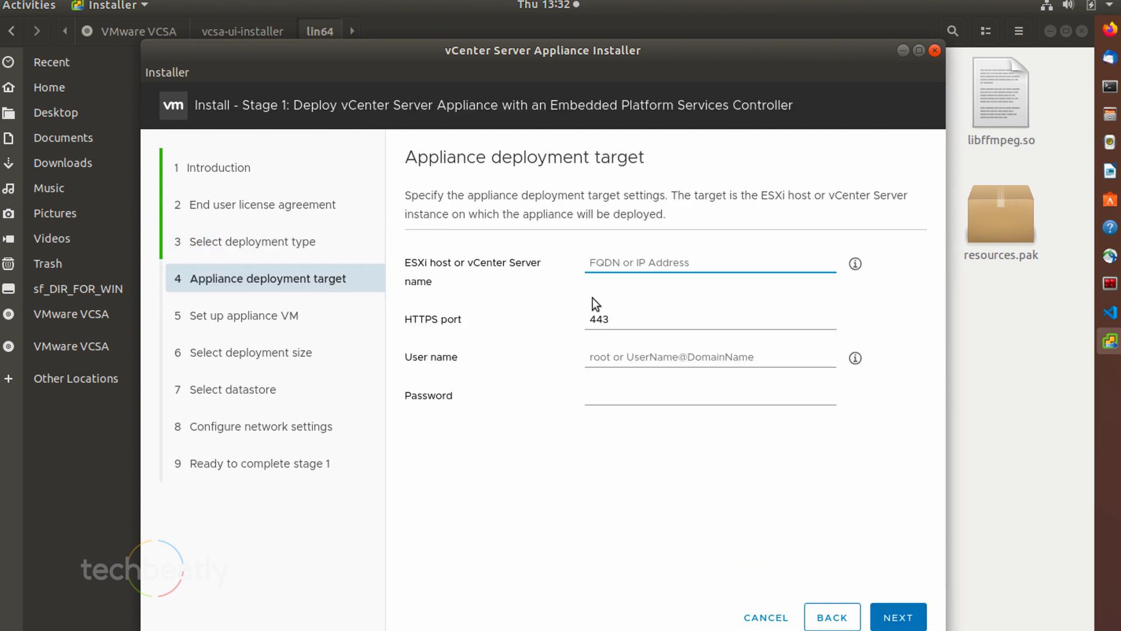
mouse_move(601, 262)
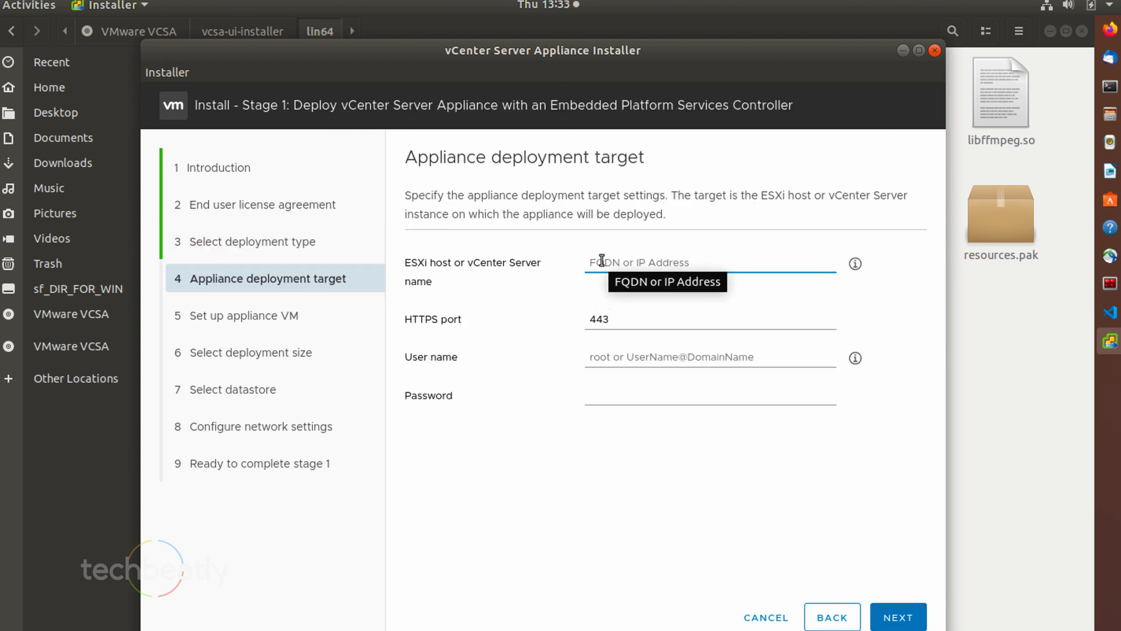
type("10.6.")
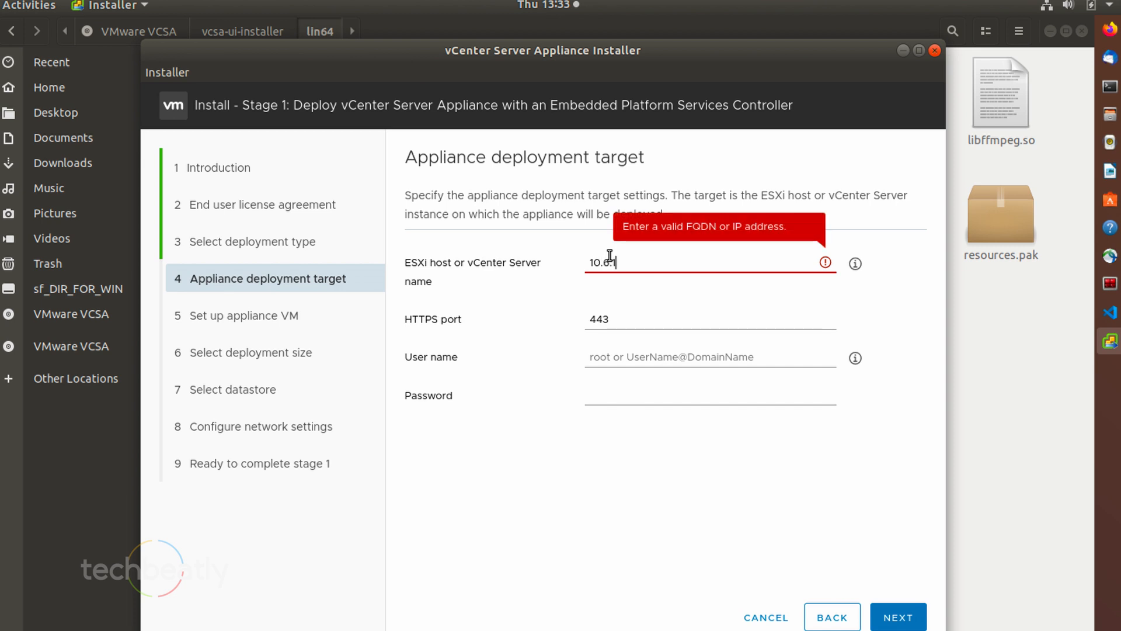
type("4.19")
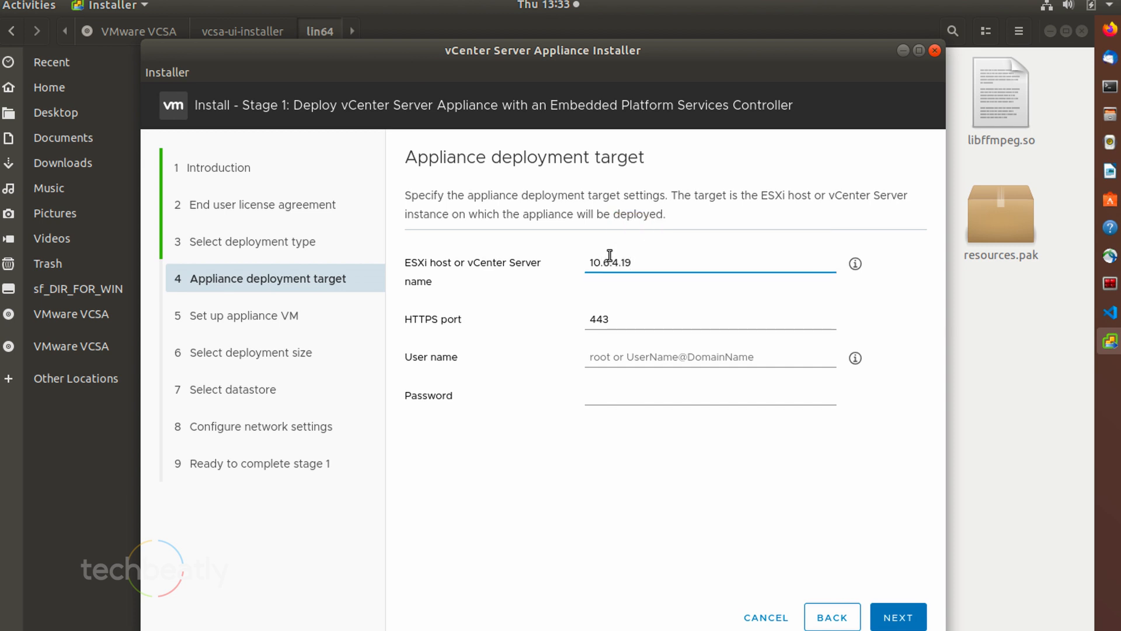
type("6")
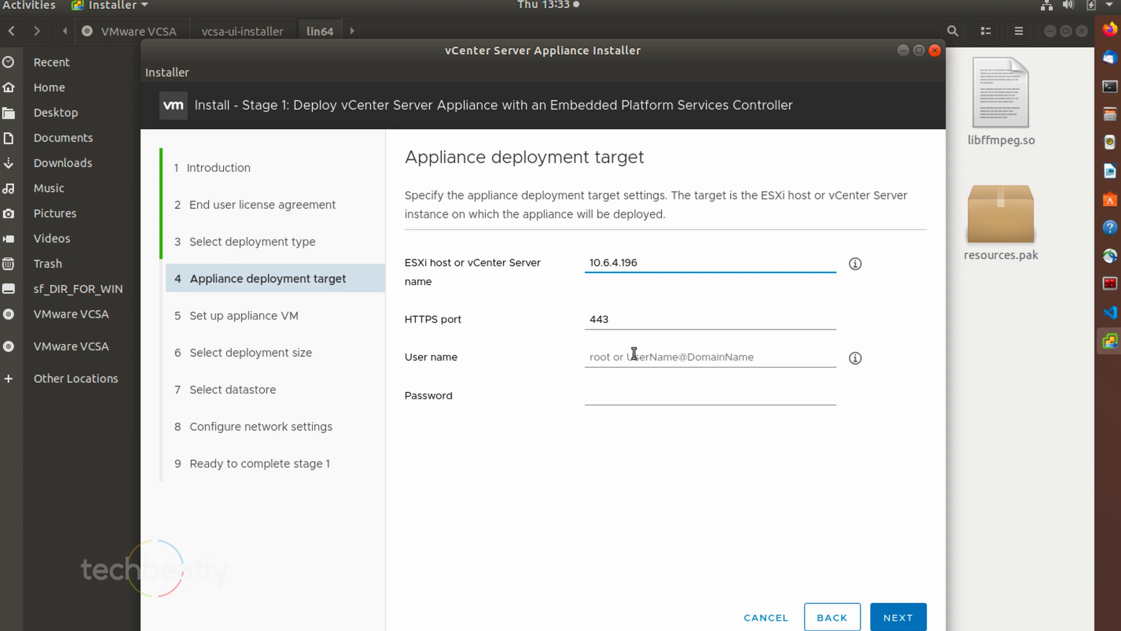
type("root")
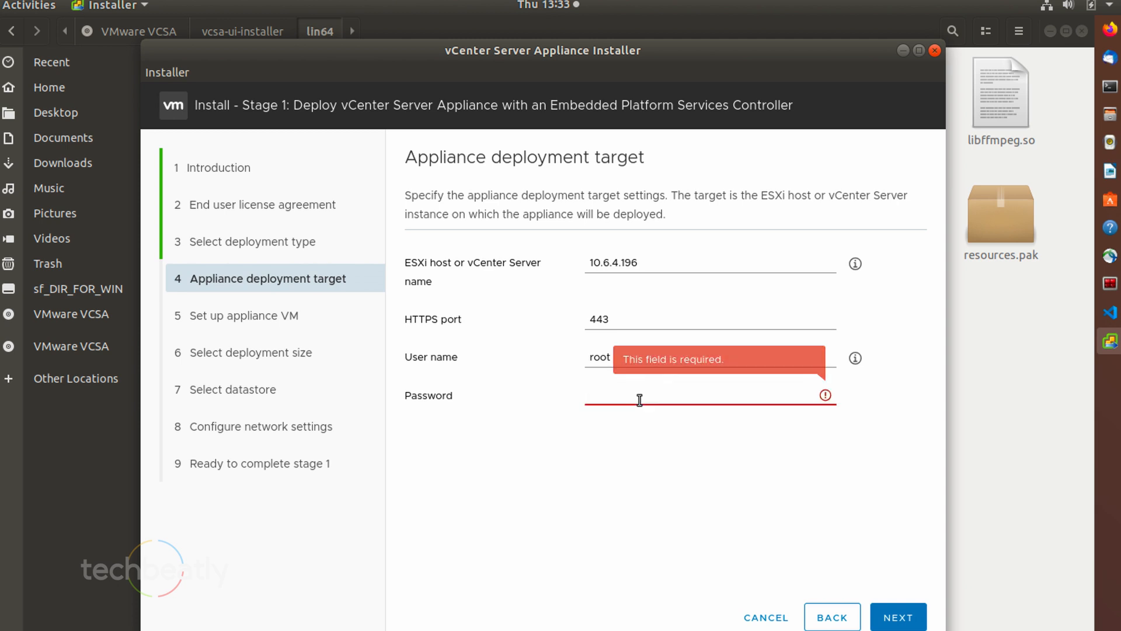
type("••")
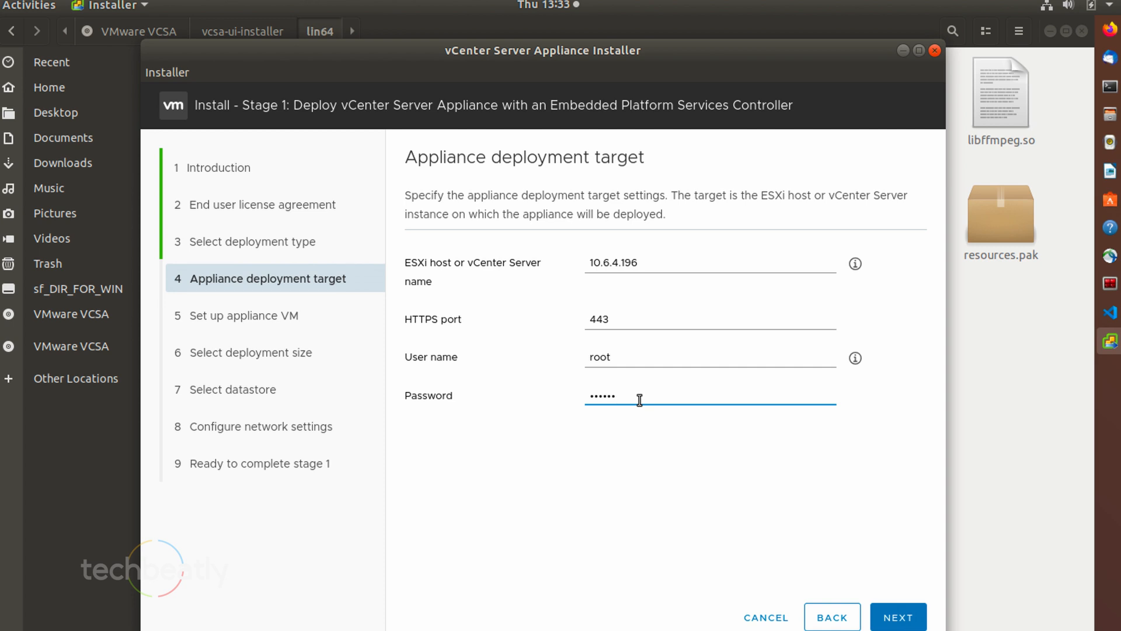
key("BackSpace")
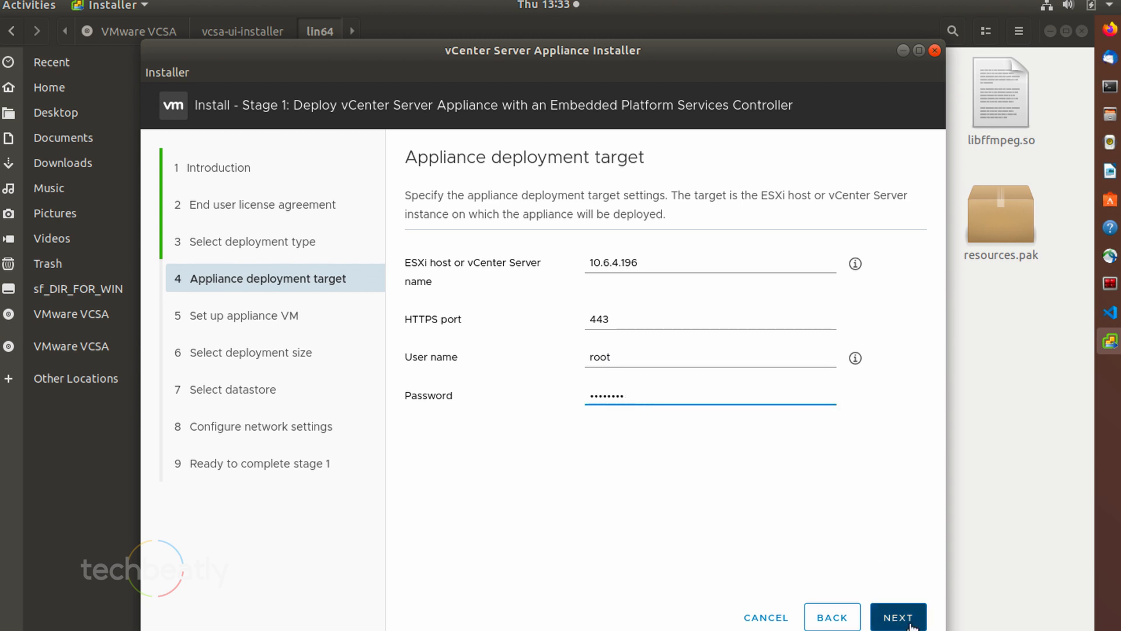
left_click(898, 616)
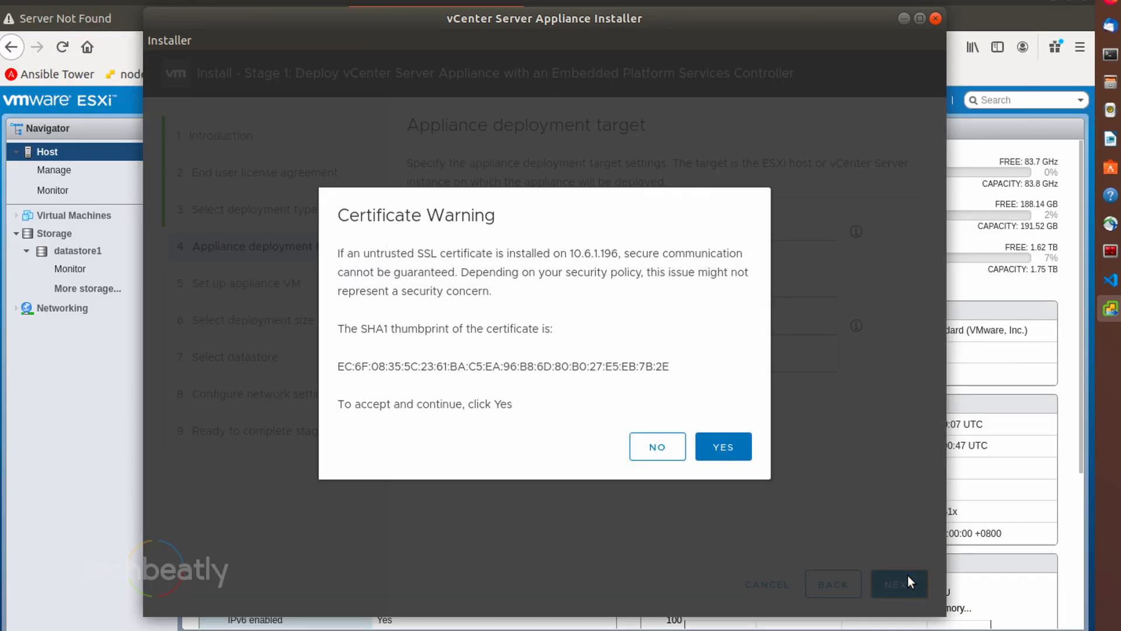
mouse_move(674, 392)
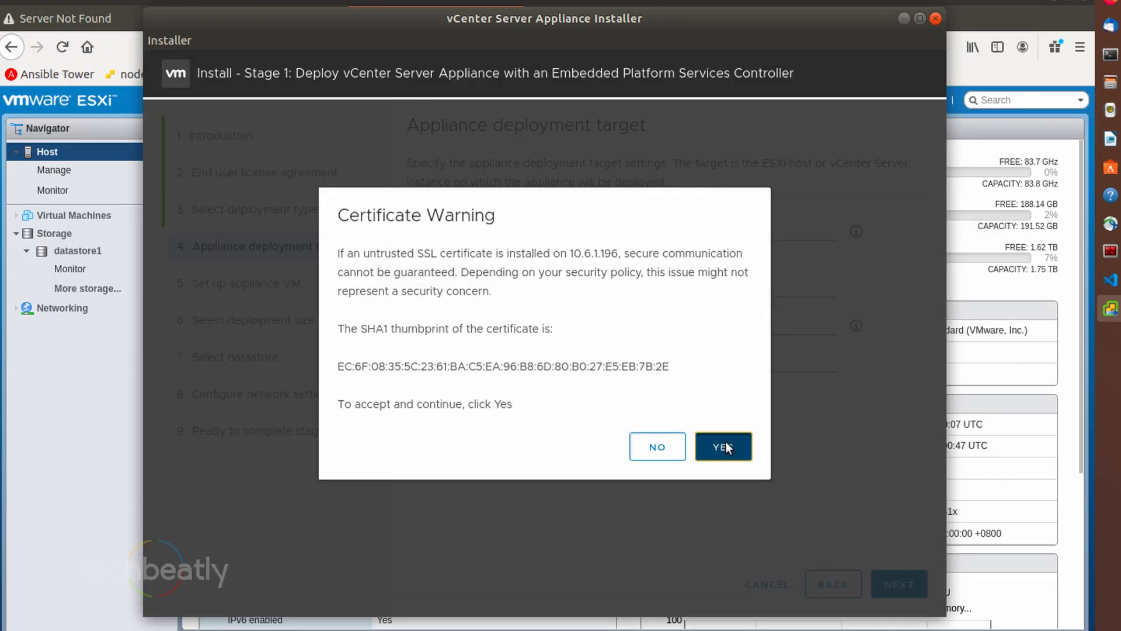
Step: Accept the host certificate and set the appliance root password, keeping the default VM name
left_click(723, 446)
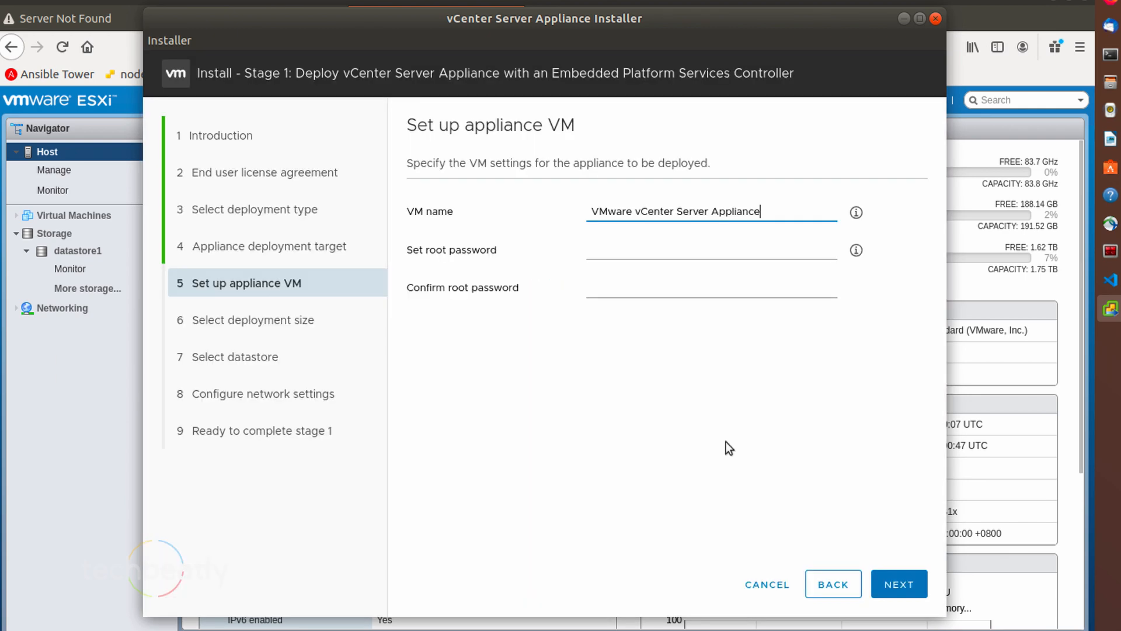
left_click(711, 249)
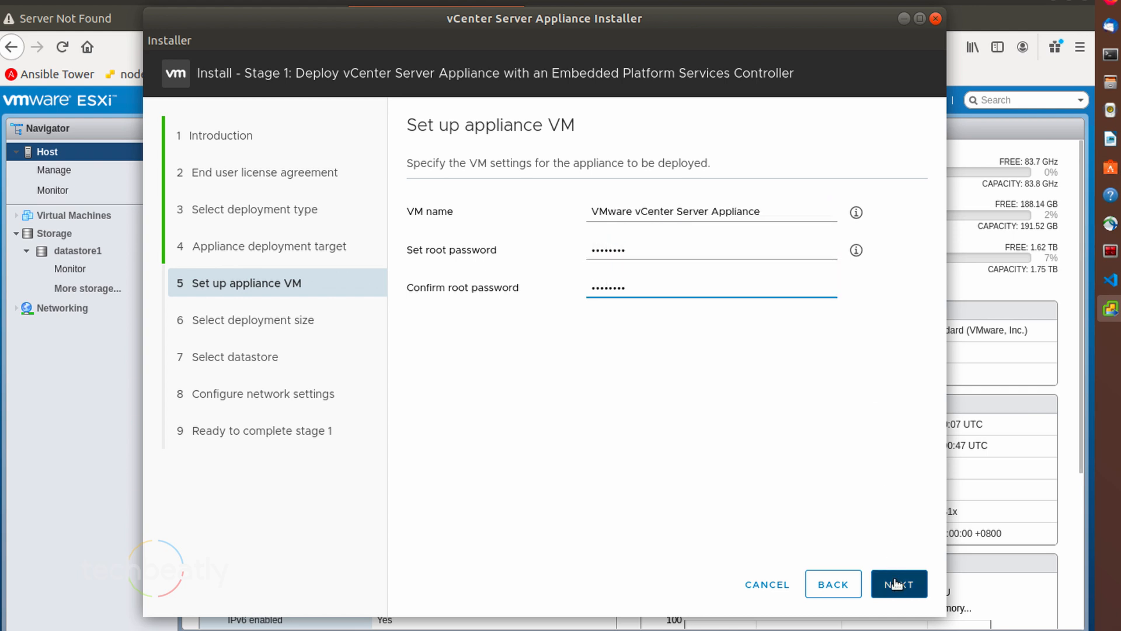
left_click(898, 583)
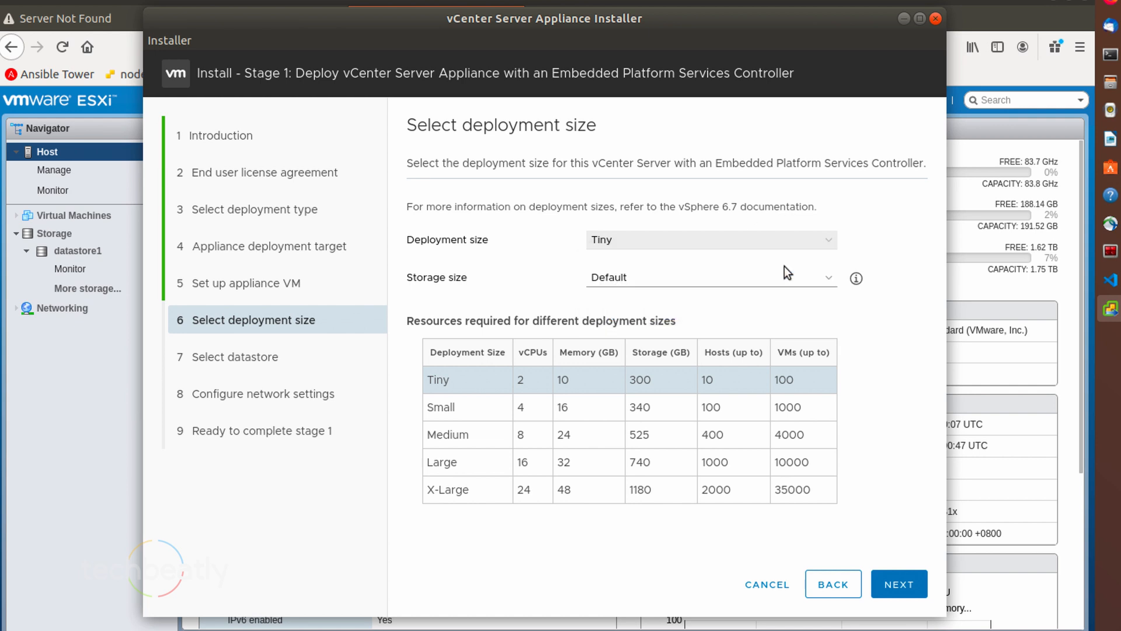
Step: Choose Small deployment size with Default storage size, after briefly trying Large
left_click(711, 277)
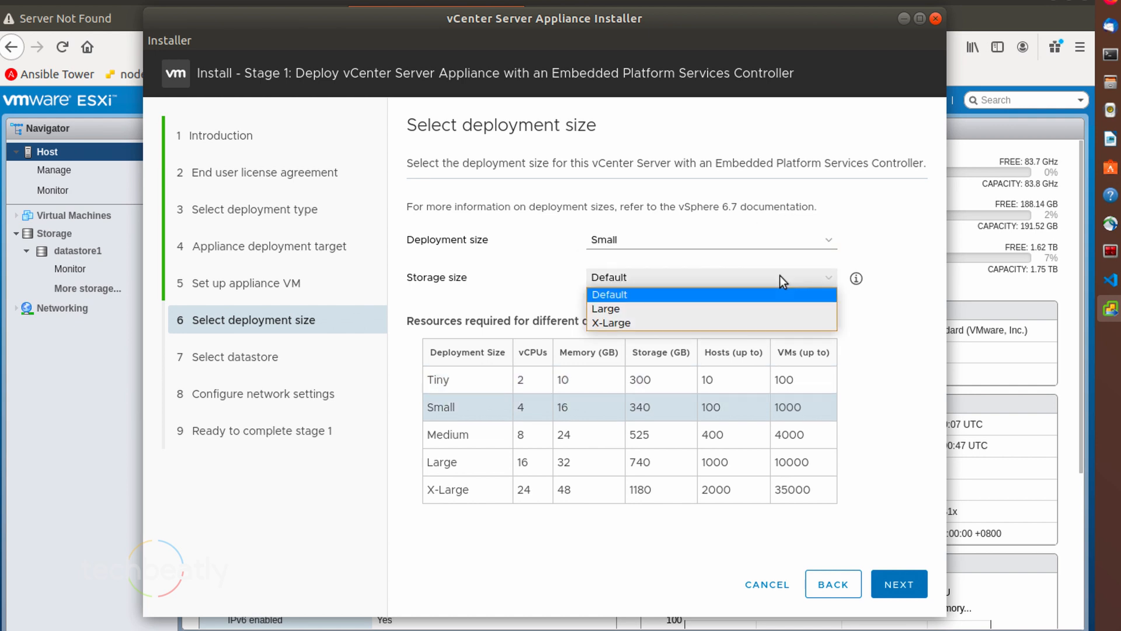
left_click(605, 309)
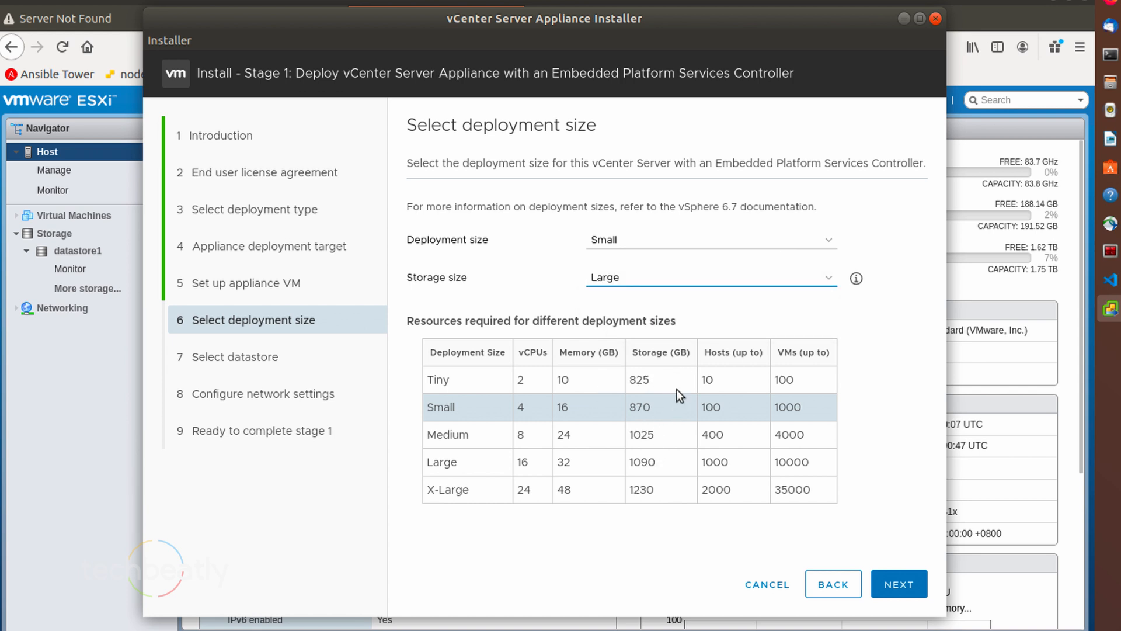
left_click(710, 278)
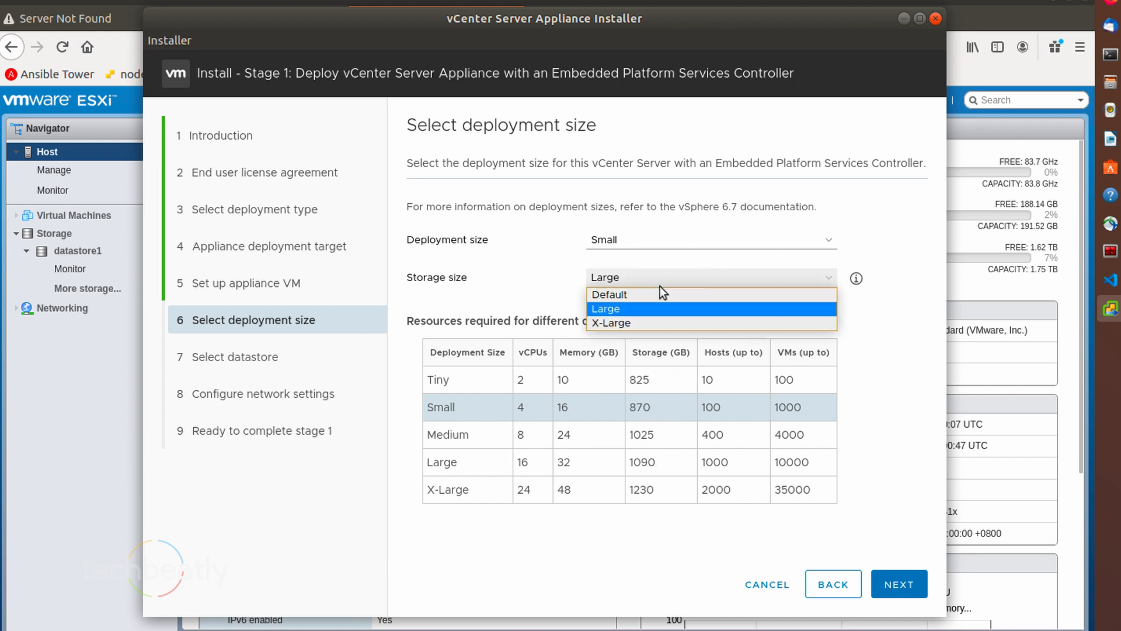
left_click(609, 294)
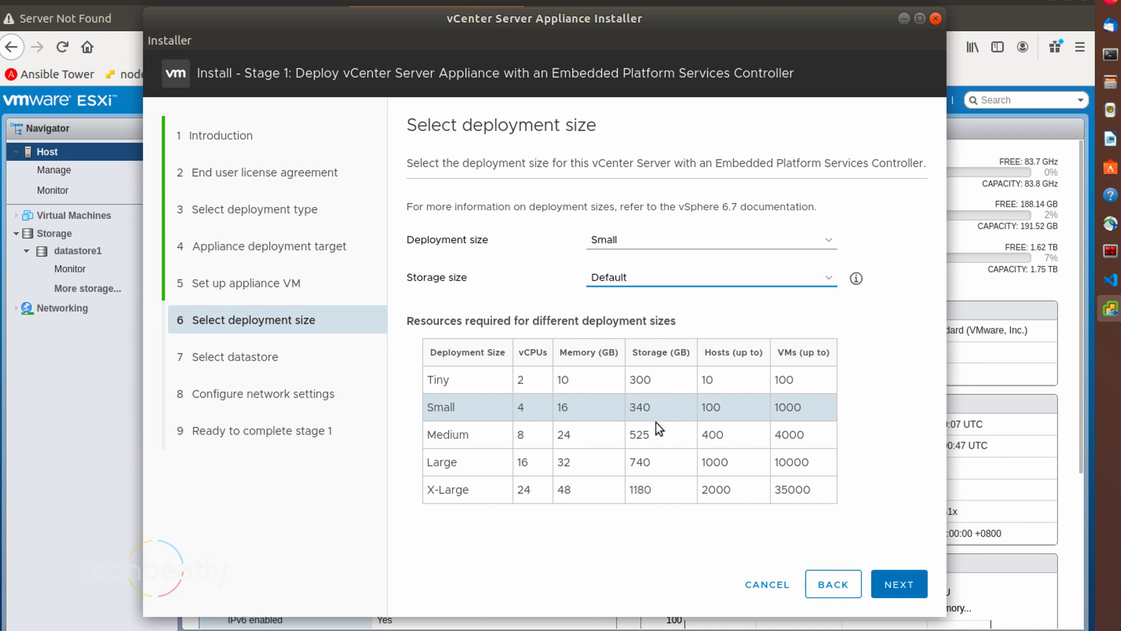
mouse_move(640, 425)
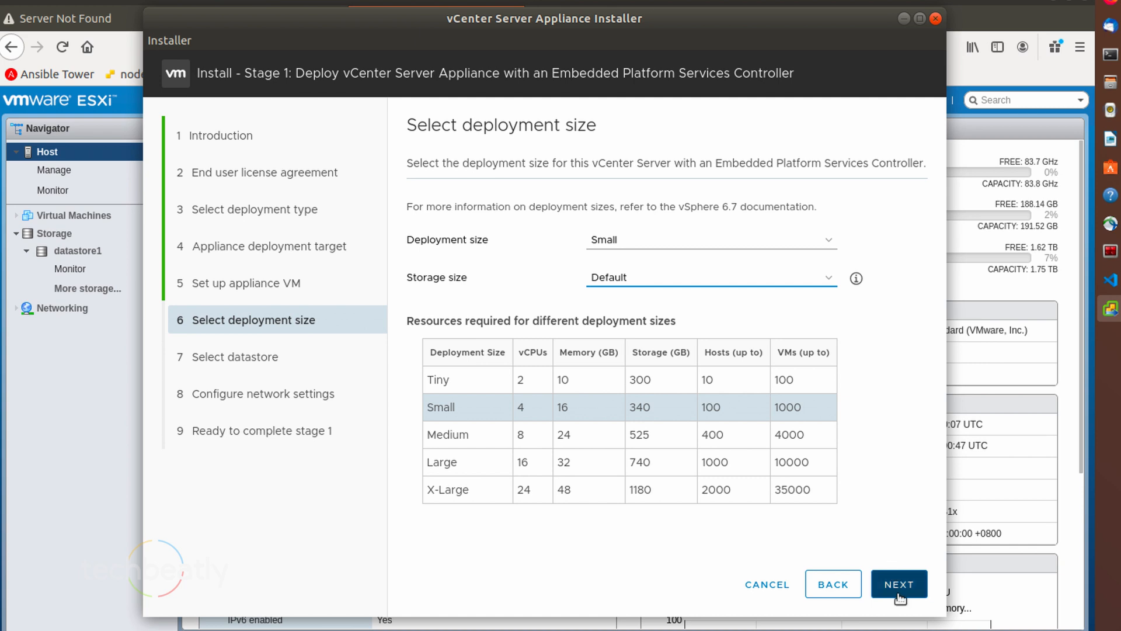
left_click(899, 584)
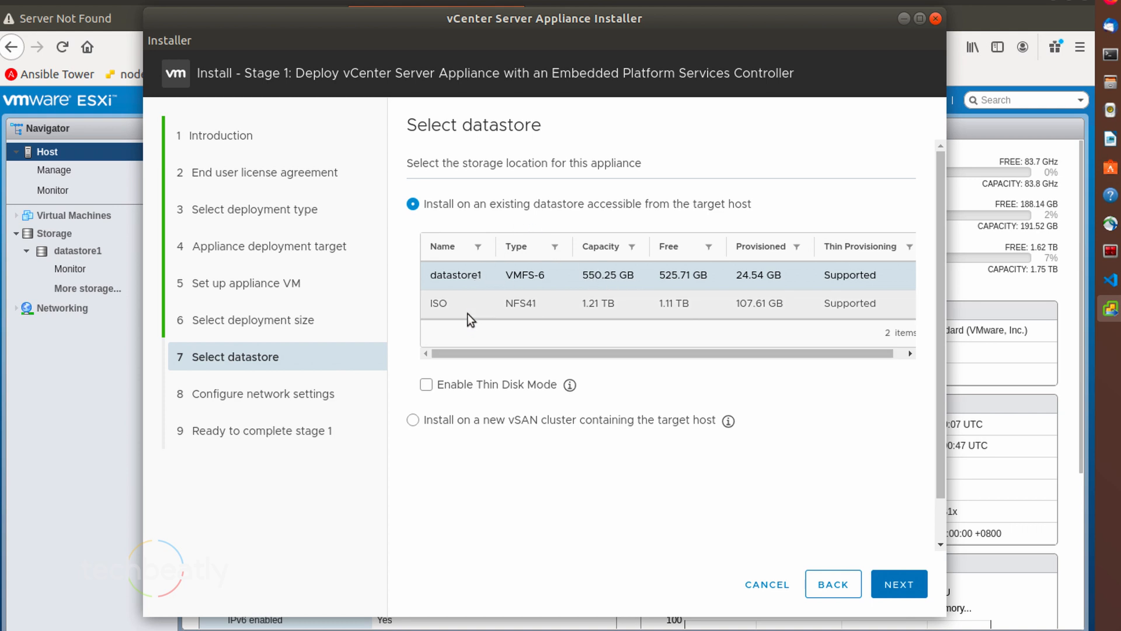
mouse_move(569, 385)
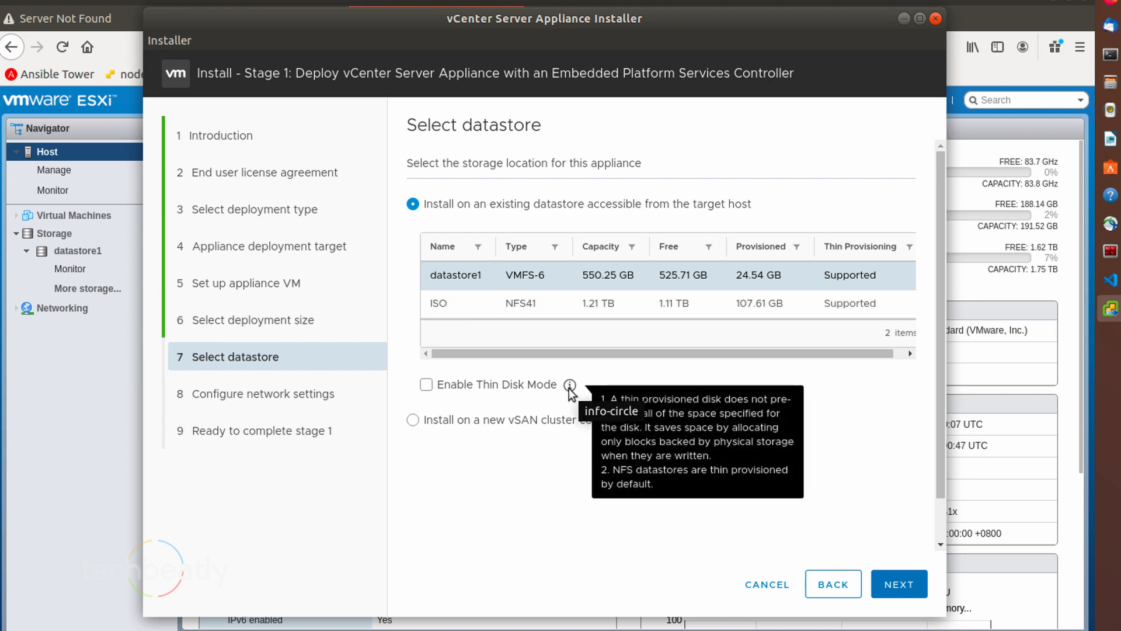
mouse_move(432, 389)
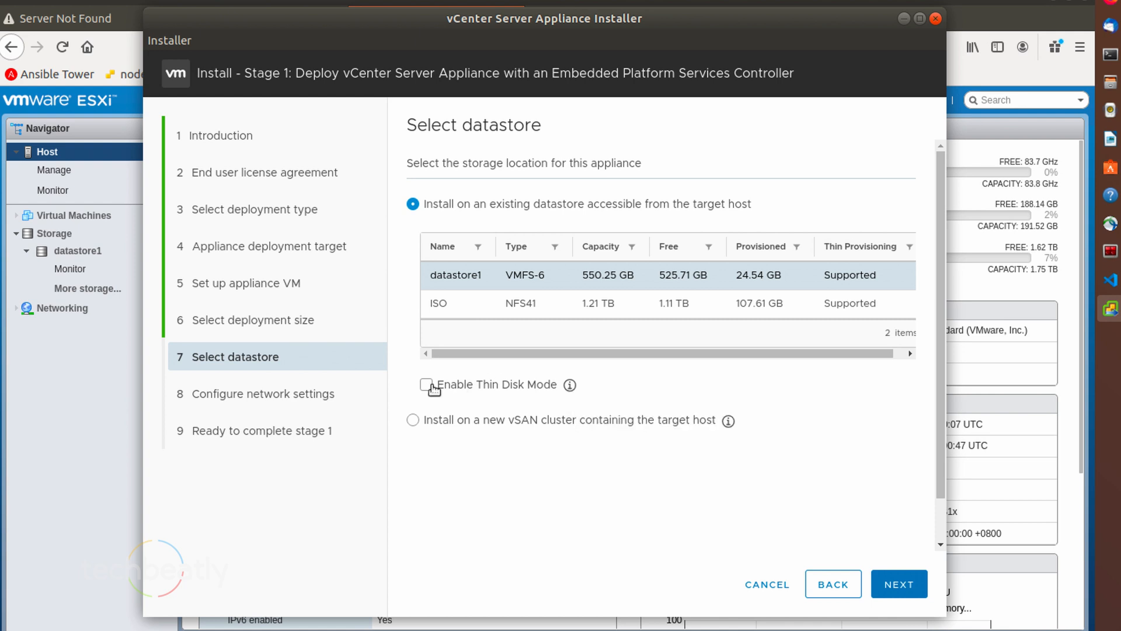
mouse_move(570, 385)
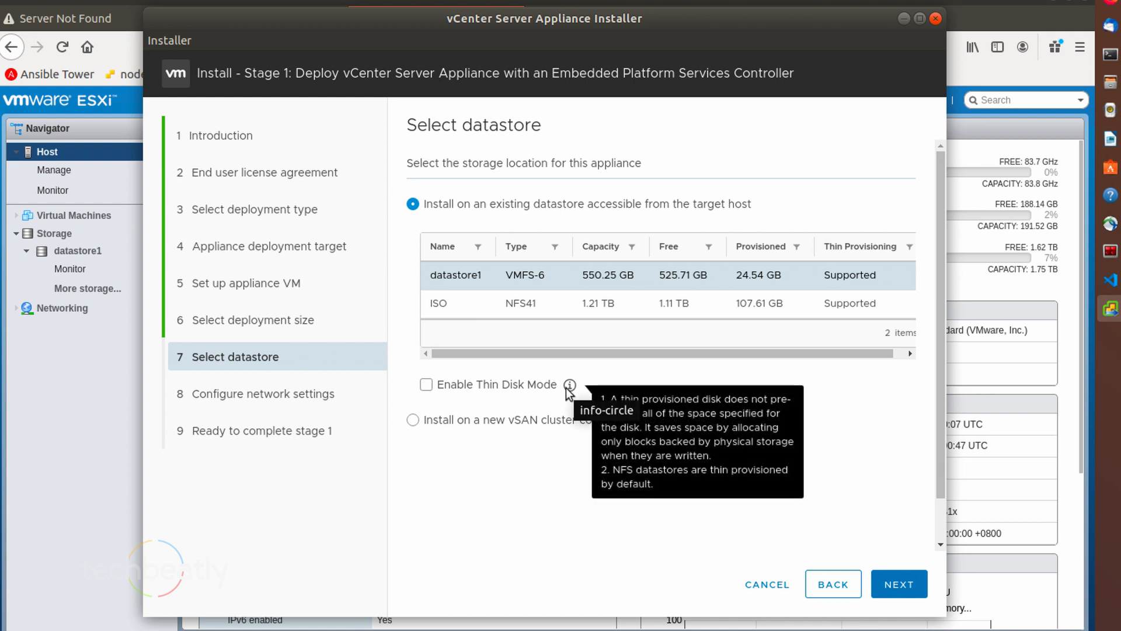
Step: Enable Thin Disk Mode on datastore1 and continue
left_click(426, 385)
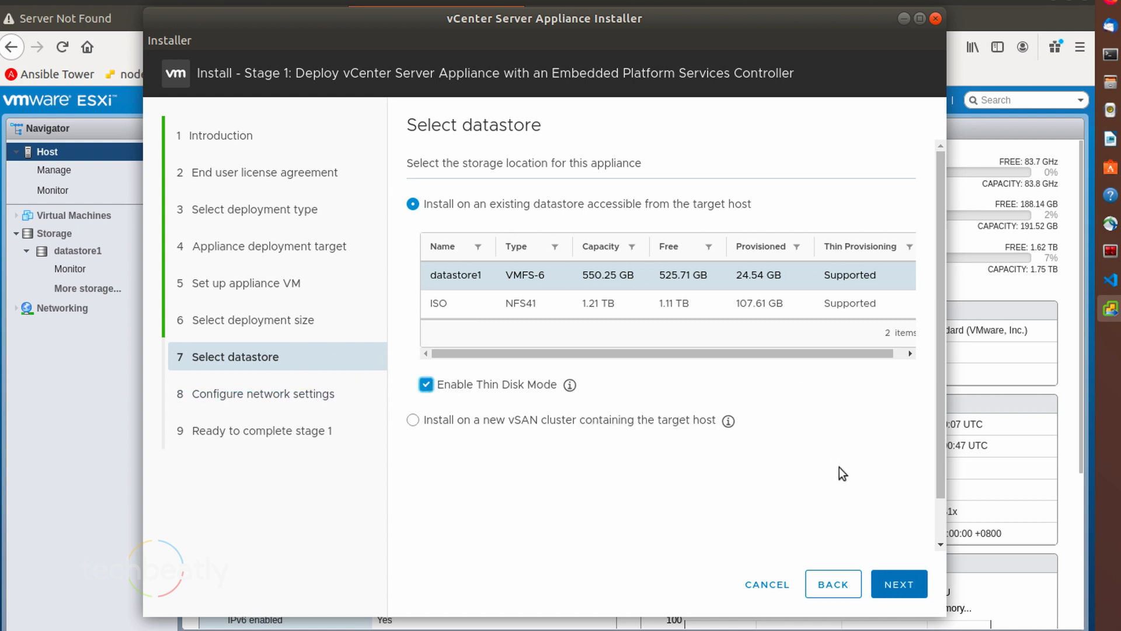
left_click(899, 584)
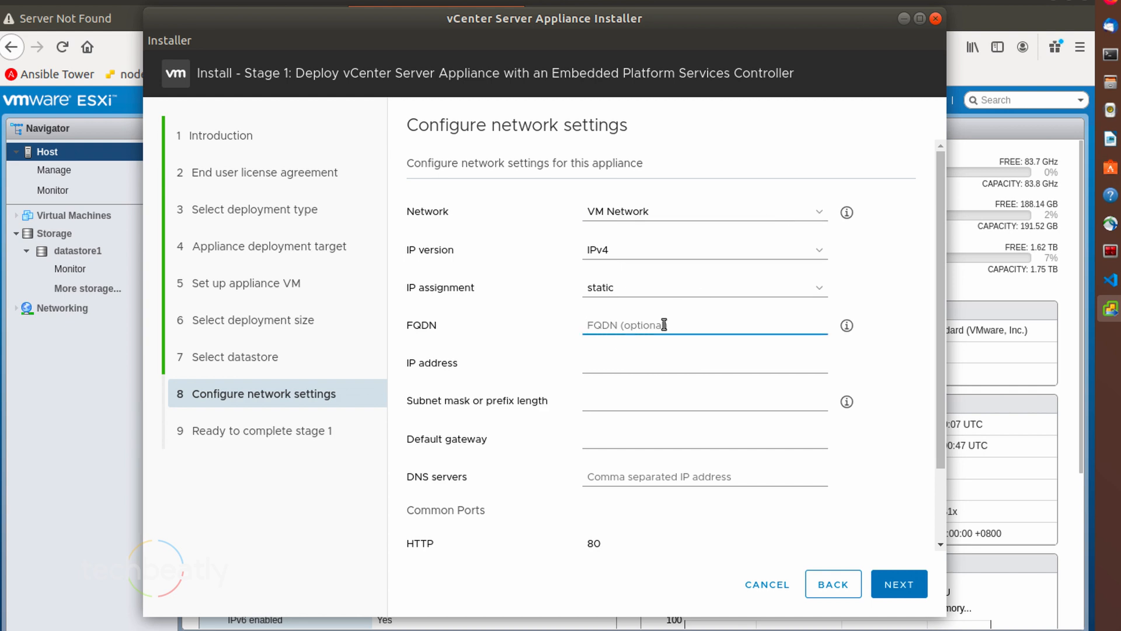
Step: Enter FQDN vcenter.lab.local, IP 10.6.1.198, mask 255.255.255.128, gateway 10.6.1.129, DNS 10.6.2.11
type("v")
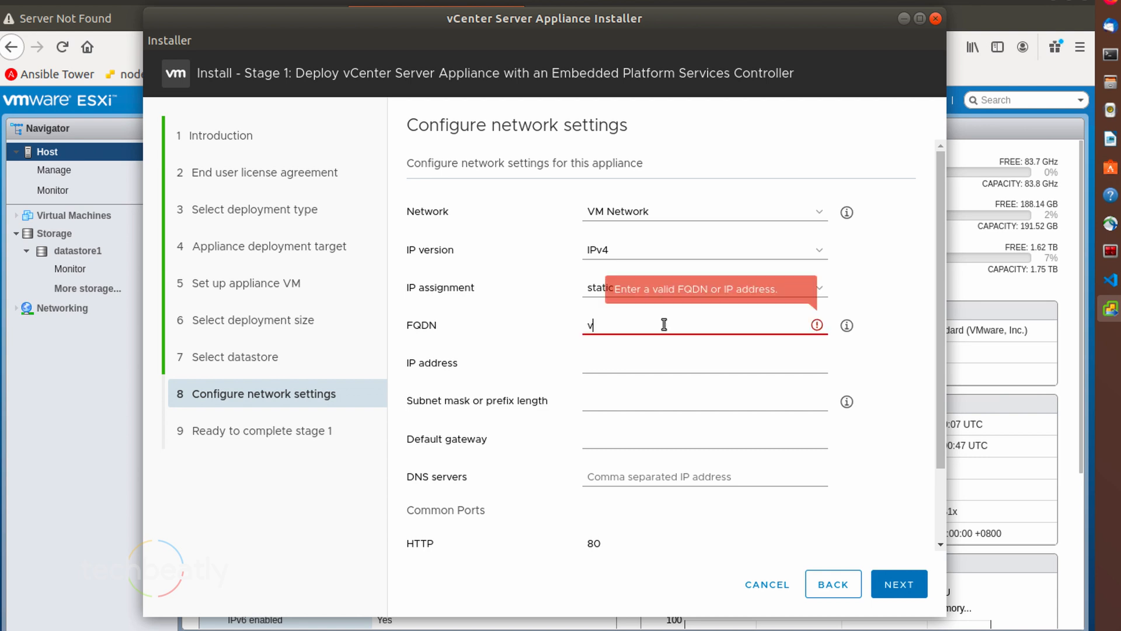
type("center.lab")
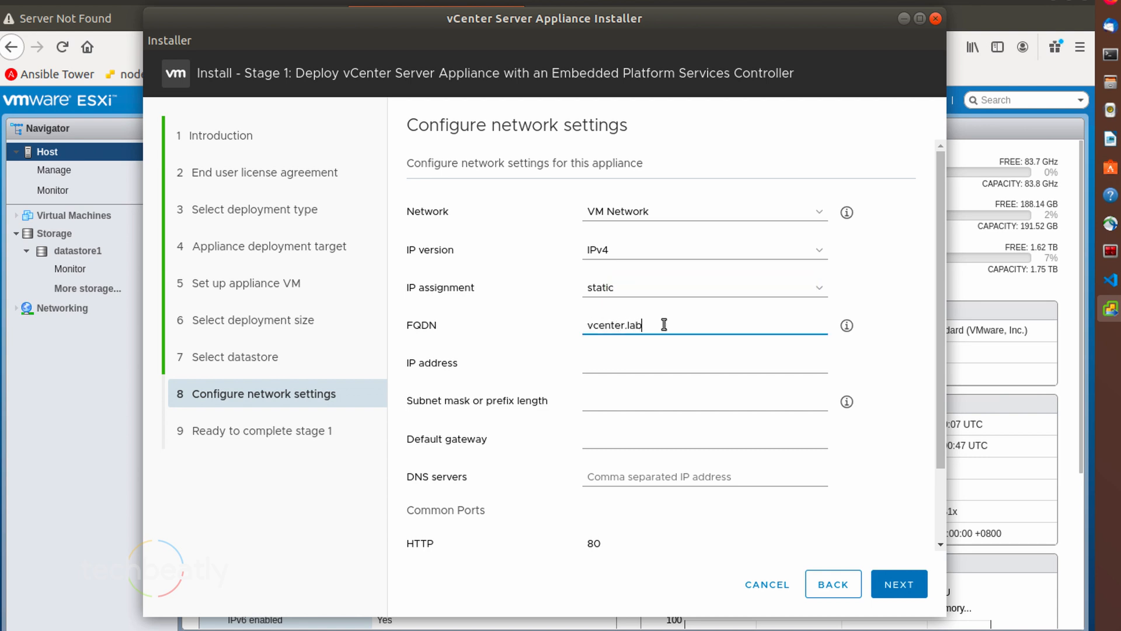
type(".local")
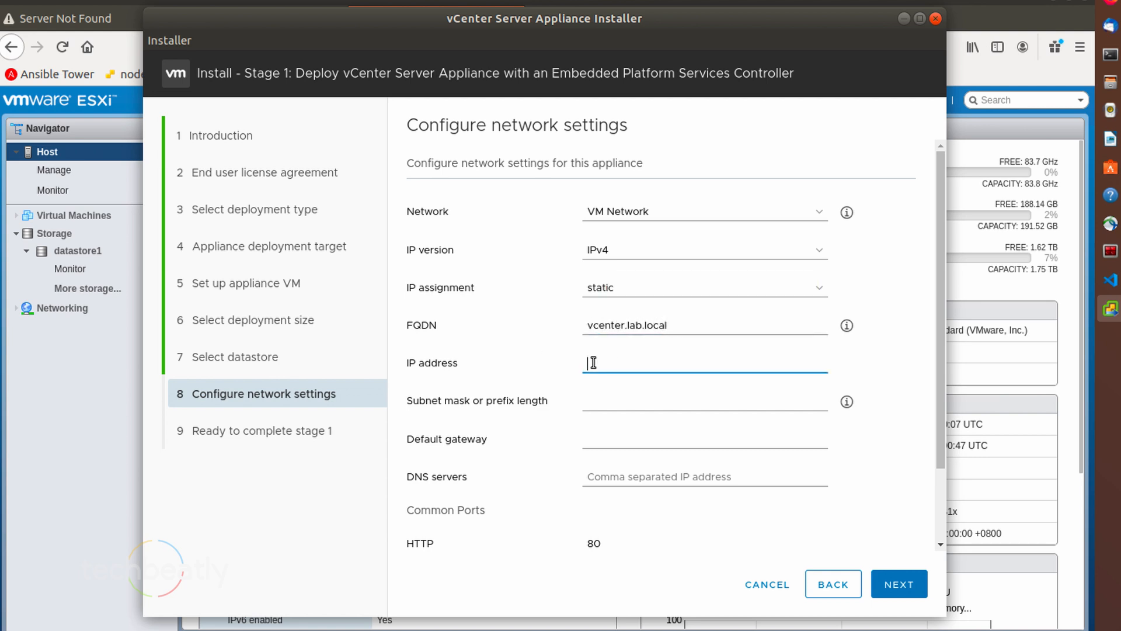
type("10.6.1.198")
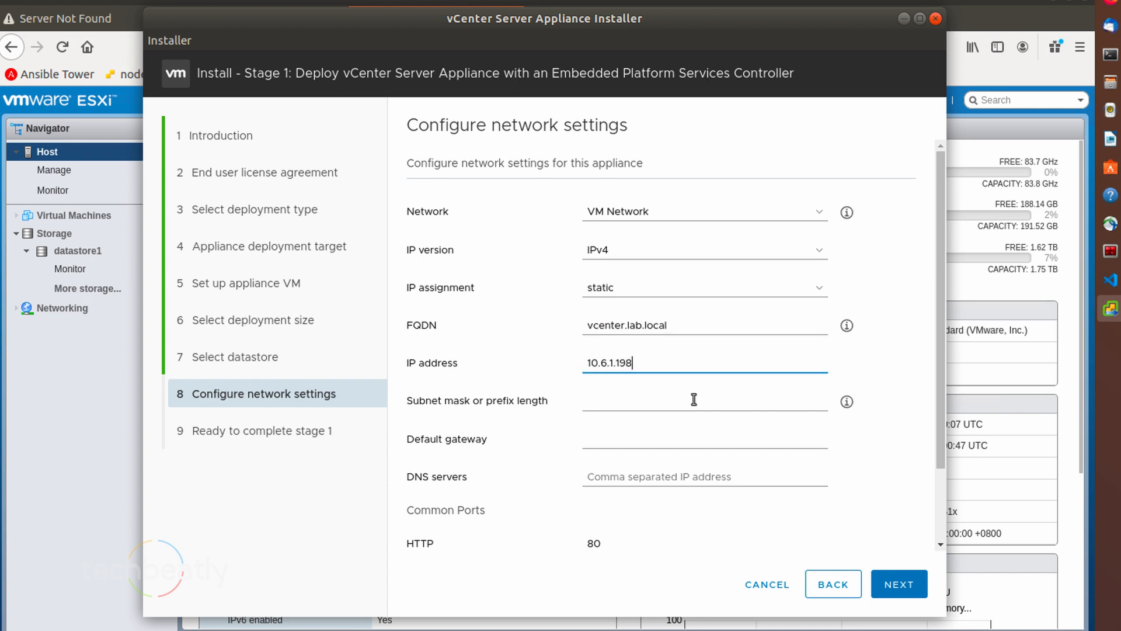
left_click(704, 399)
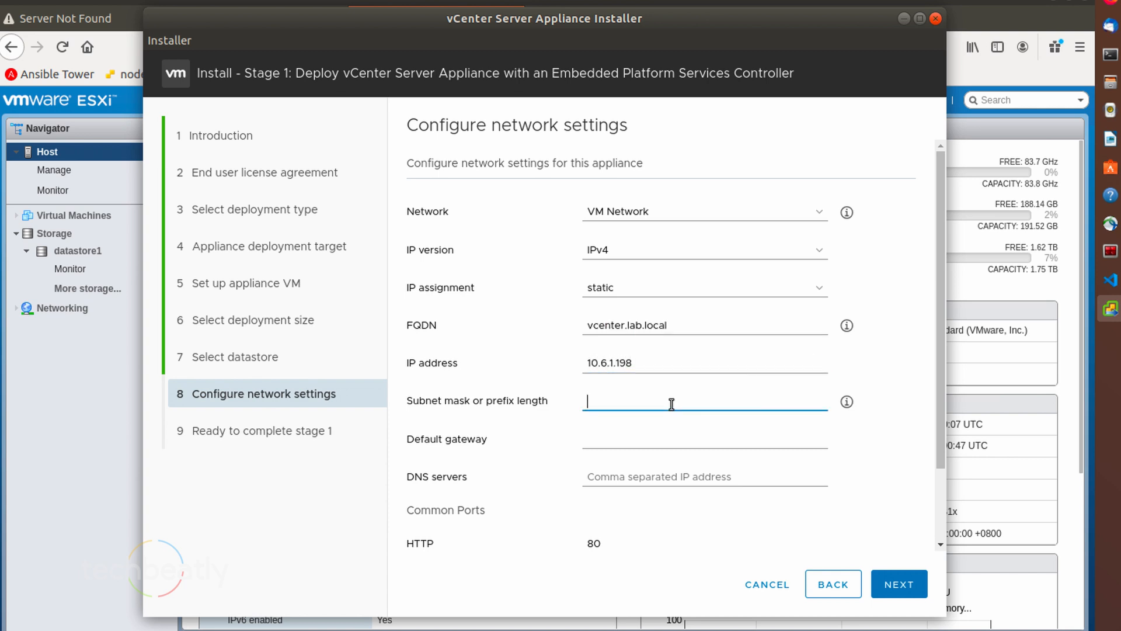
type("255.")
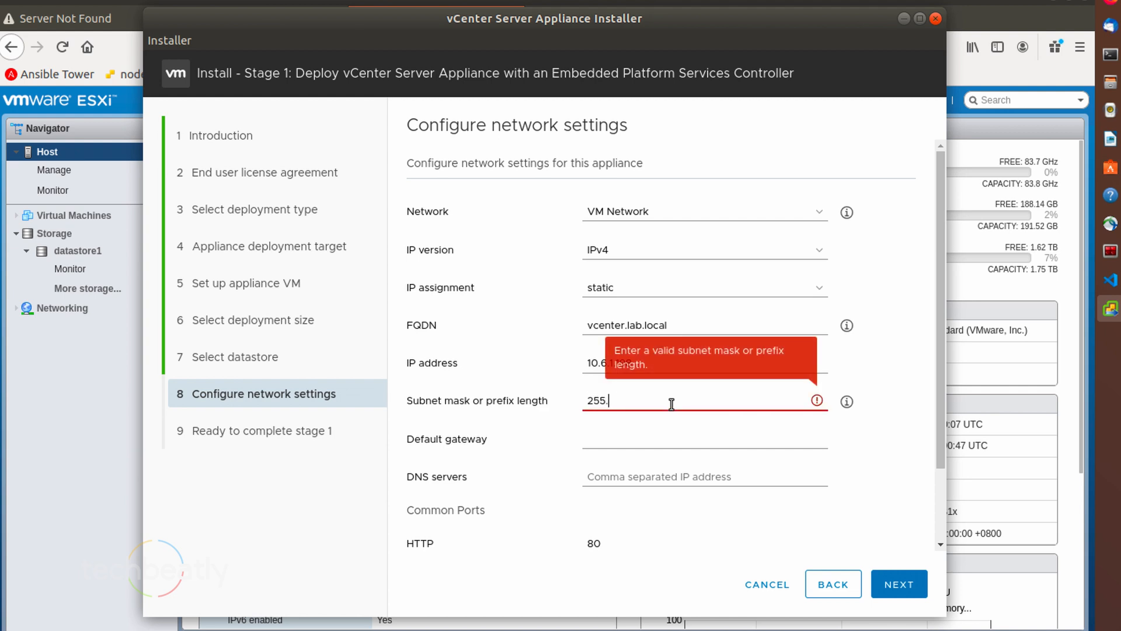
type("255.255.128")
left_click(705, 476)
type("10.6.1.11")
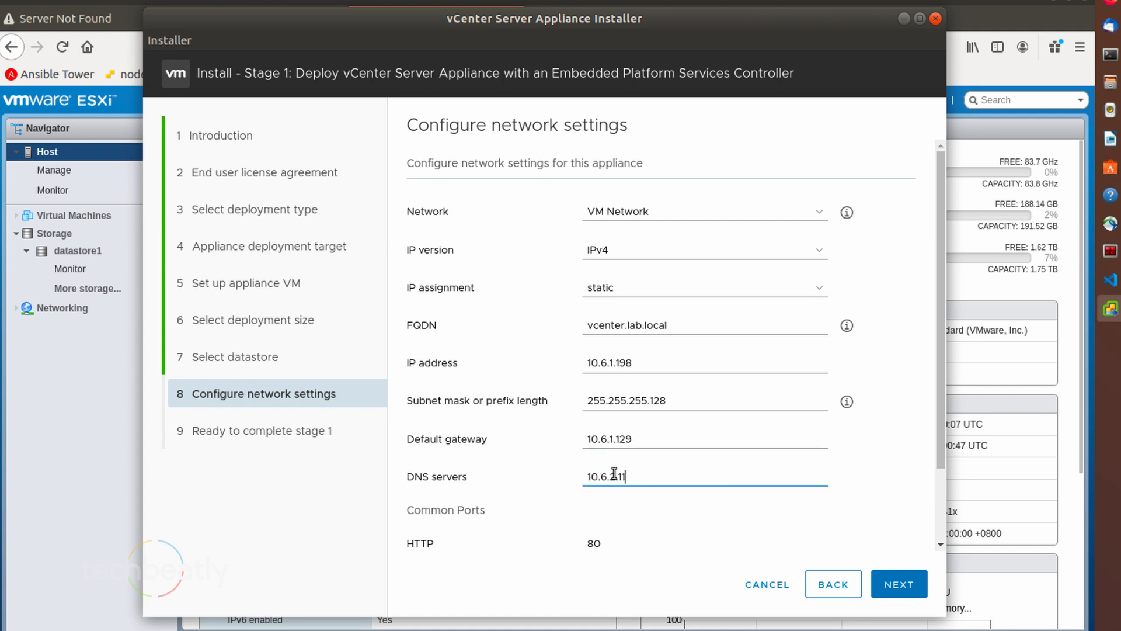
scroll("down", 3)
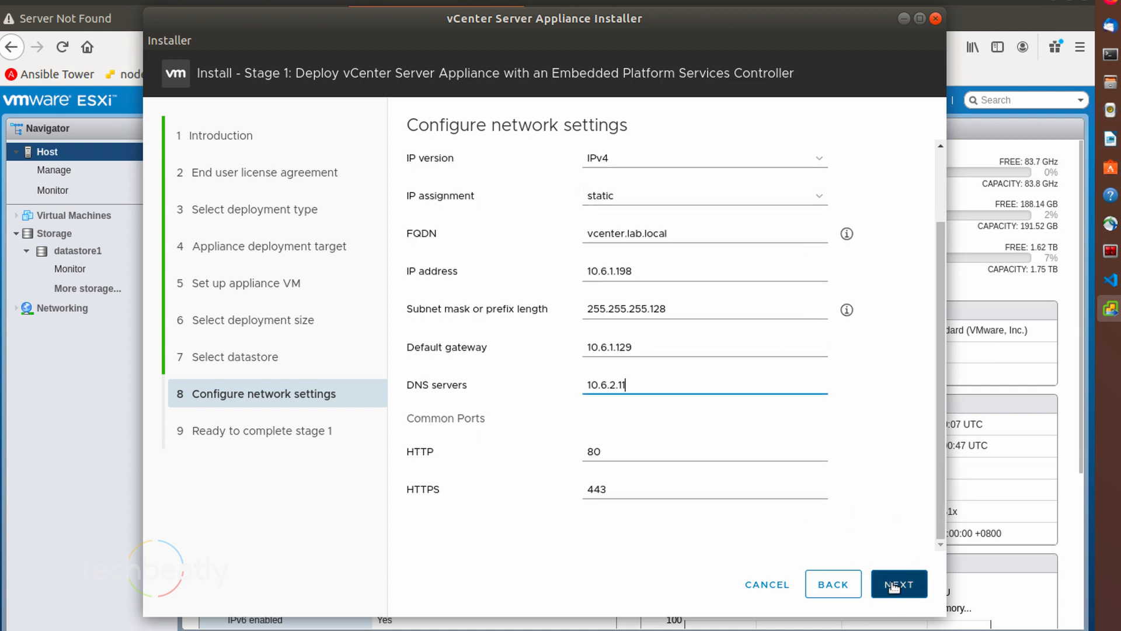
left_click(899, 584)
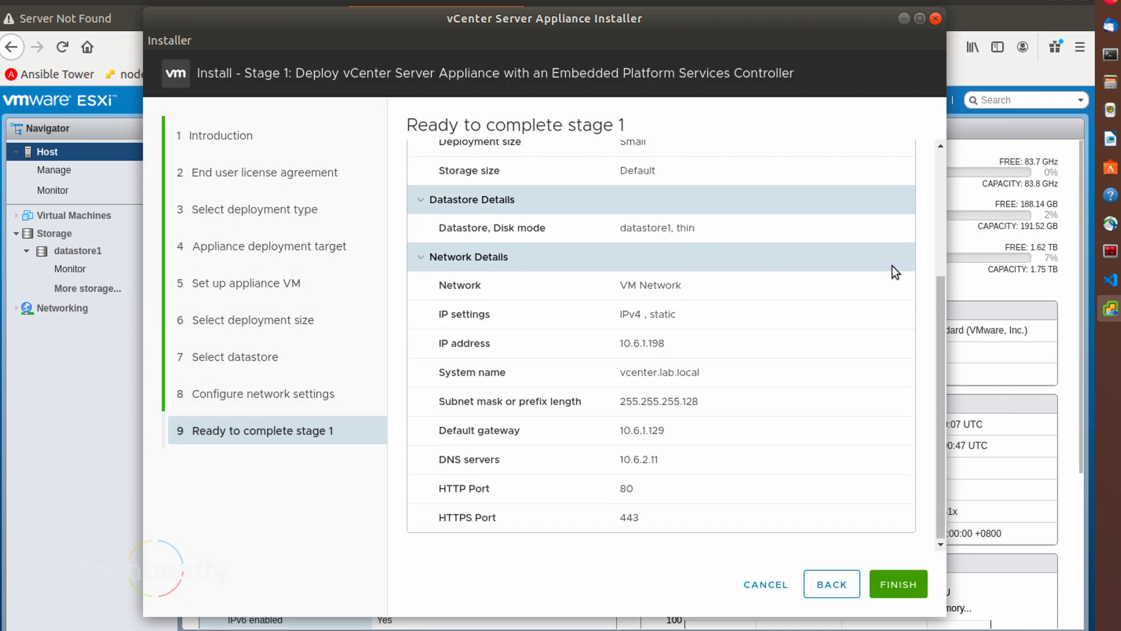
Step: Review the Ready to complete summary and launch the stage 1 appliance deployment
scroll("up", 3)
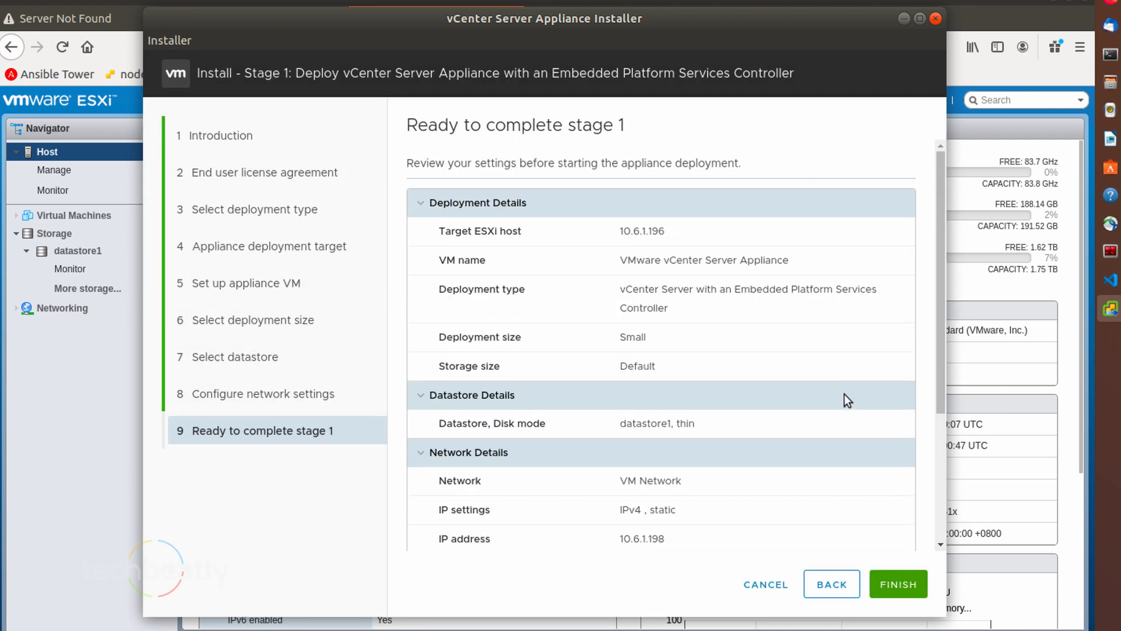
scroll("down", 3)
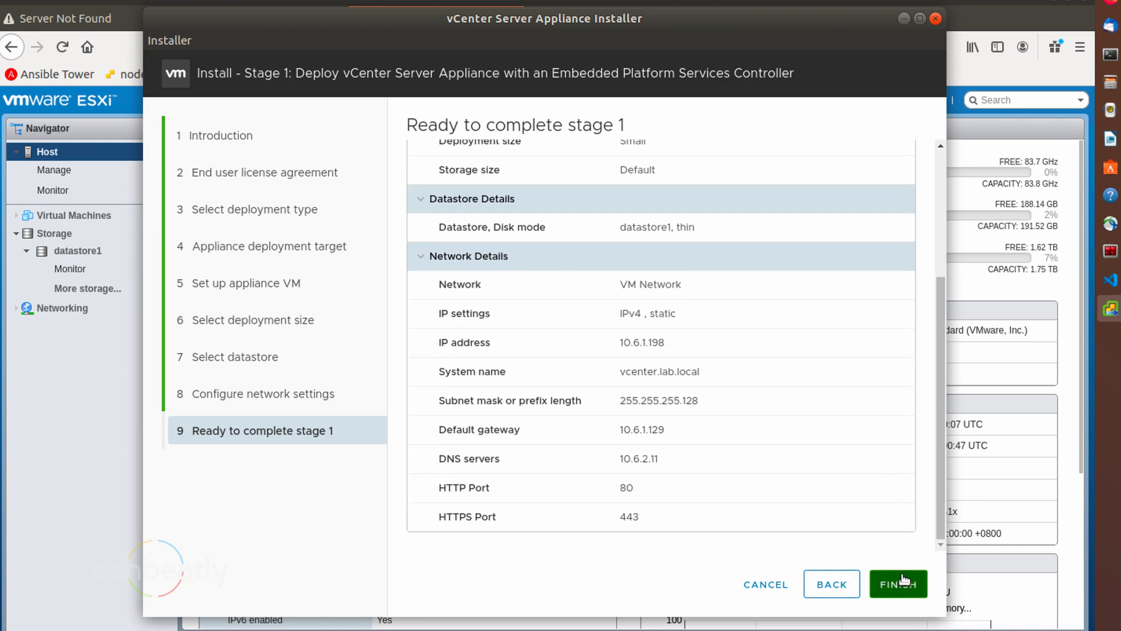
left_click(898, 584)
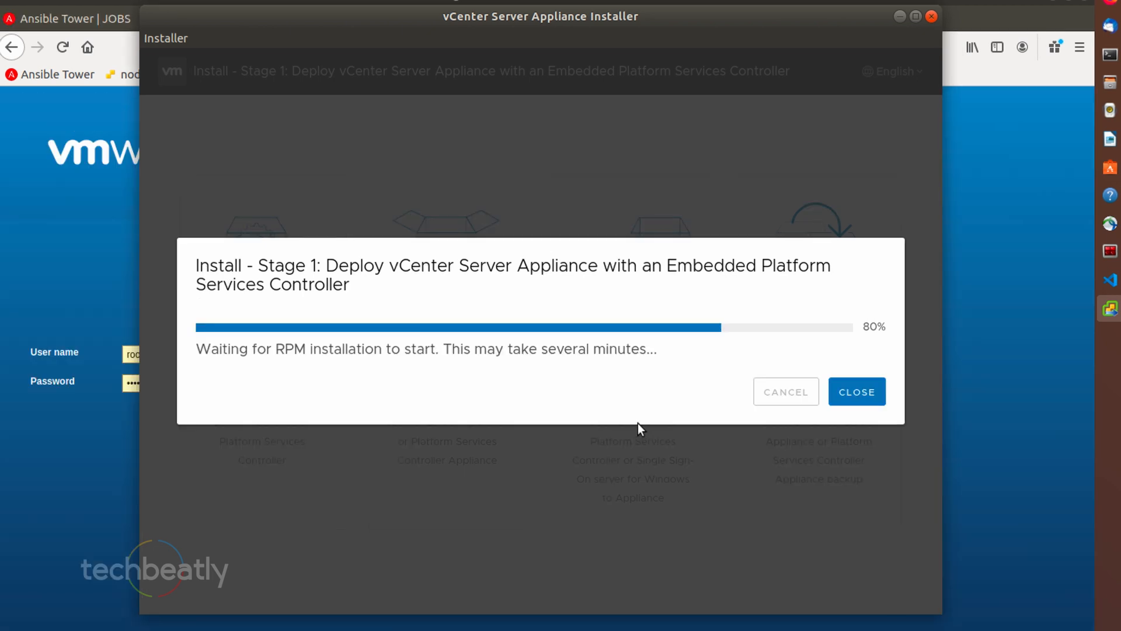
mouse_move(240, 336)
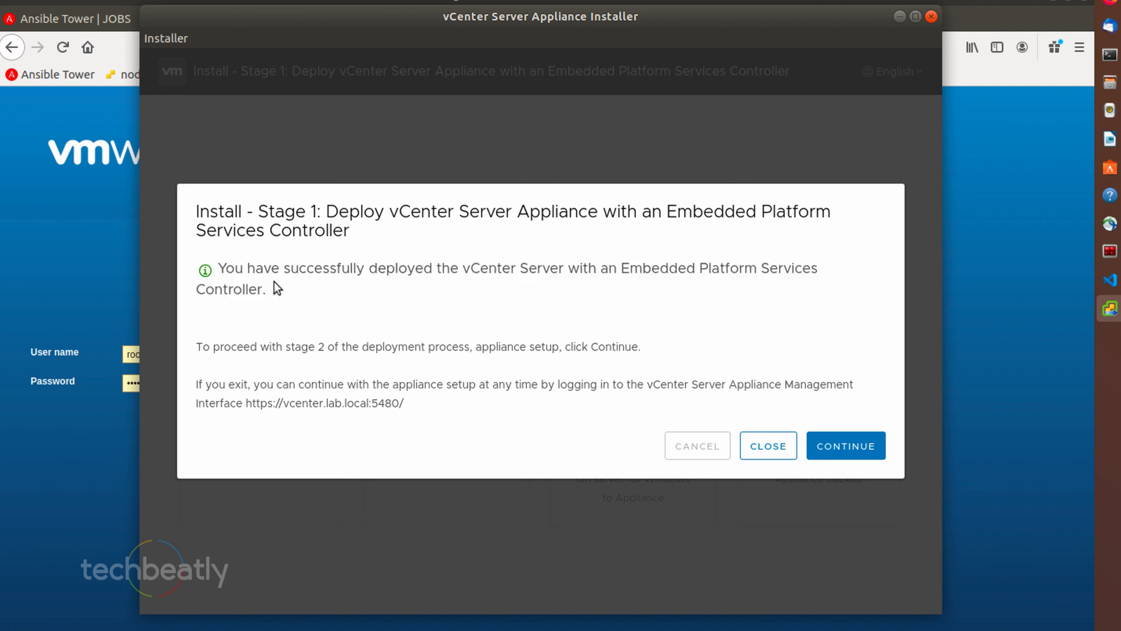
Step: Continue from the successful stage 1 deployment to stage 2 setup
left_click(845, 445)
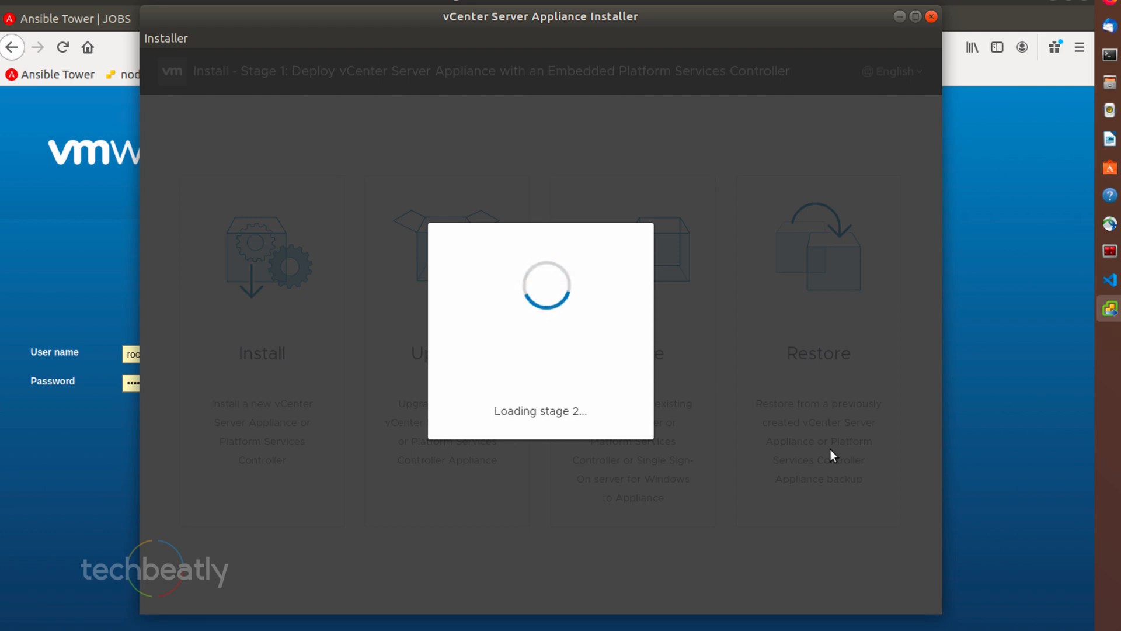
mouse_move(585, 427)
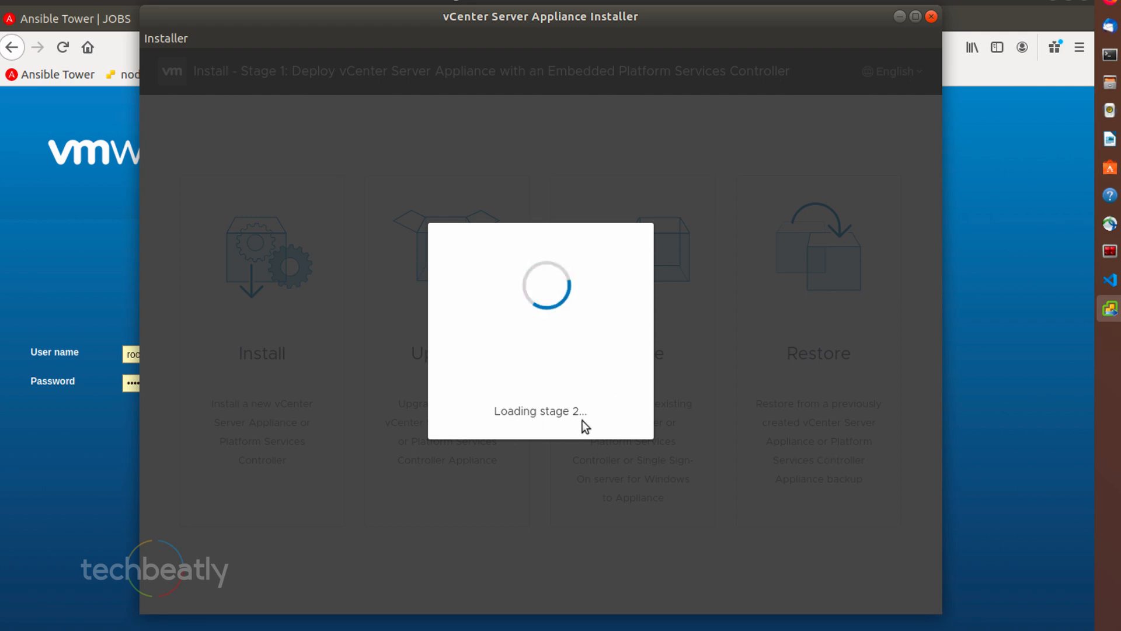
mouse_move(580, 421)
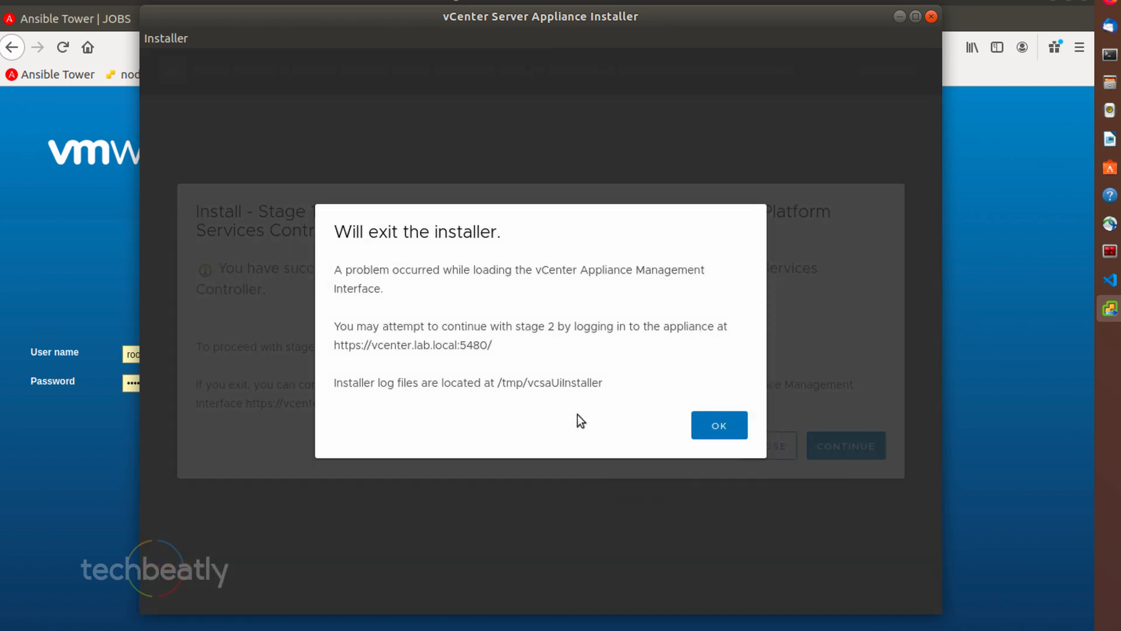
mouse_move(729, 423)
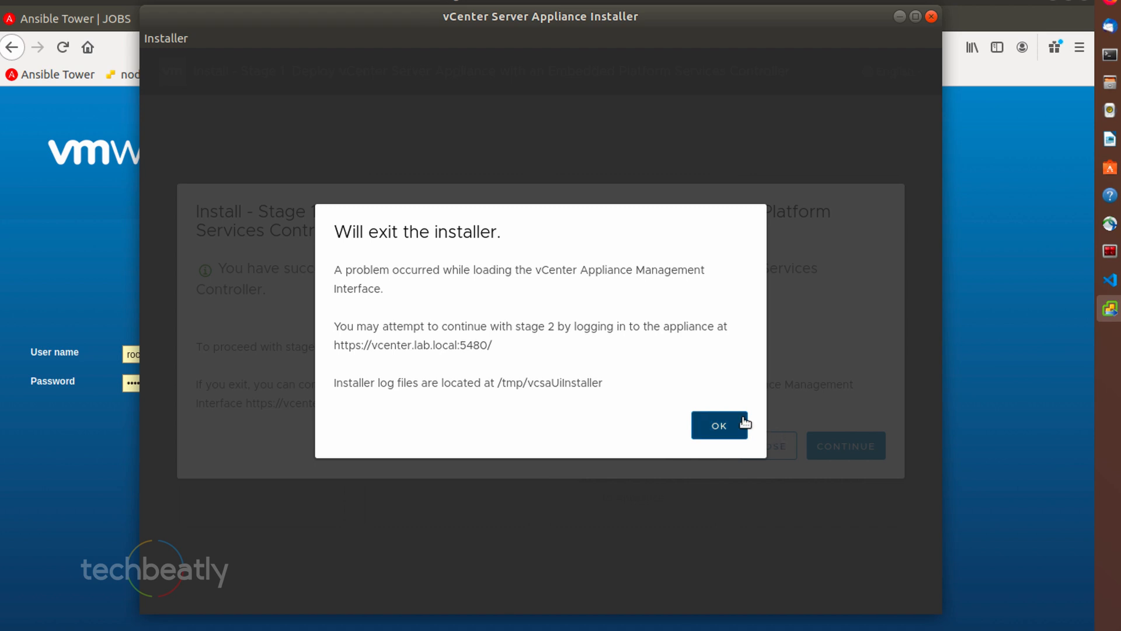
mouse_move(726, 423)
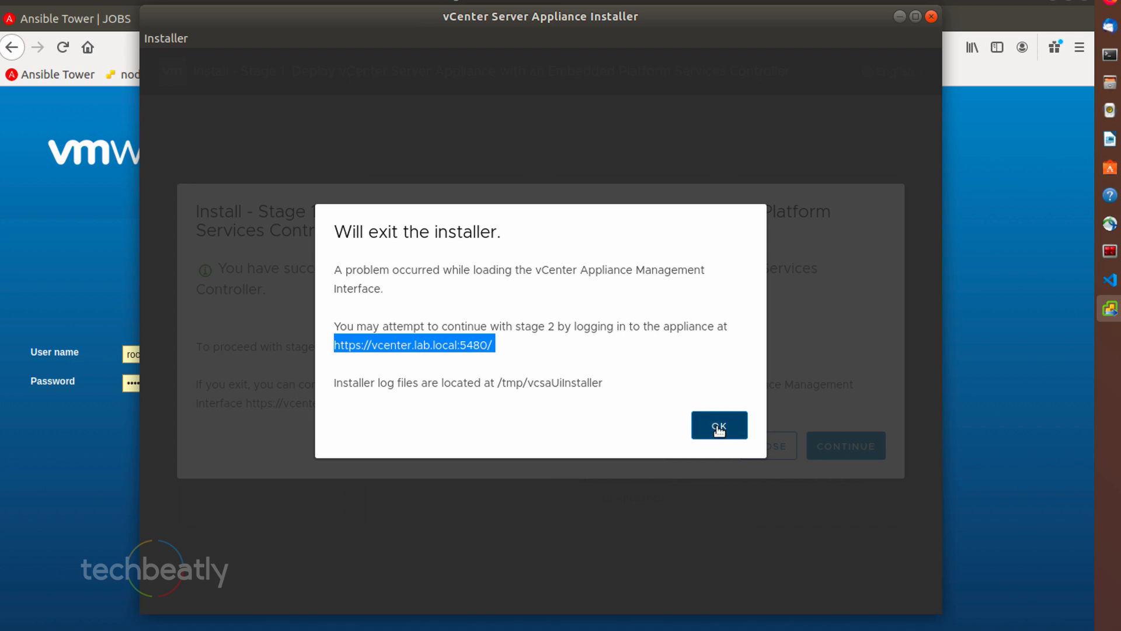
Step: Exit the installer and accept the certificate risk for vcenter.lab.local:5480
left_click(719, 424)
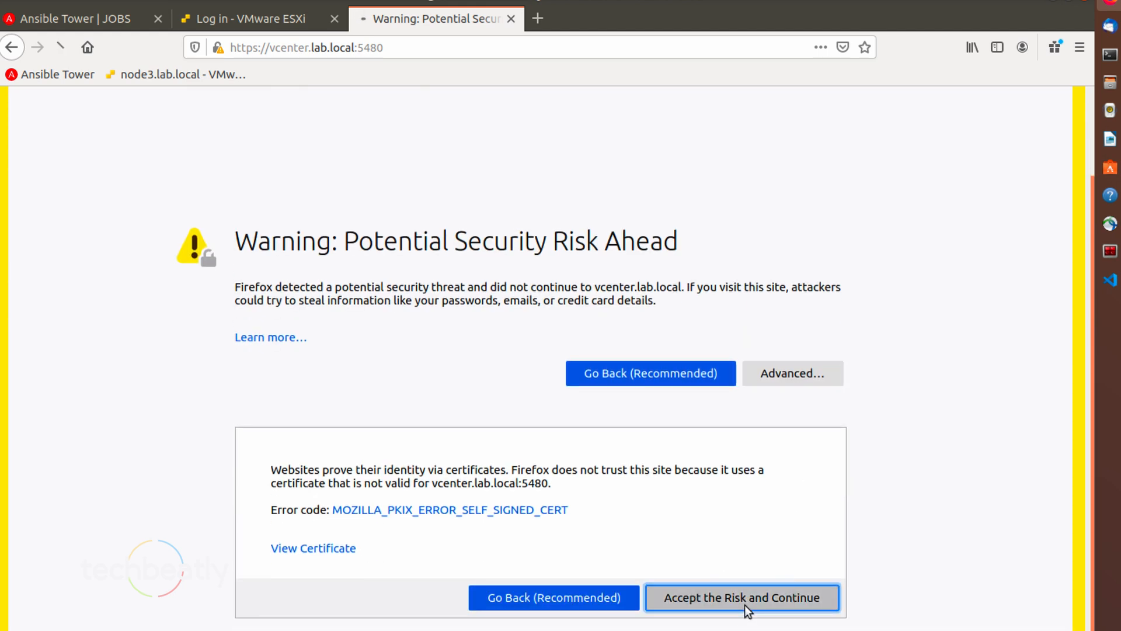
left_click(741, 597)
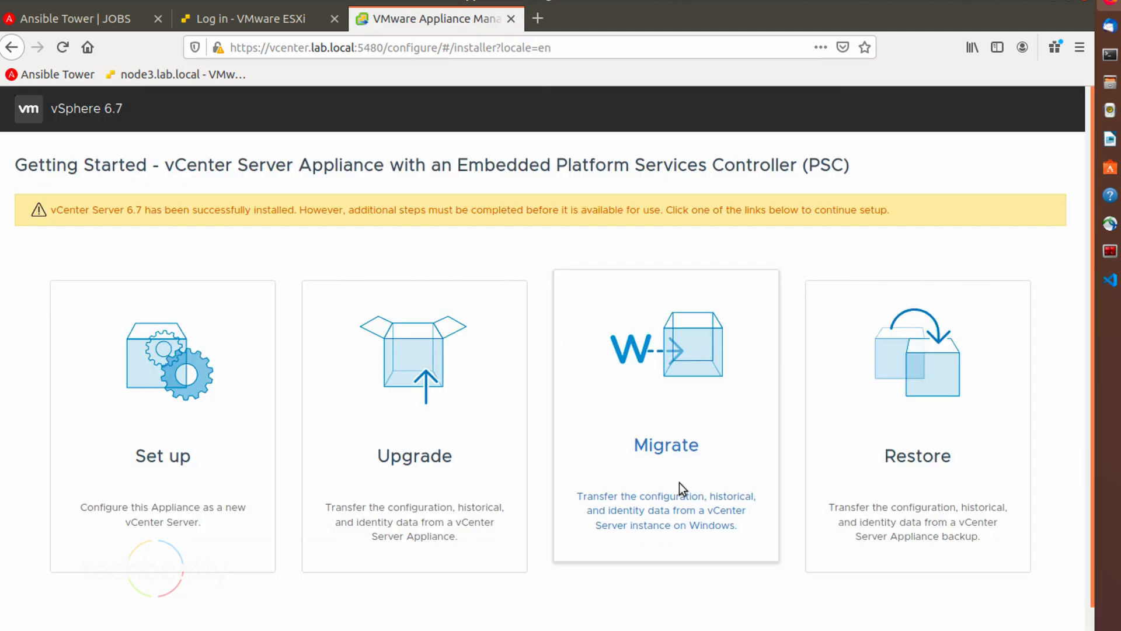
mouse_move(243, 222)
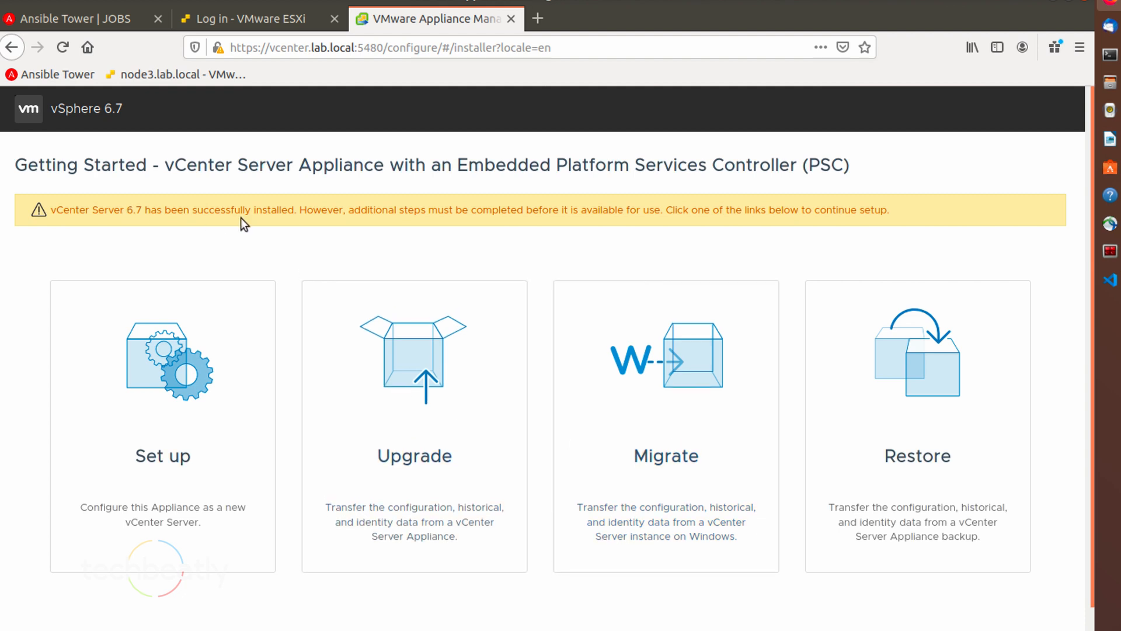
mouse_move(538, 224)
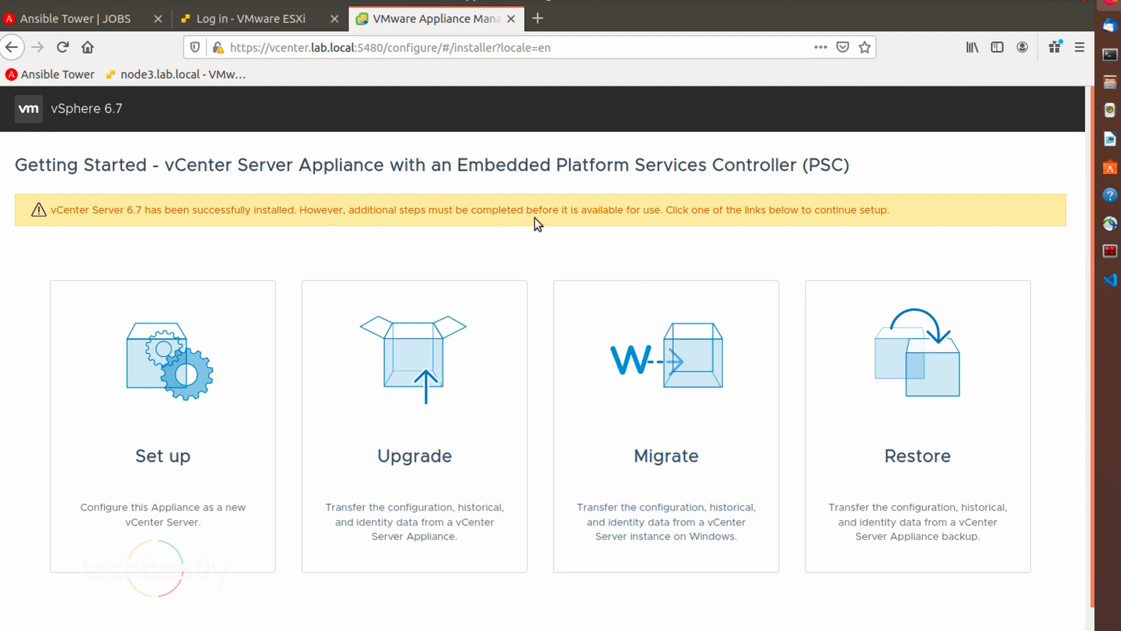
mouse_move(692, 214)
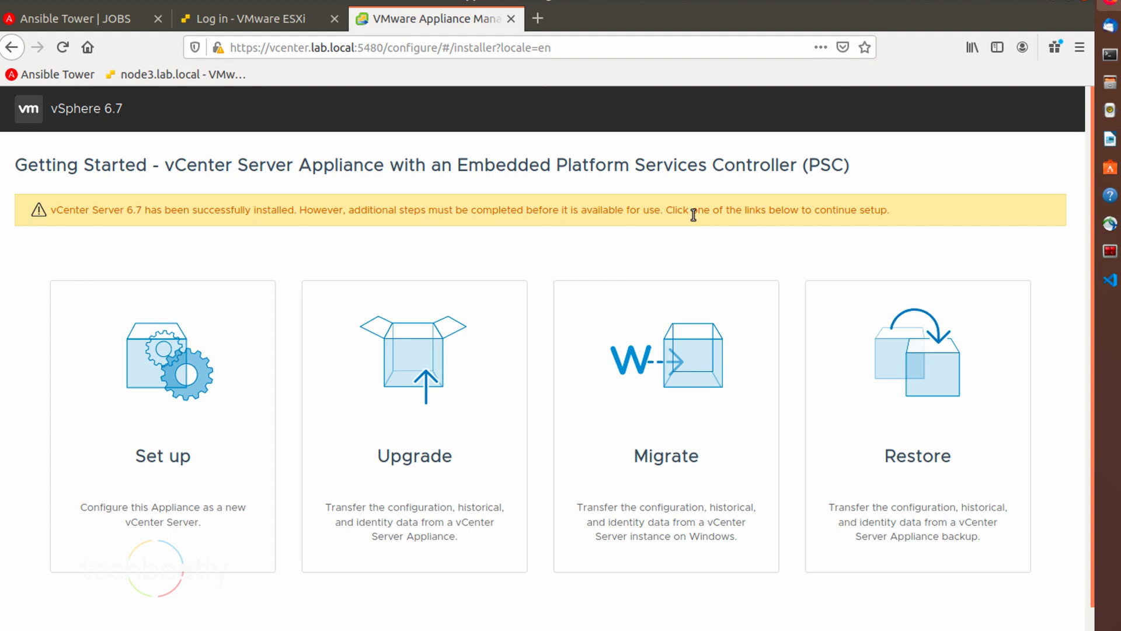
mouse_move(143, 348)
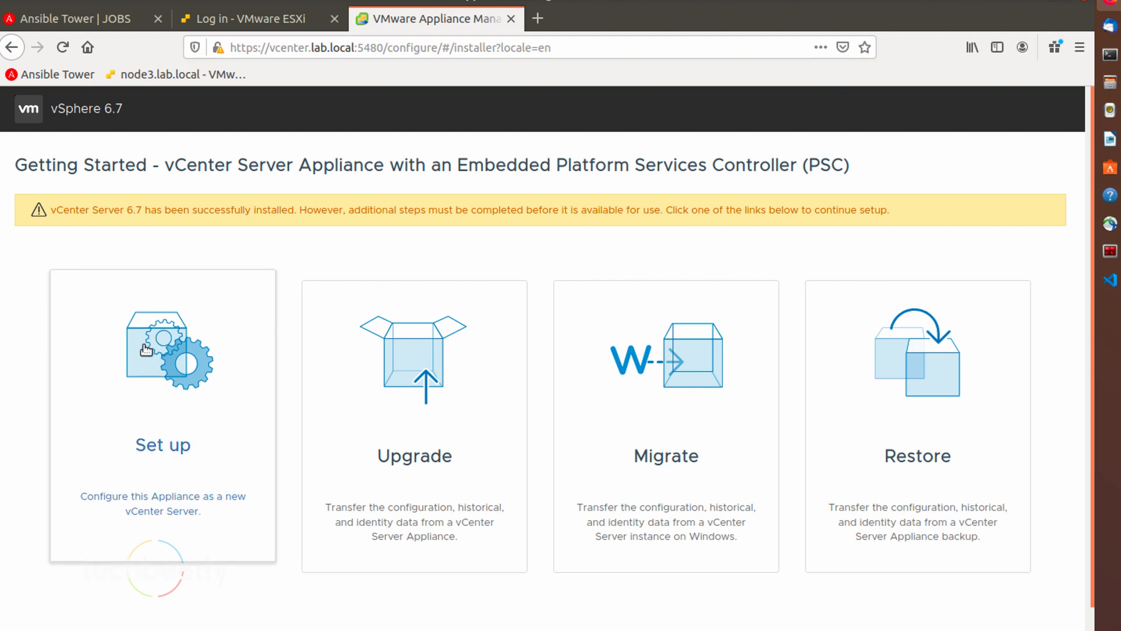
mouse_move(146, 349)
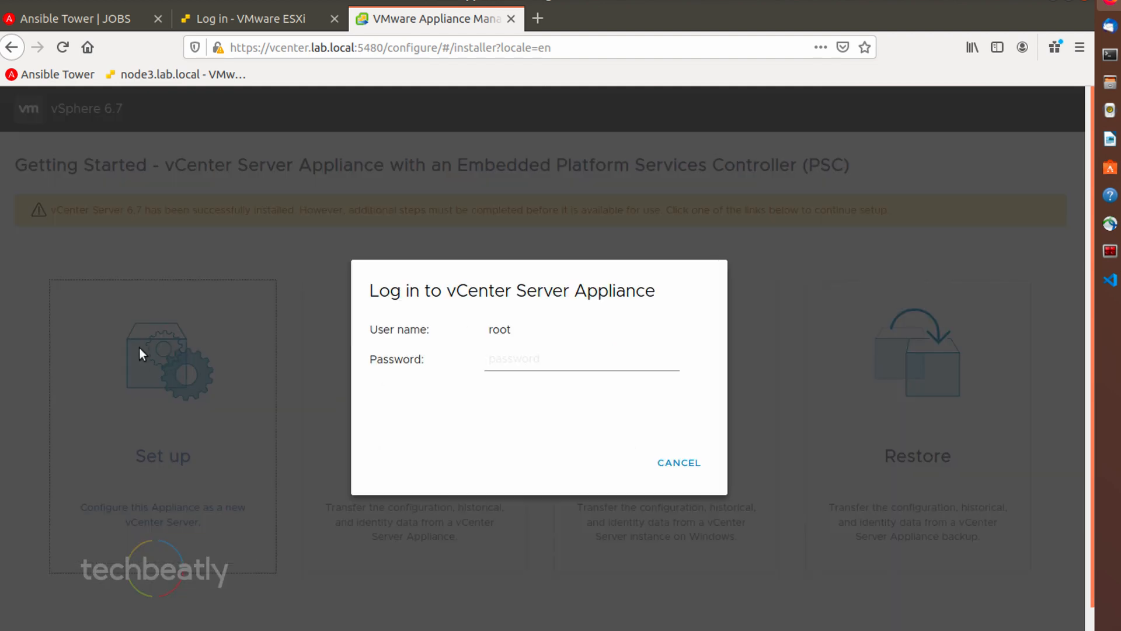
mouse_move(487, 390)
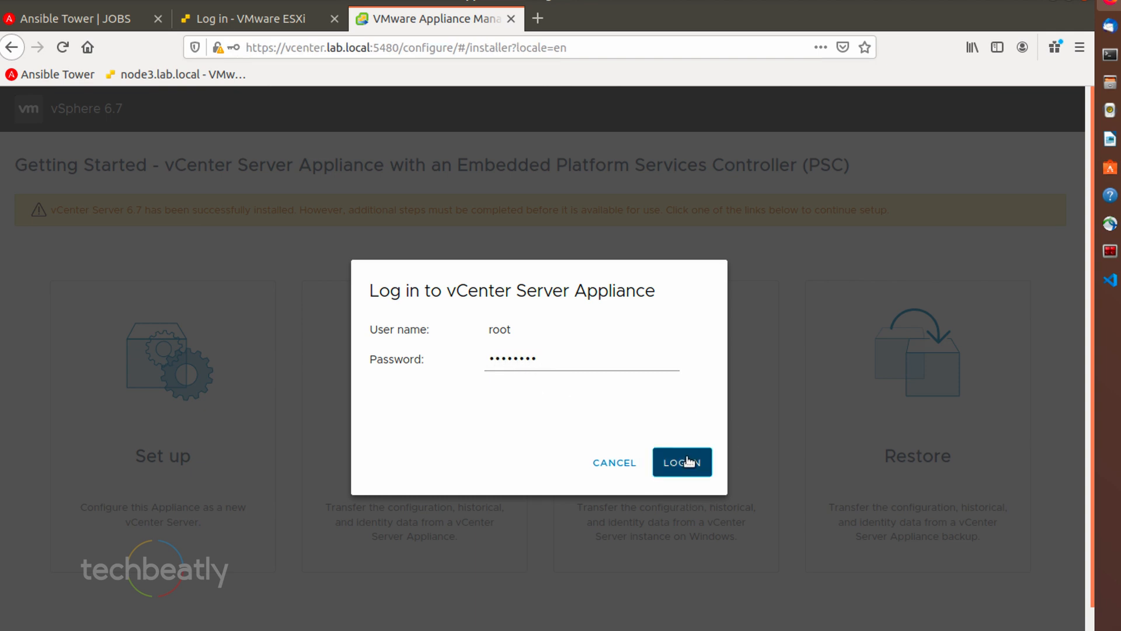
Step: Log in to the appliance management interface as root
left_click(680, 462)
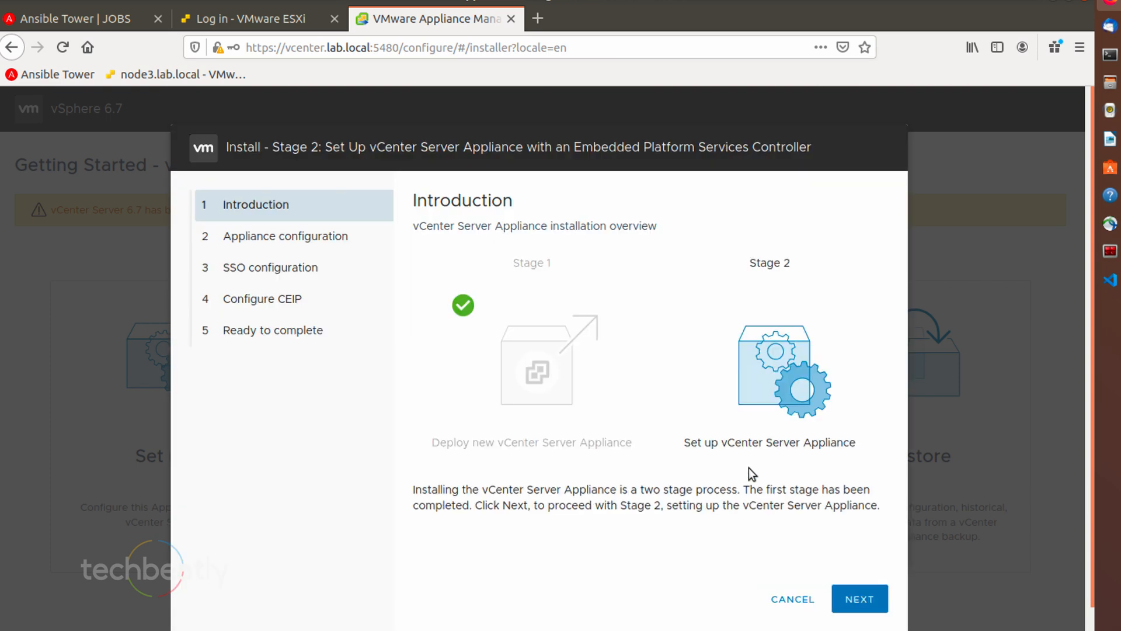
Step: Accept the static network settings: 10.6.1.198, gateway 10.6.1.129, DNS 10.6.2.11
left_click(859, 598)
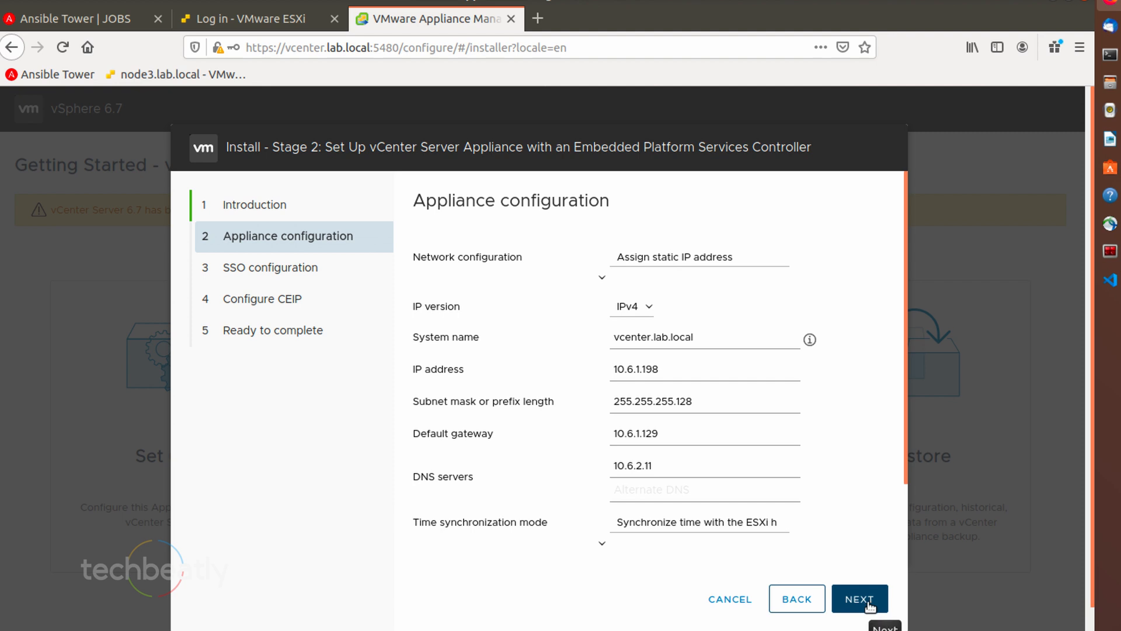
scroll("down", 3)
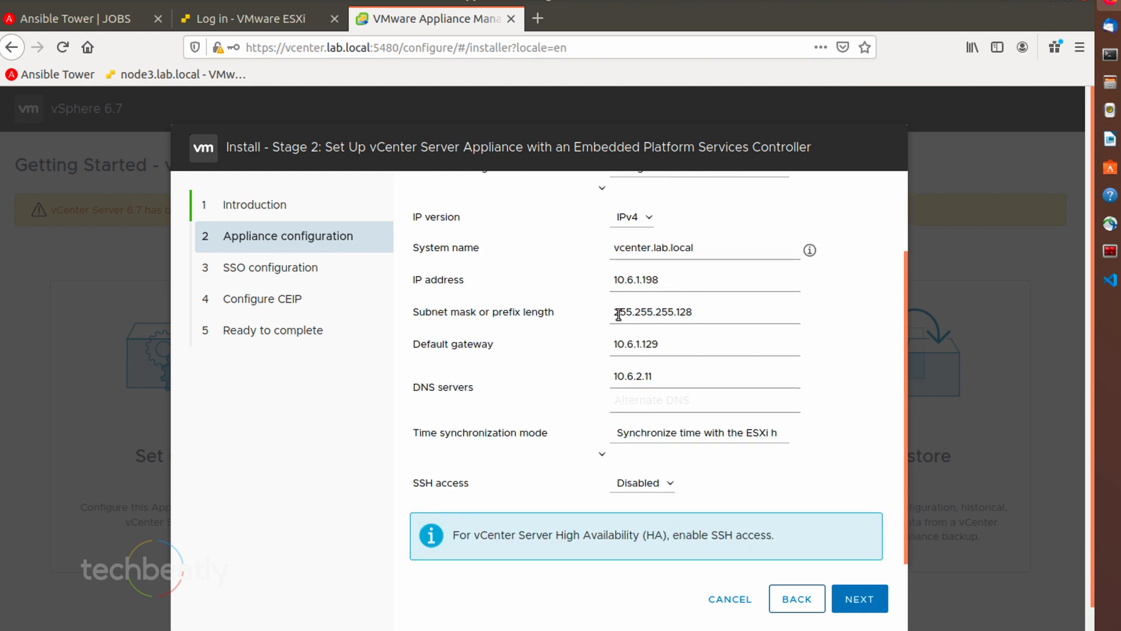
mouse_move(691, 400)
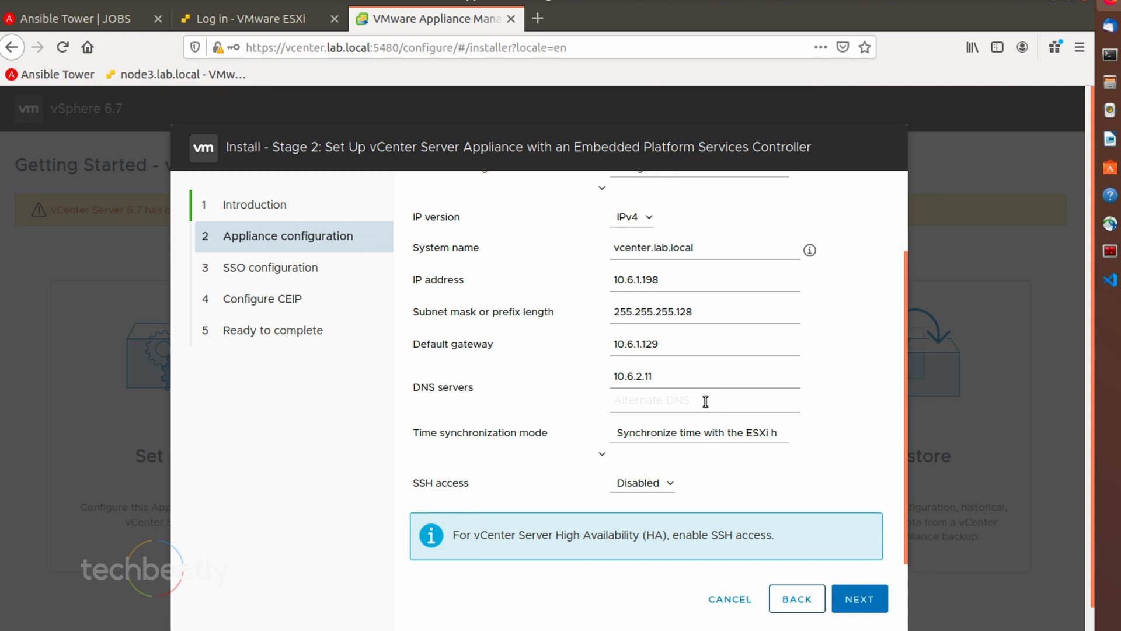
mouse_move(824, 554)
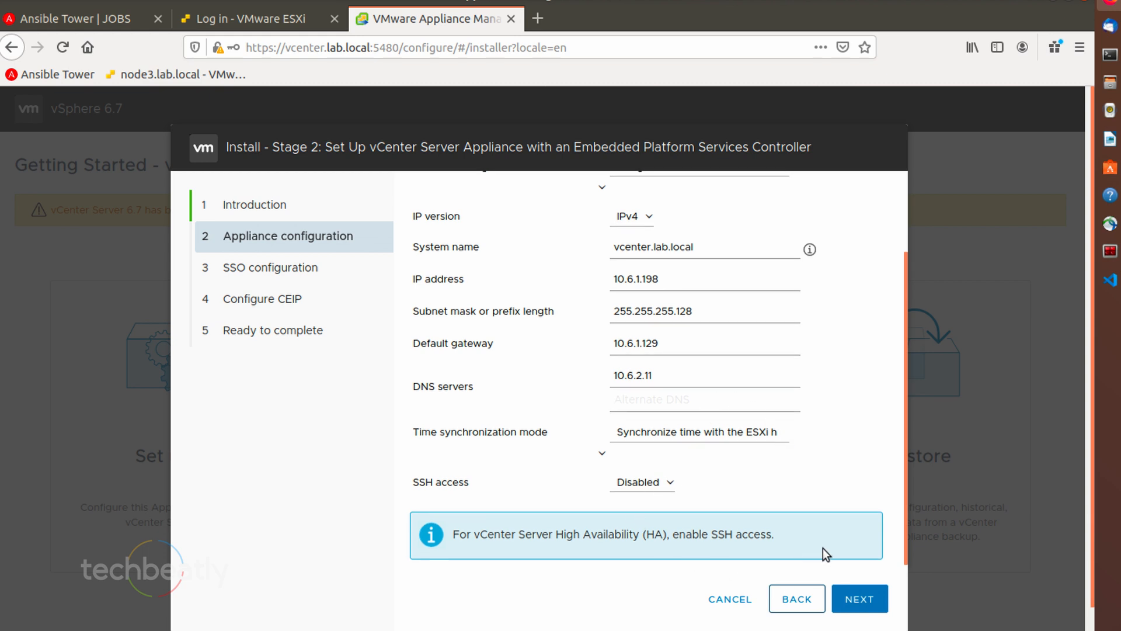
mouse_move(672, 487)
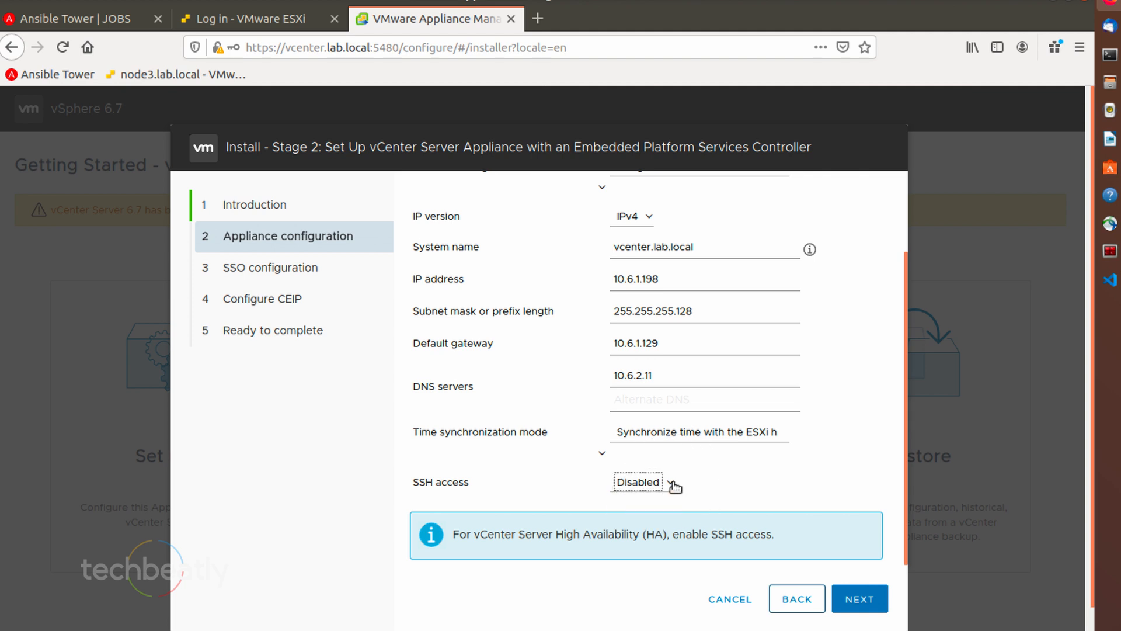
mouse_move(673, 487)
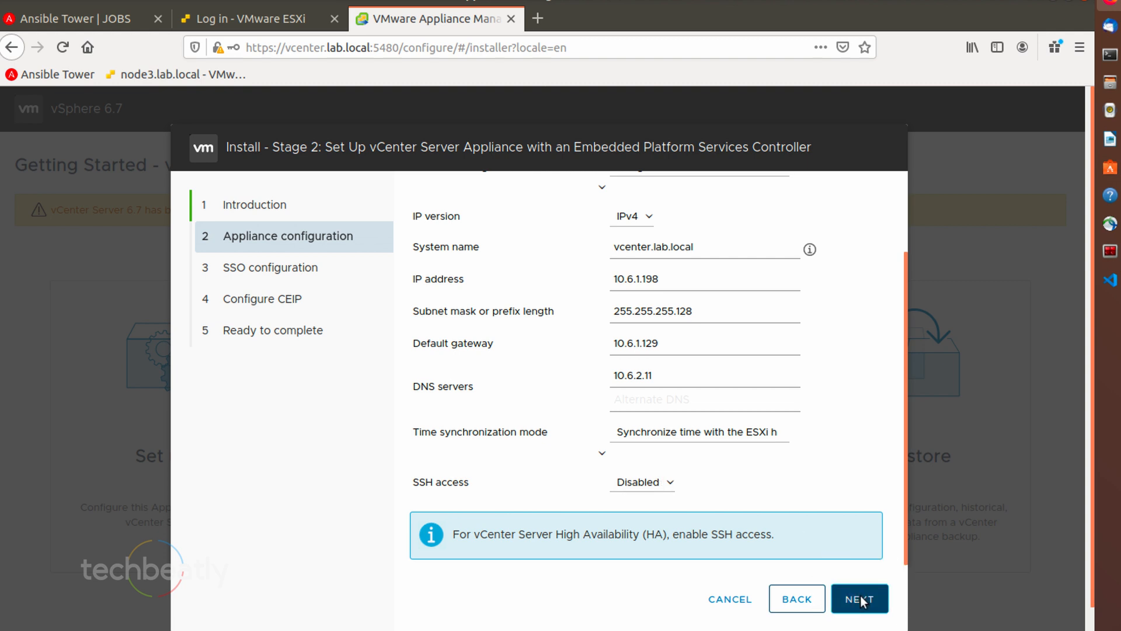
left_click(859, 599)
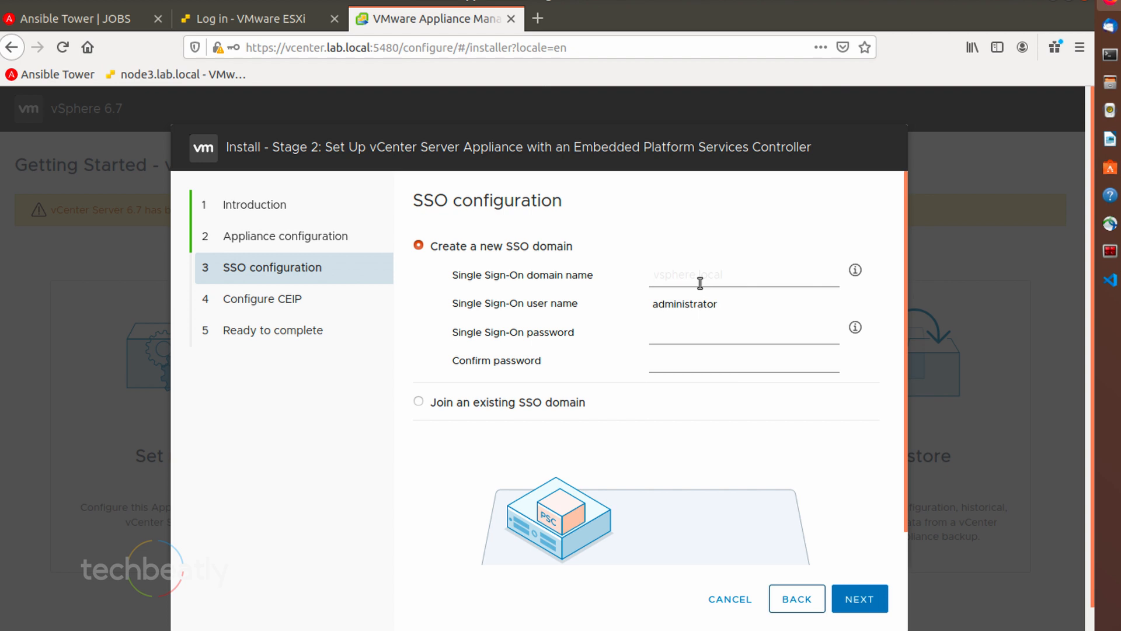
Step: Create SSO domain lab.local with a confirmed administrator password and continue
type("la")
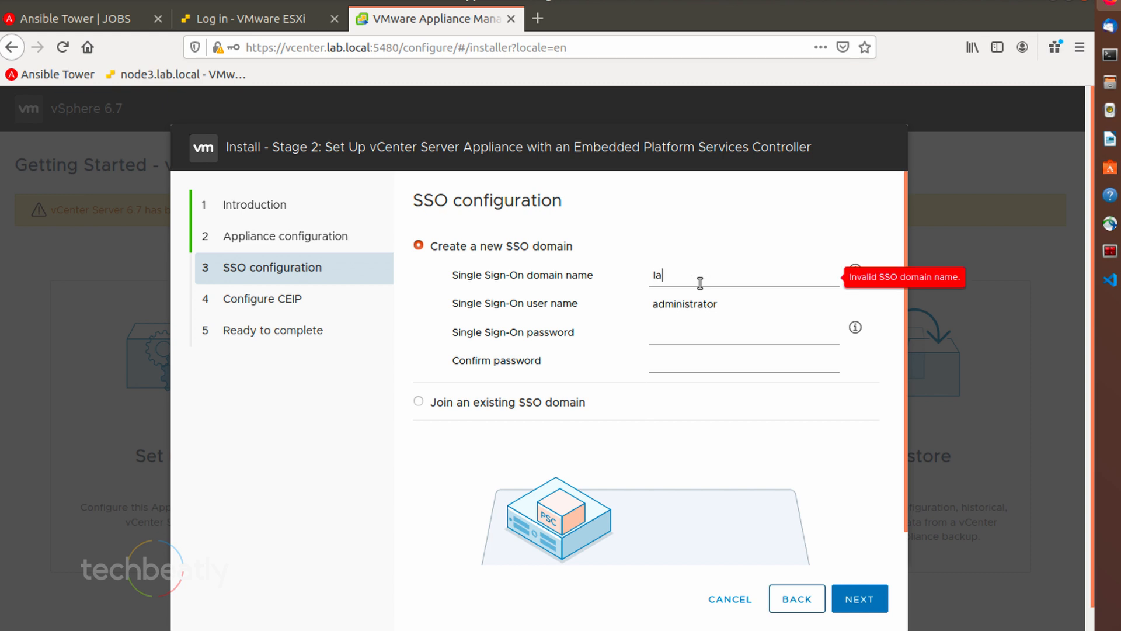
type("b.local")
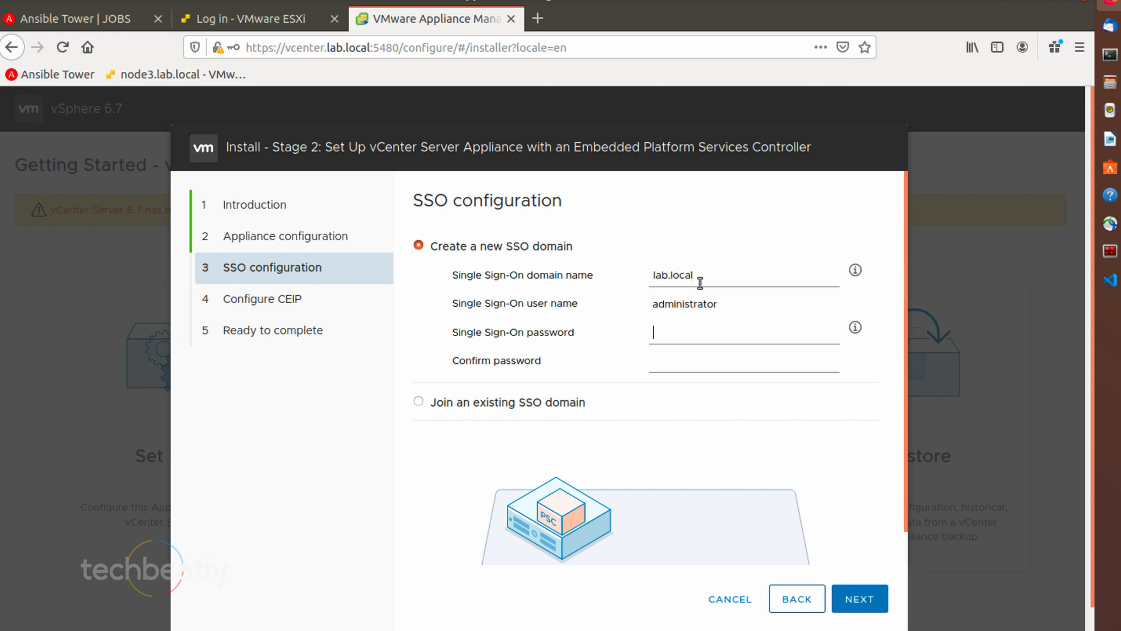
type("••")
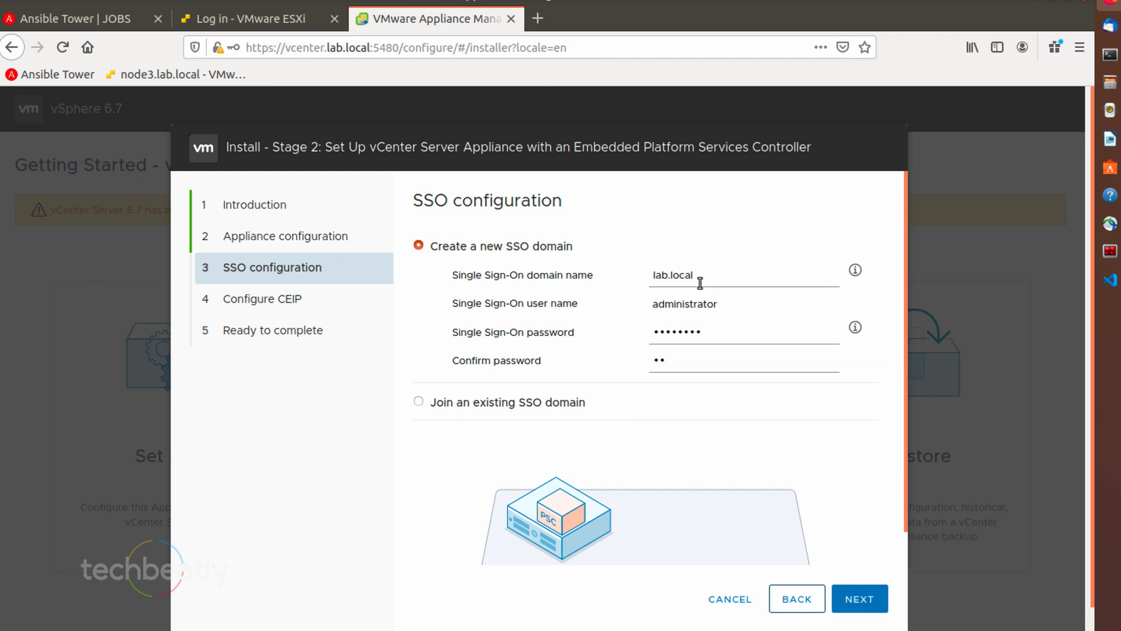
type("•••••")
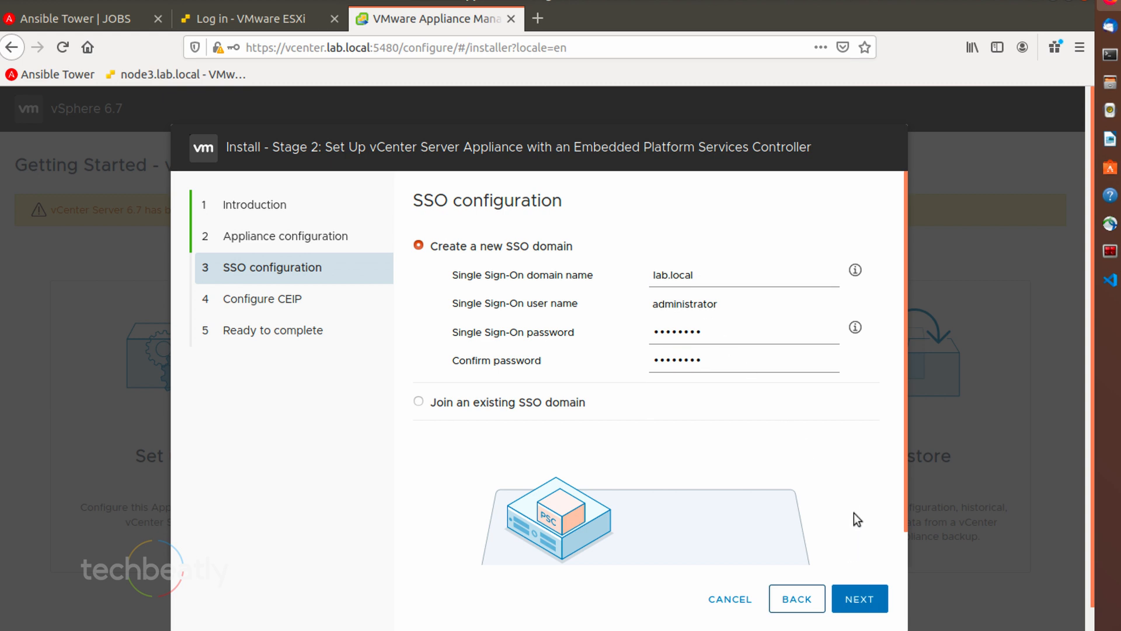
scroll("down", 3)
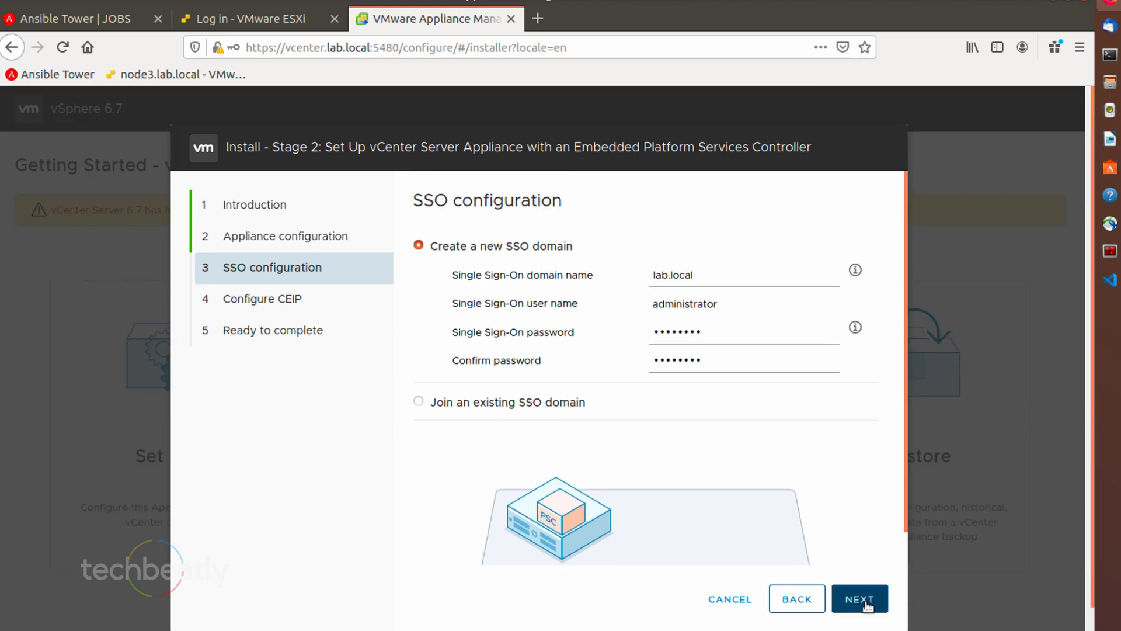
left_click(860, 599)
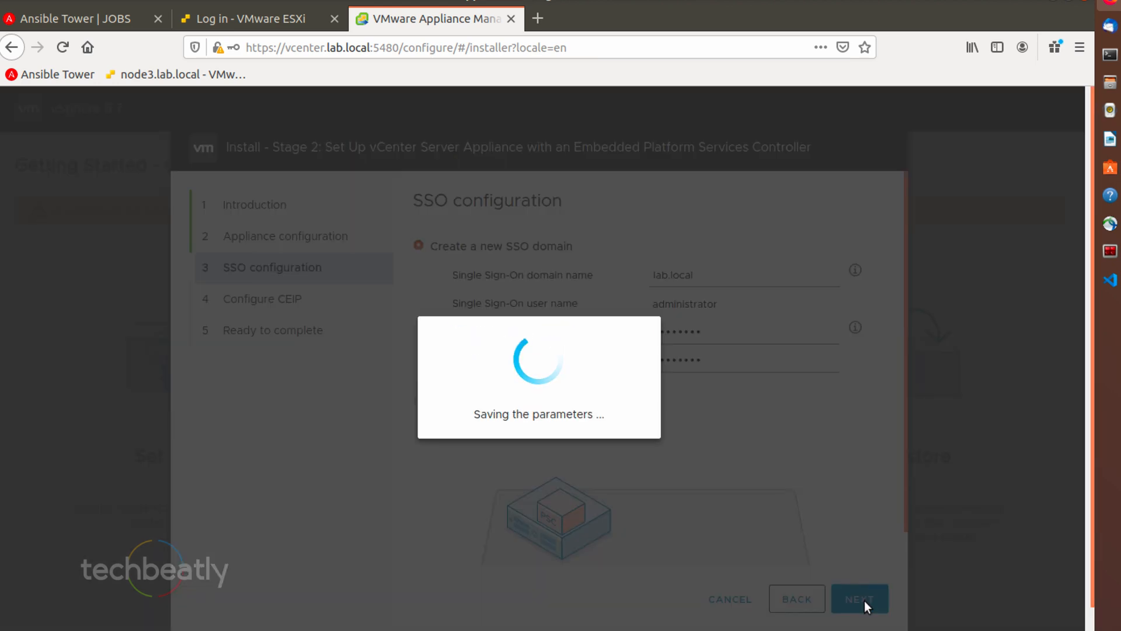
Step: Decline CEIP, review the install summary and finish the stage 2 wizard
left_click(860, 599)
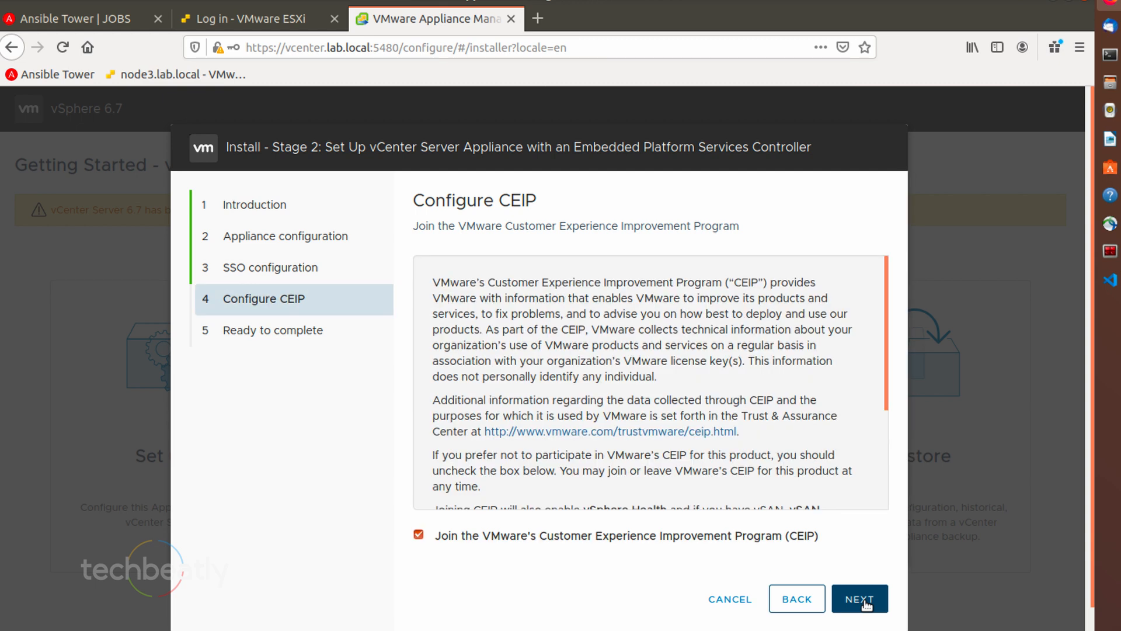
mouse_move(822, 572)
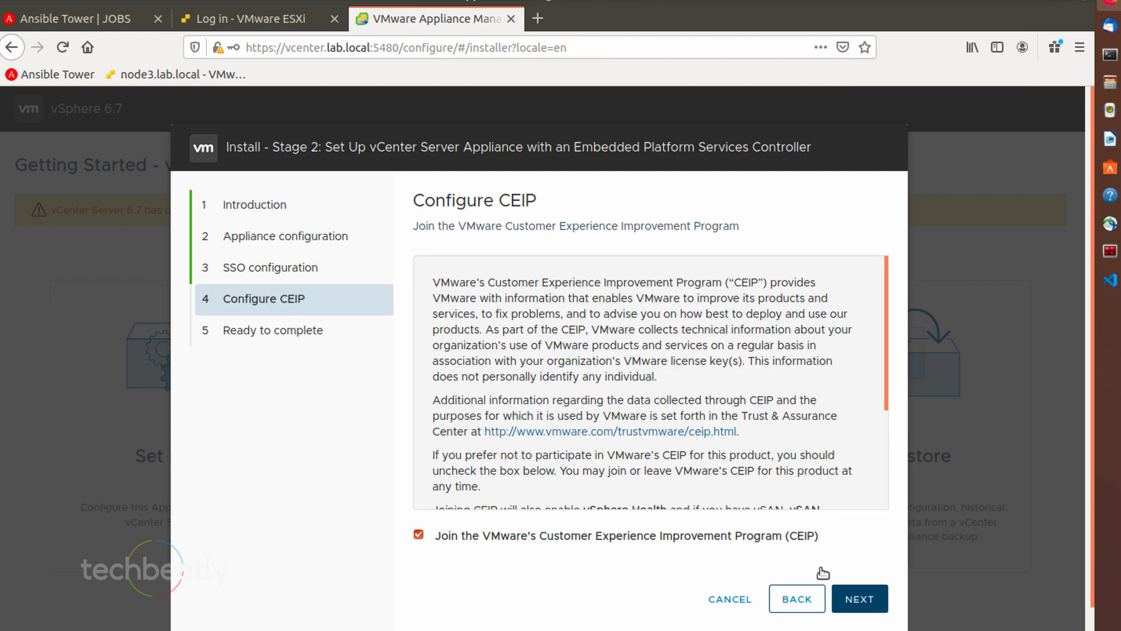
mouse_move(765, 546)
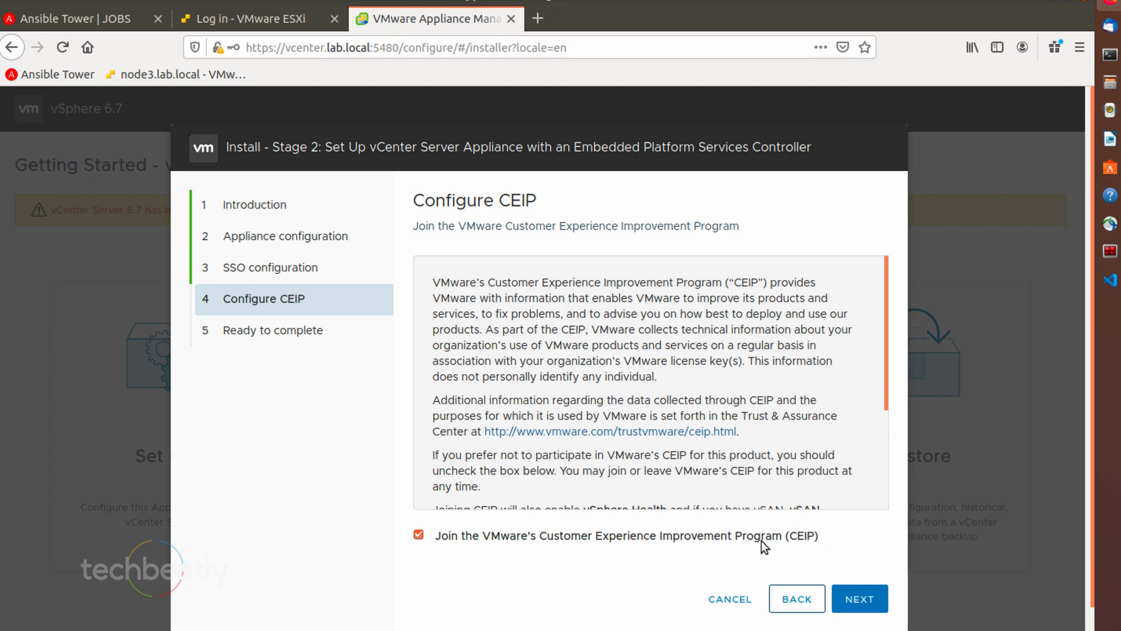
left_click(418, 534)
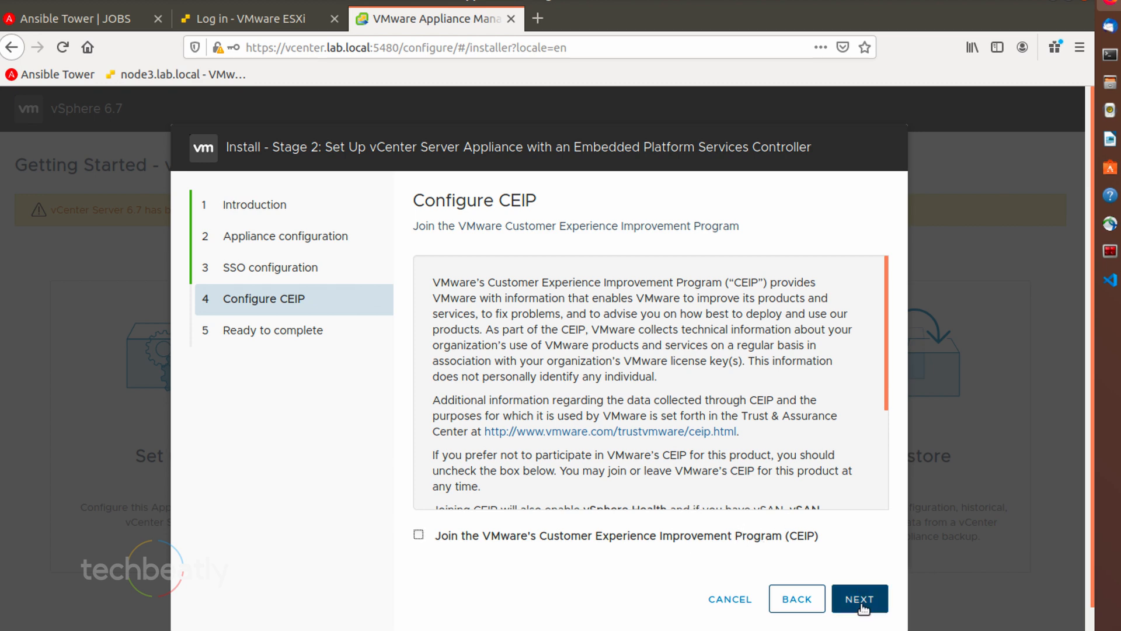
left_click(859, 599)
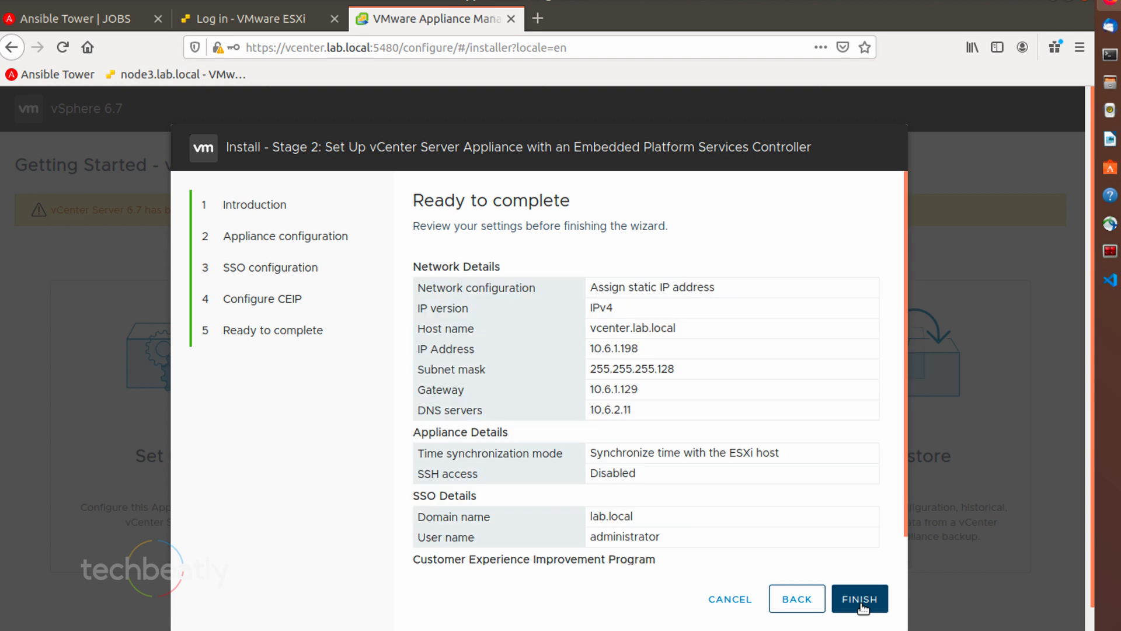
mouse_move(683, 305)
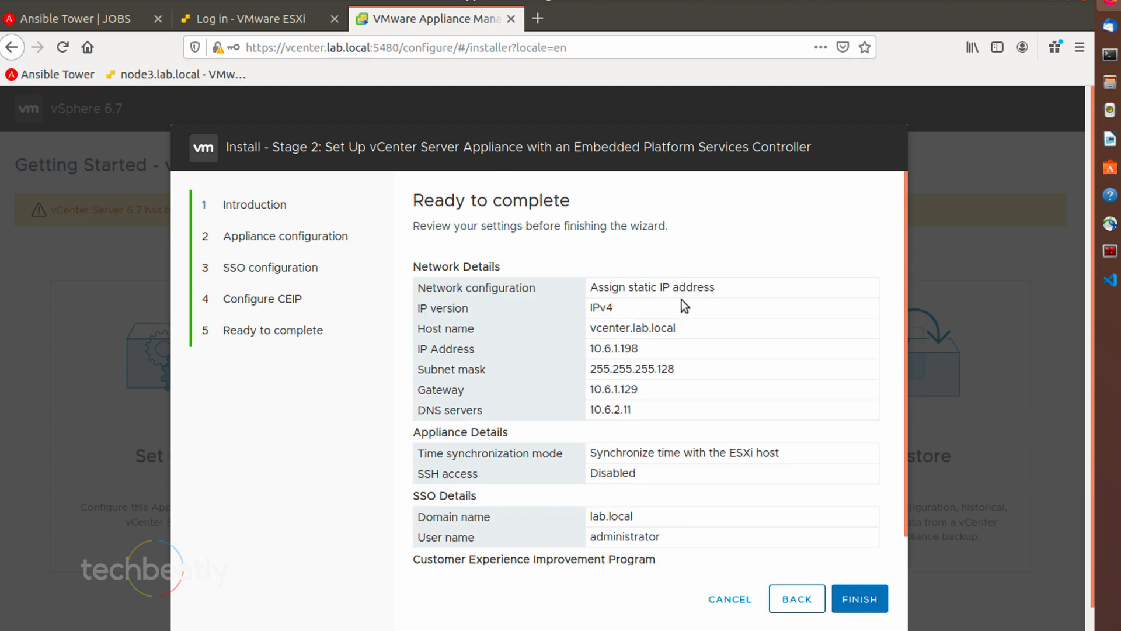
scroll("down", 3)
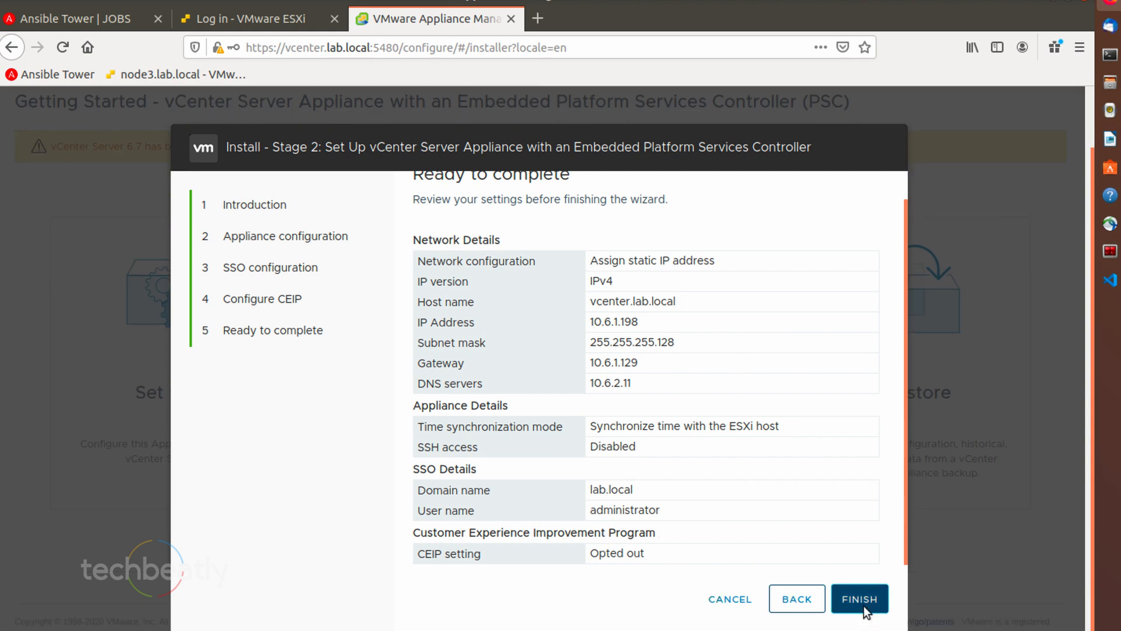
left_click(859, 599)
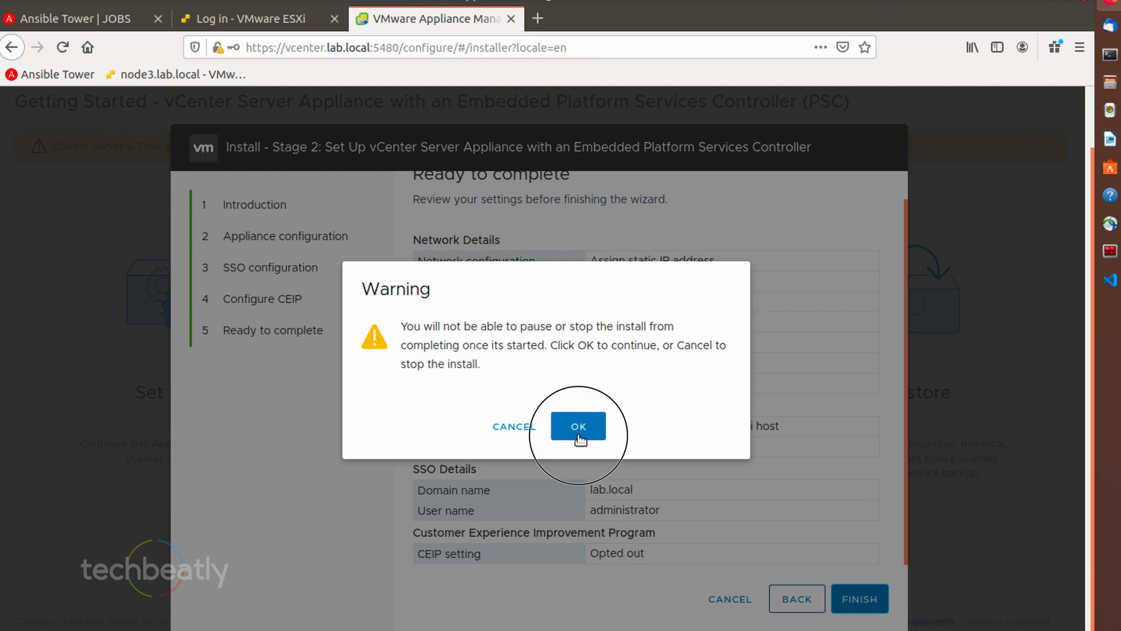
Step: Confirm the warning to start the uninterruptible stage 2 install
left_click(578, 425)
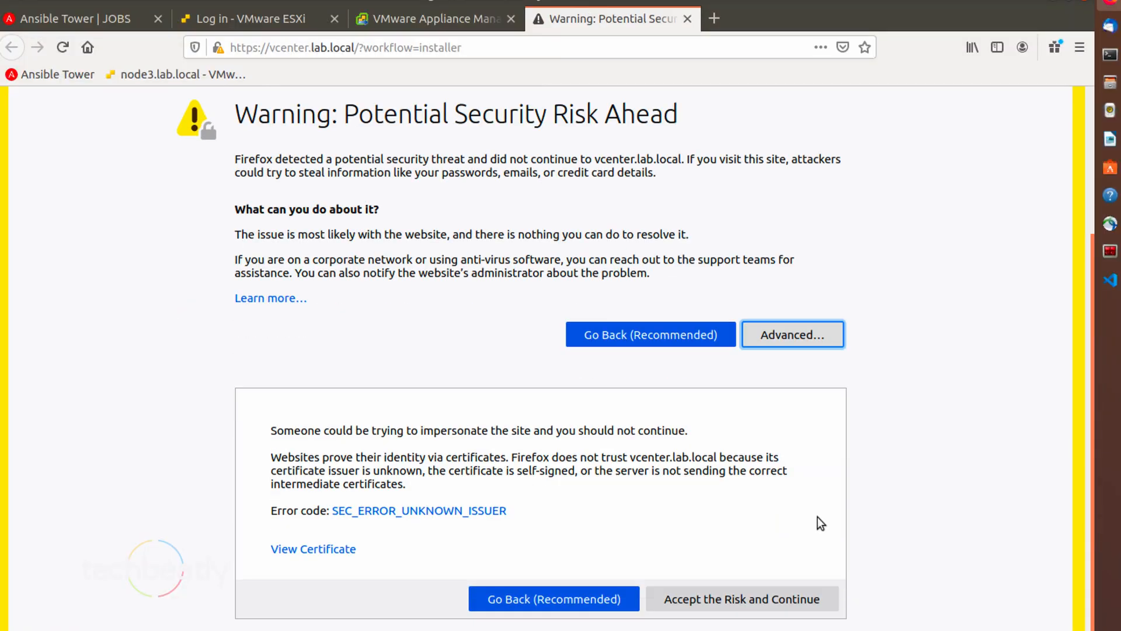
Step: Accept the certificate risk and log in to the vSphere Client as administrator
left_click(742, 598)
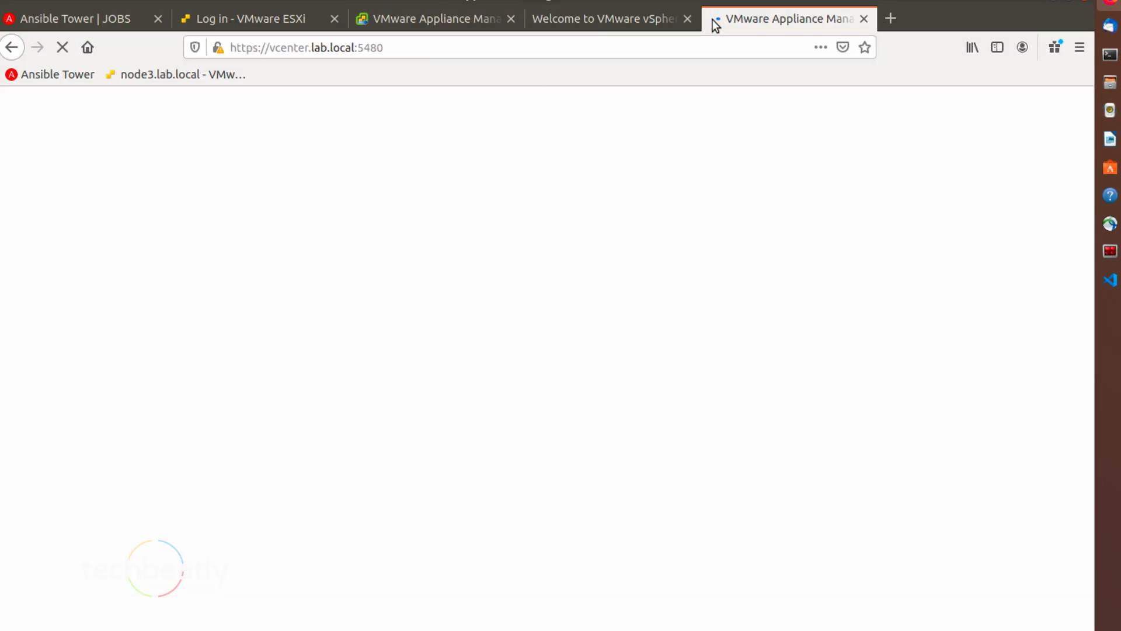
mouse_move(625, 101)
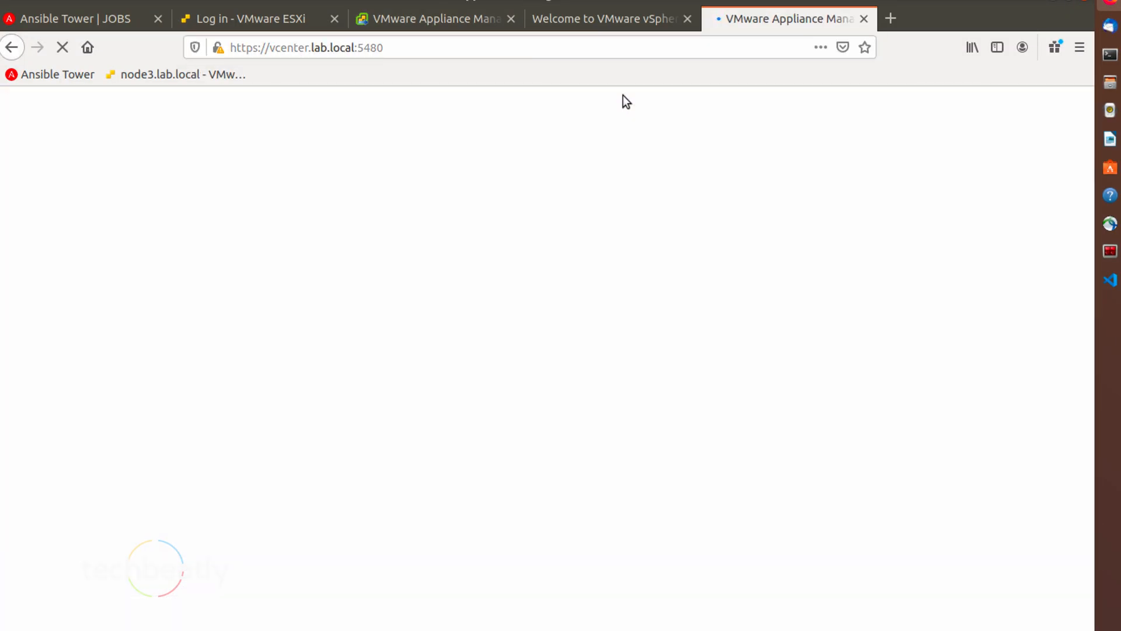
mouse_move(769, 618)
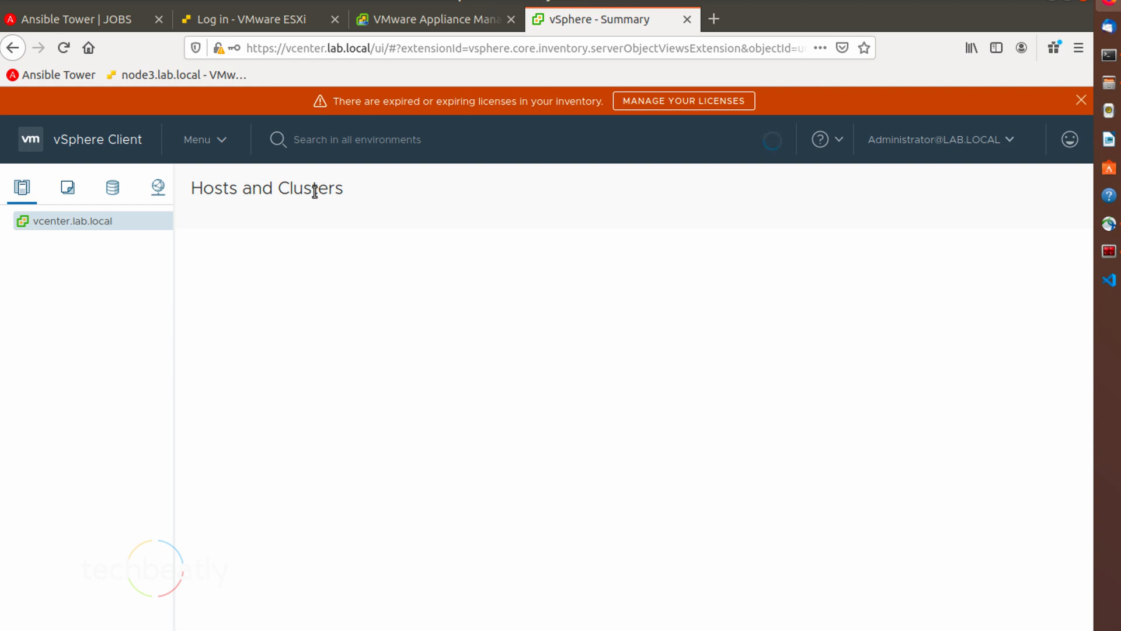
left_click(73, 220)
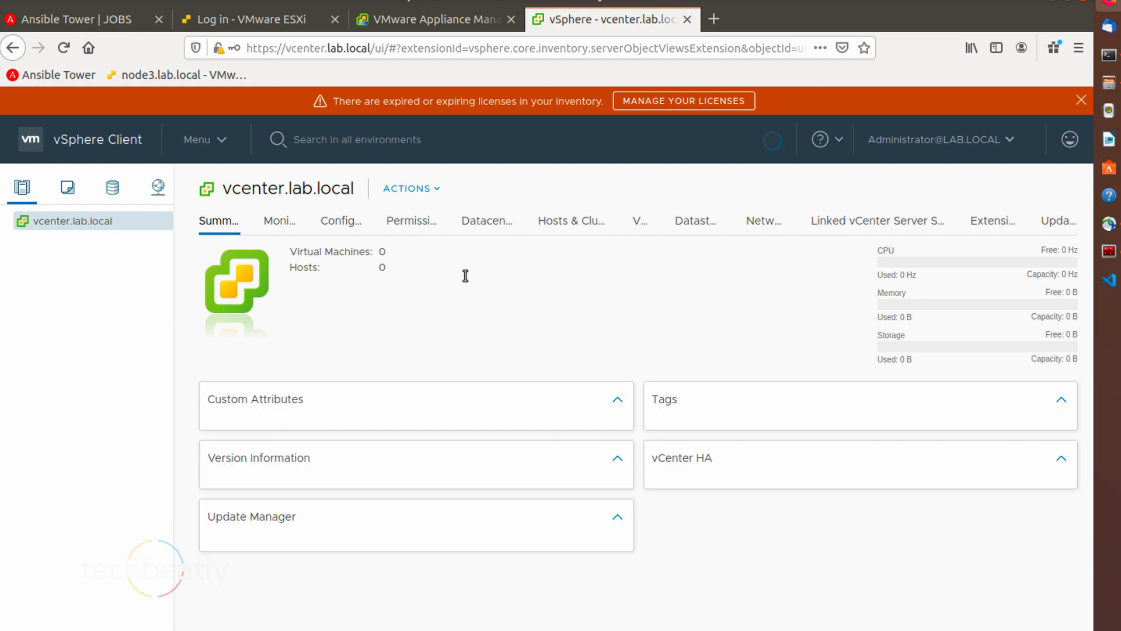
left_click(612, 399)
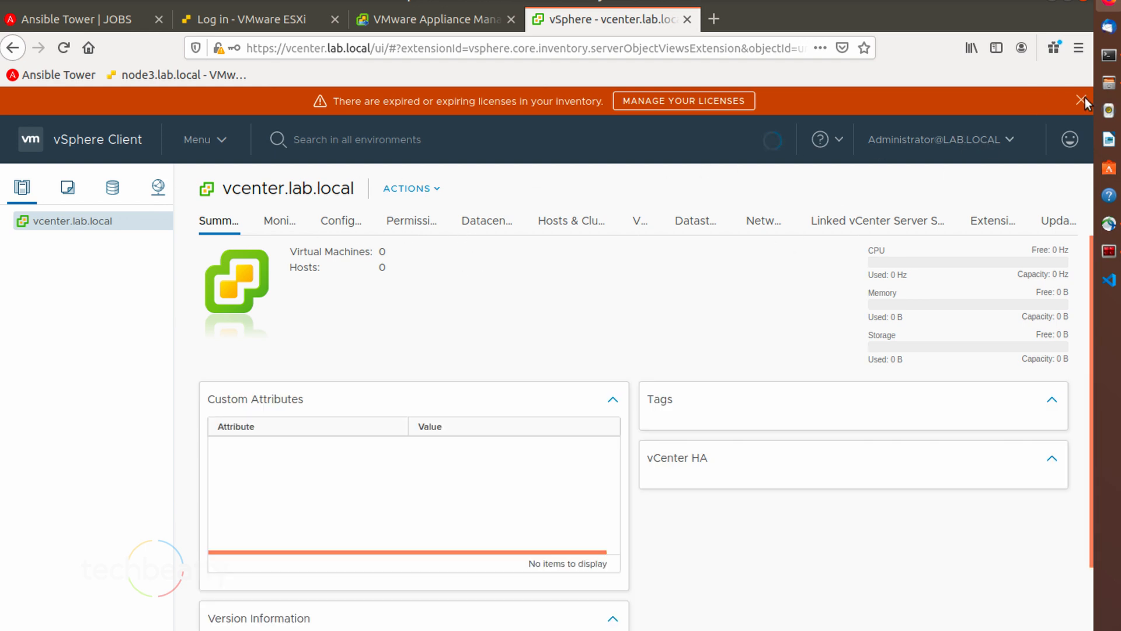
left_click(1051, 399)
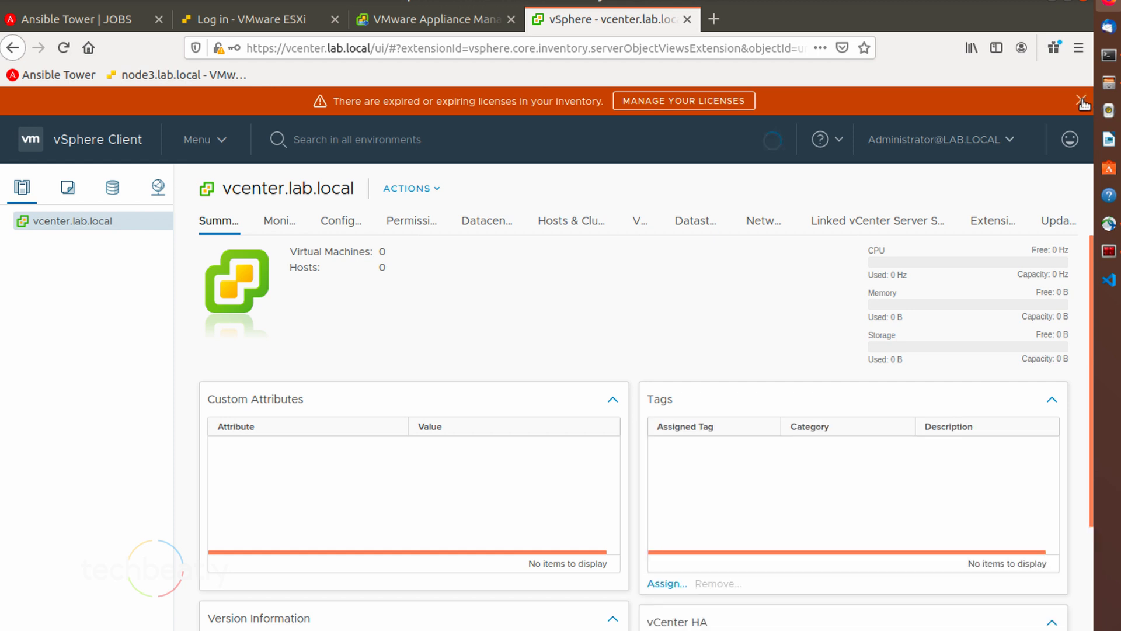
Step: Dismiss the expired-license banner, cancel Send Feedback, and view the Datacenters list
left_click(1082, 102)
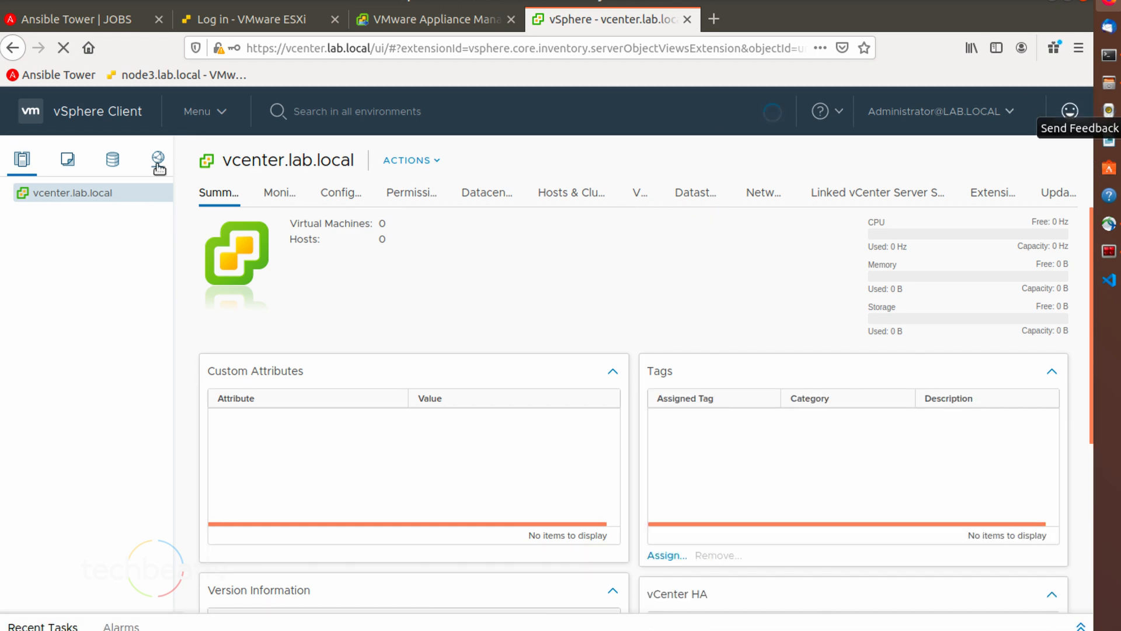
mouse_move(561, 203)
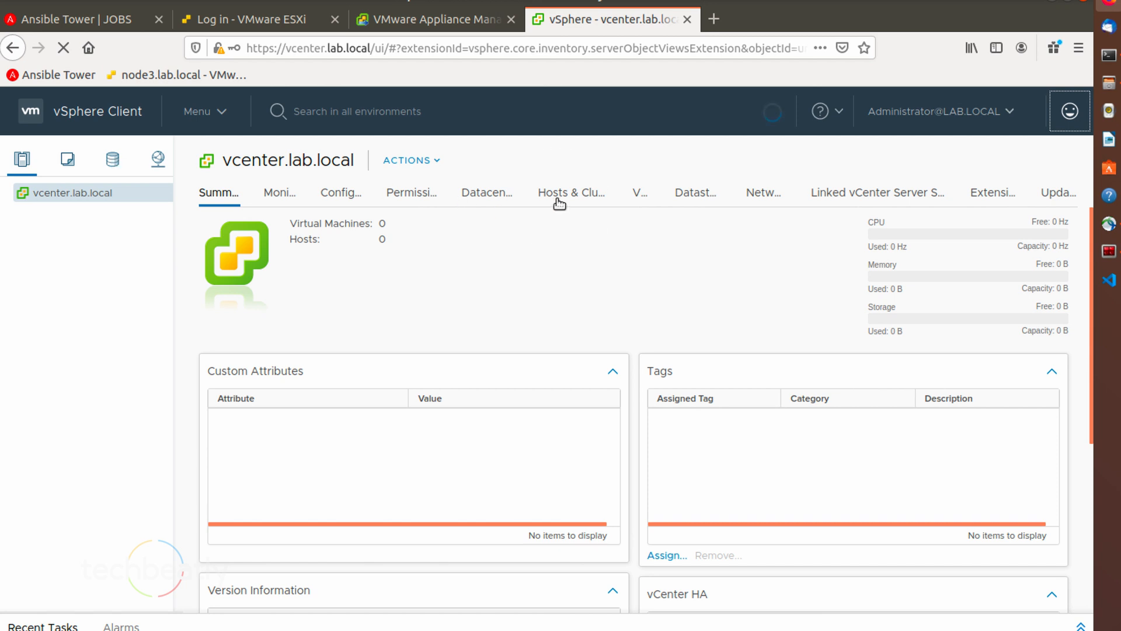
left_click(1070, 111)
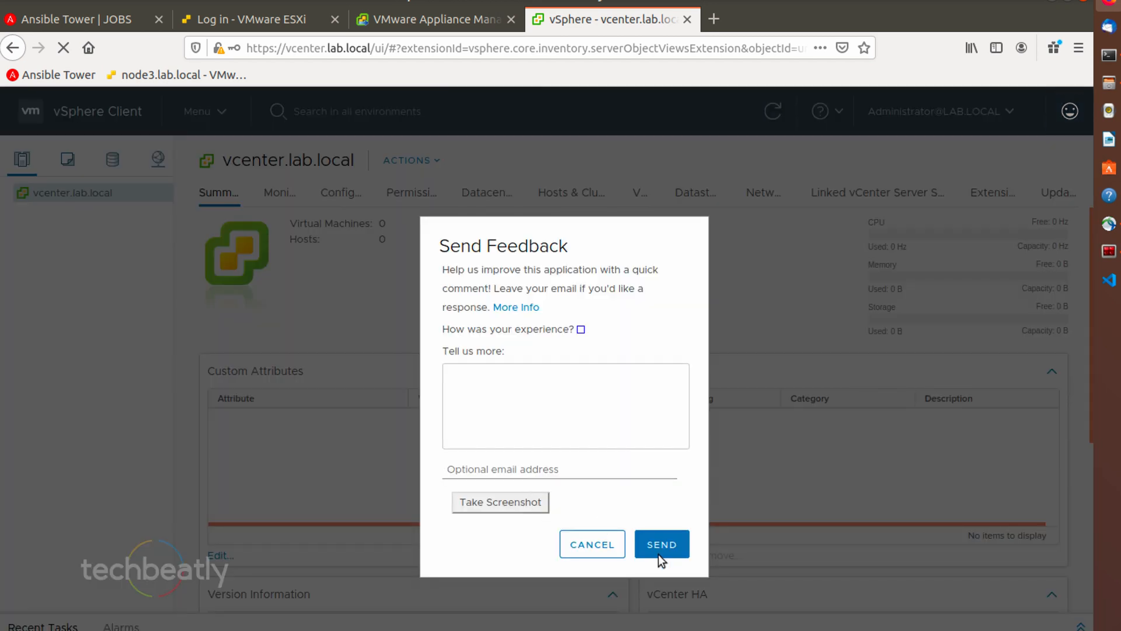
left_click(581, 329)
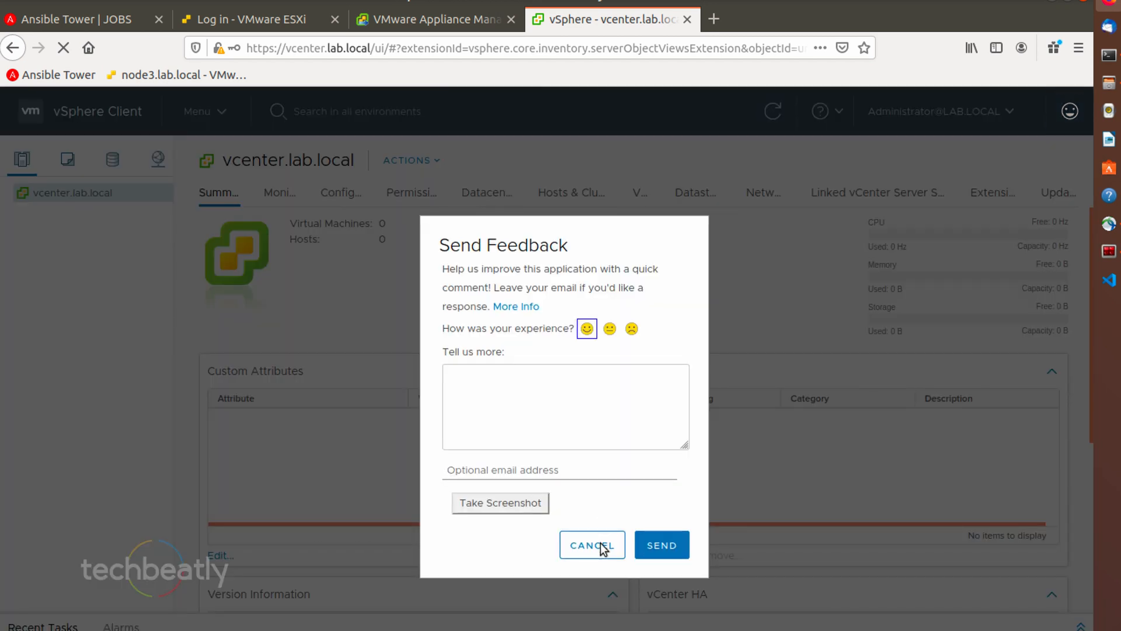
left_click(592, 545)
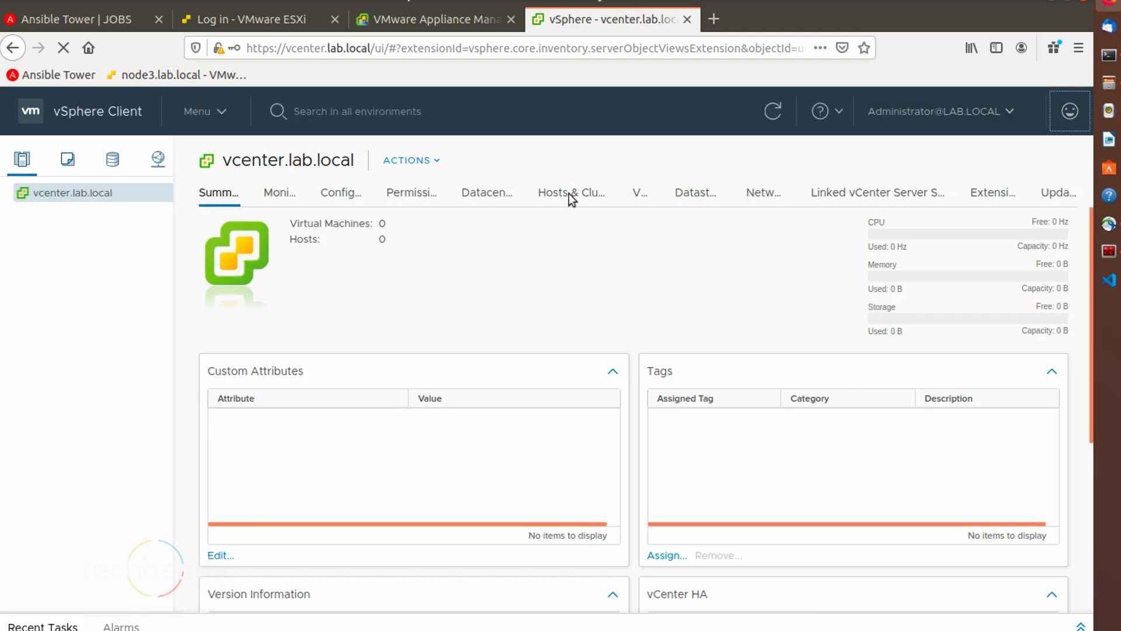
mouse_move(487, 198)
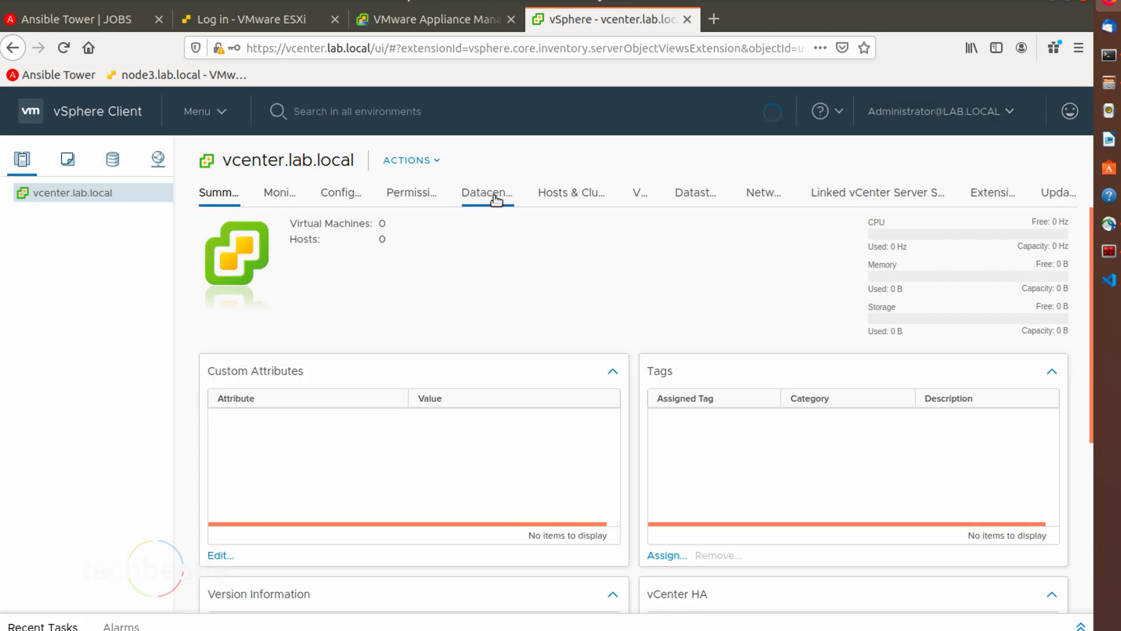
left_click(713, 19)
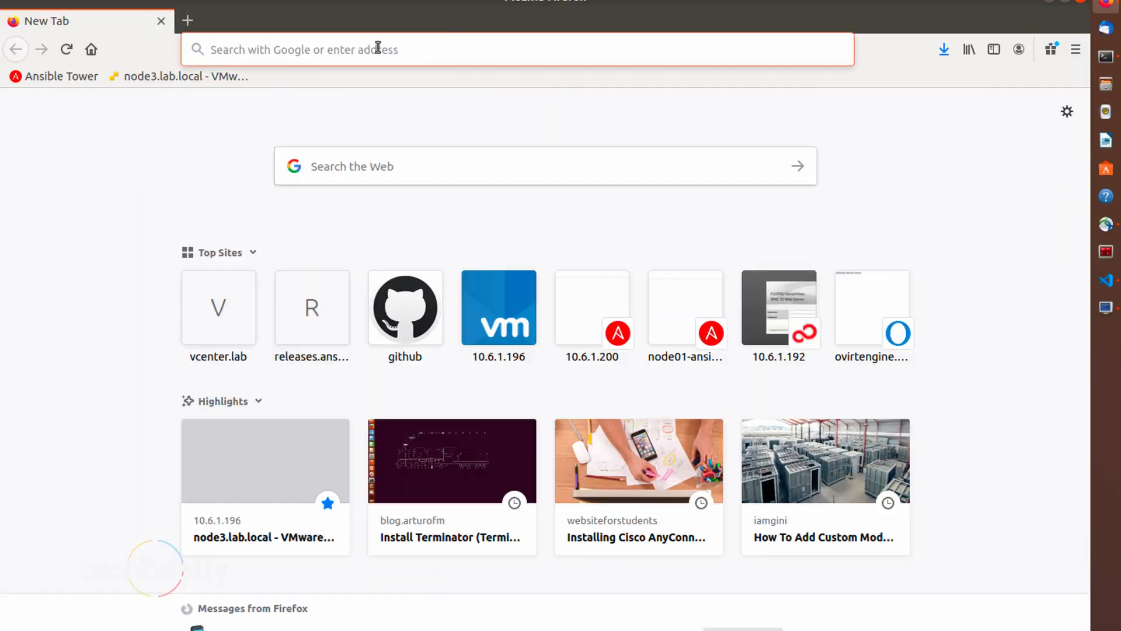
Step: Sign in to the HTML5 vSphere Client as administrator and check the evaluation license
left_click(218, 308)
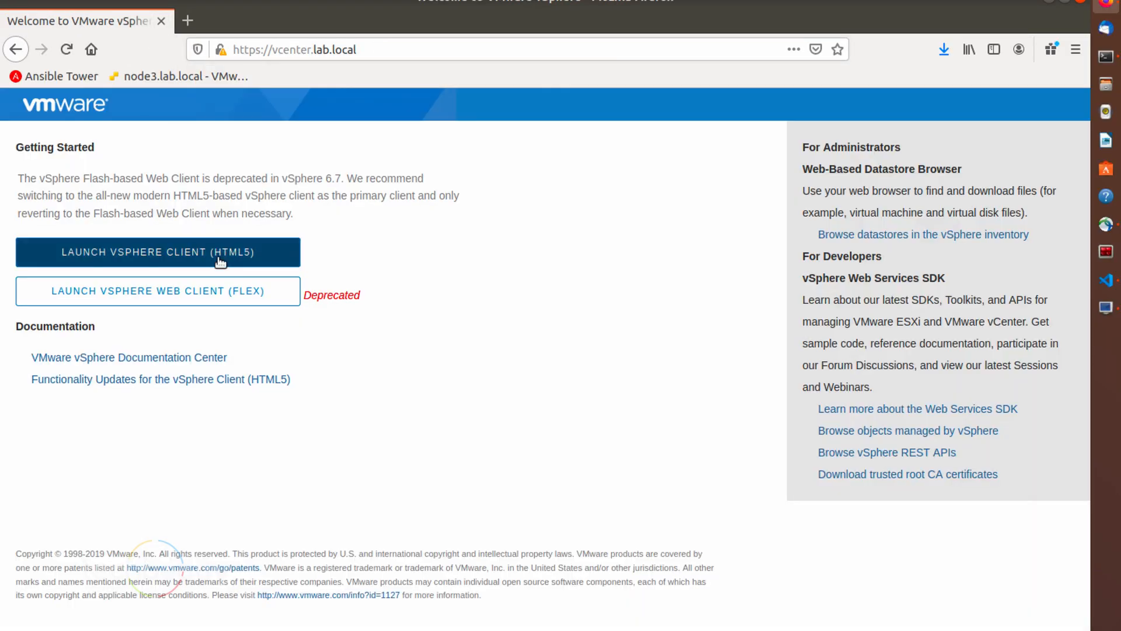
left_click(157, 252)
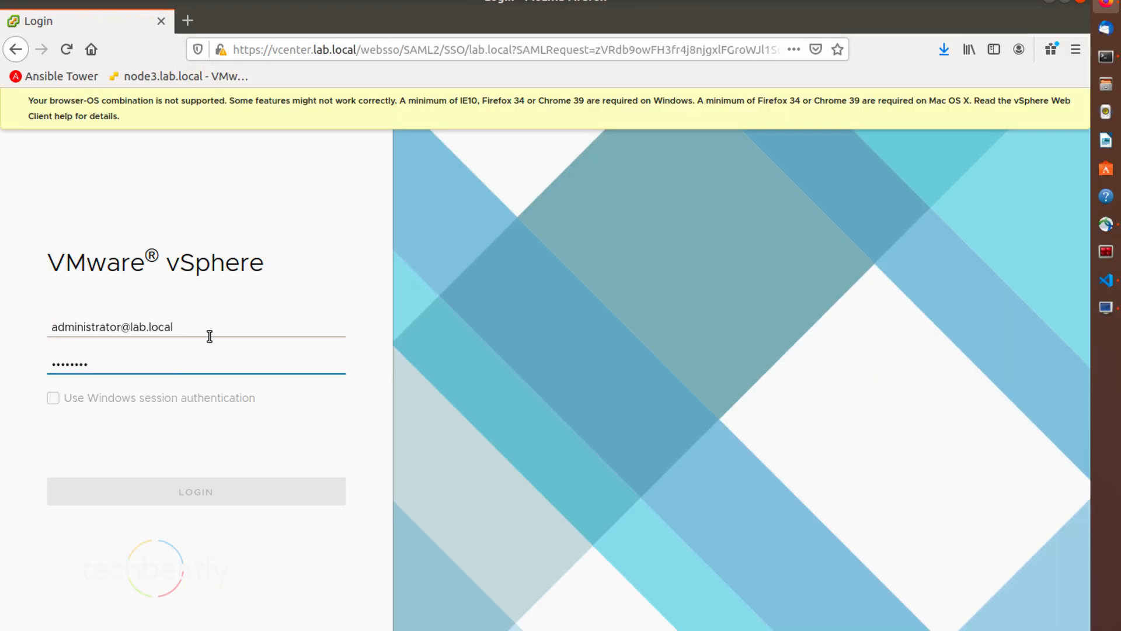
left_click(195, 491)
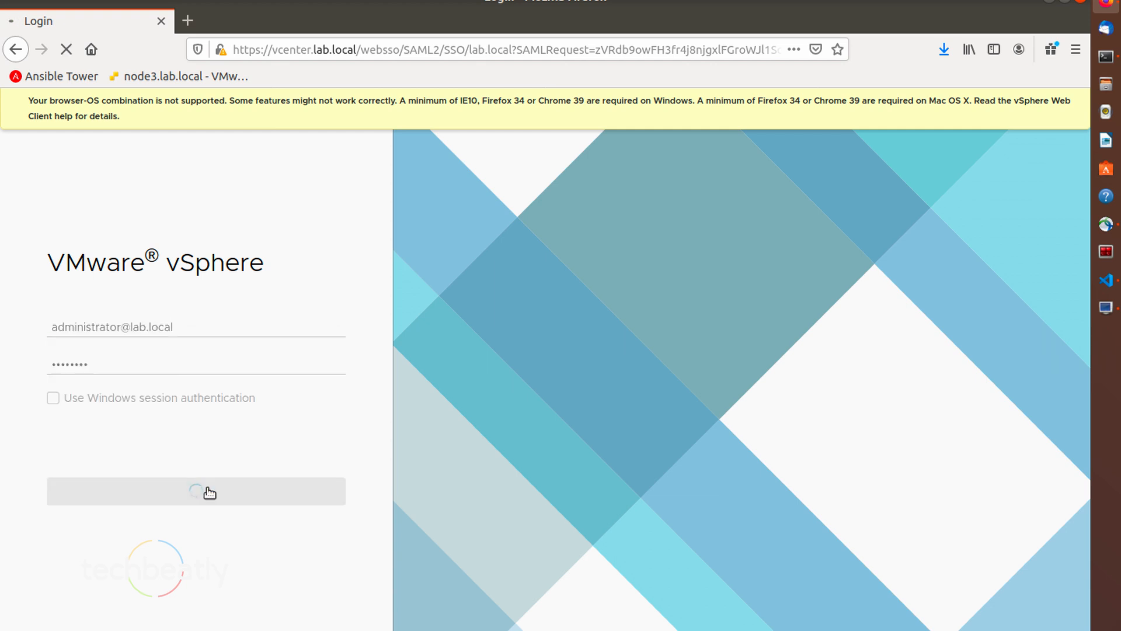
left_click(195, 491)
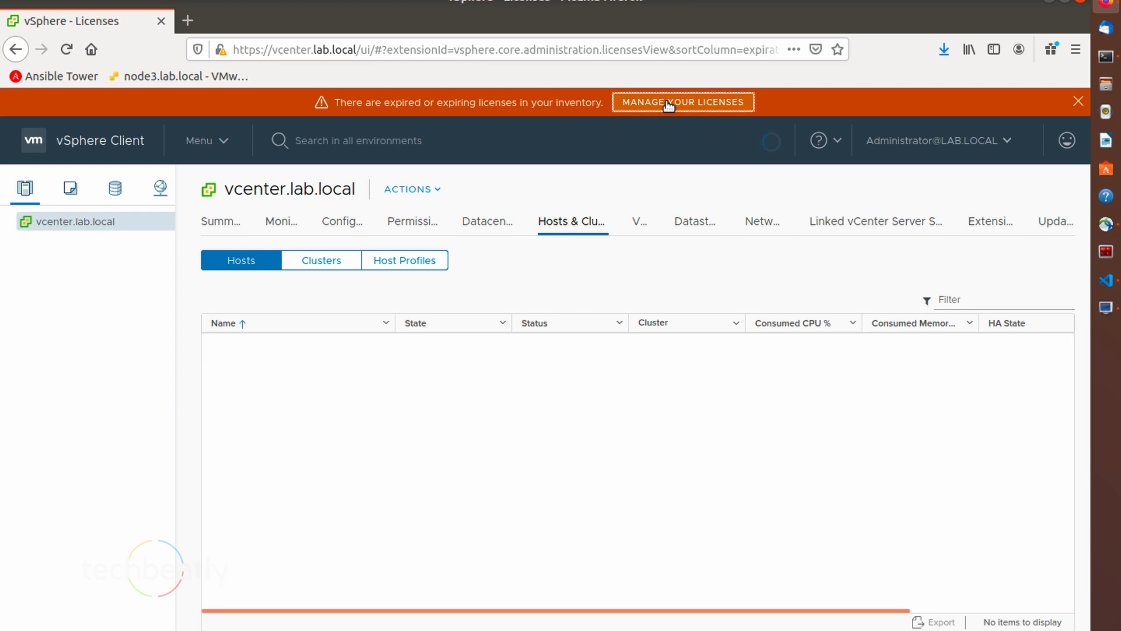
left_click(682, 101)
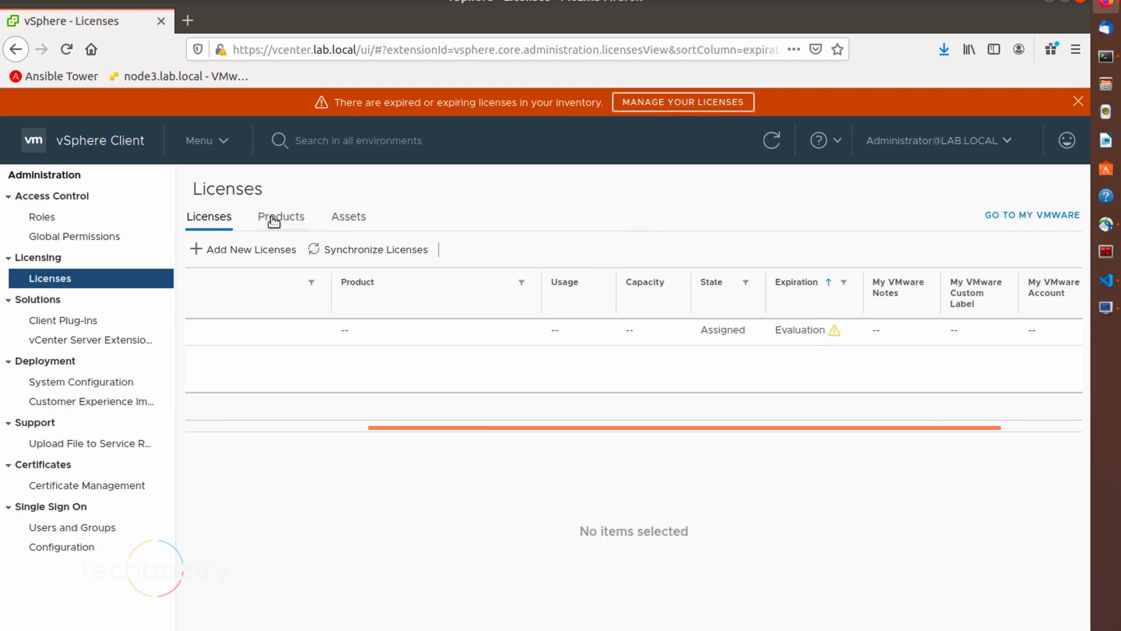
left_click(347, 217)
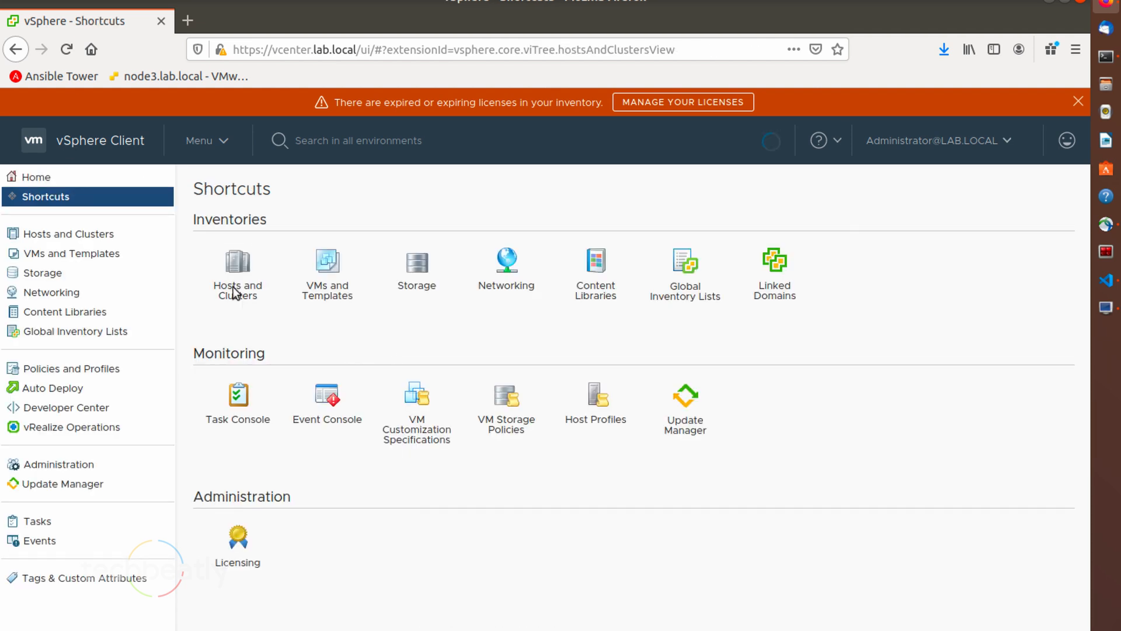
Step: Create datacenter DC1 with cluster AZ1 inside it, then begin adding hosts to AZ1
left_click(236, 273)
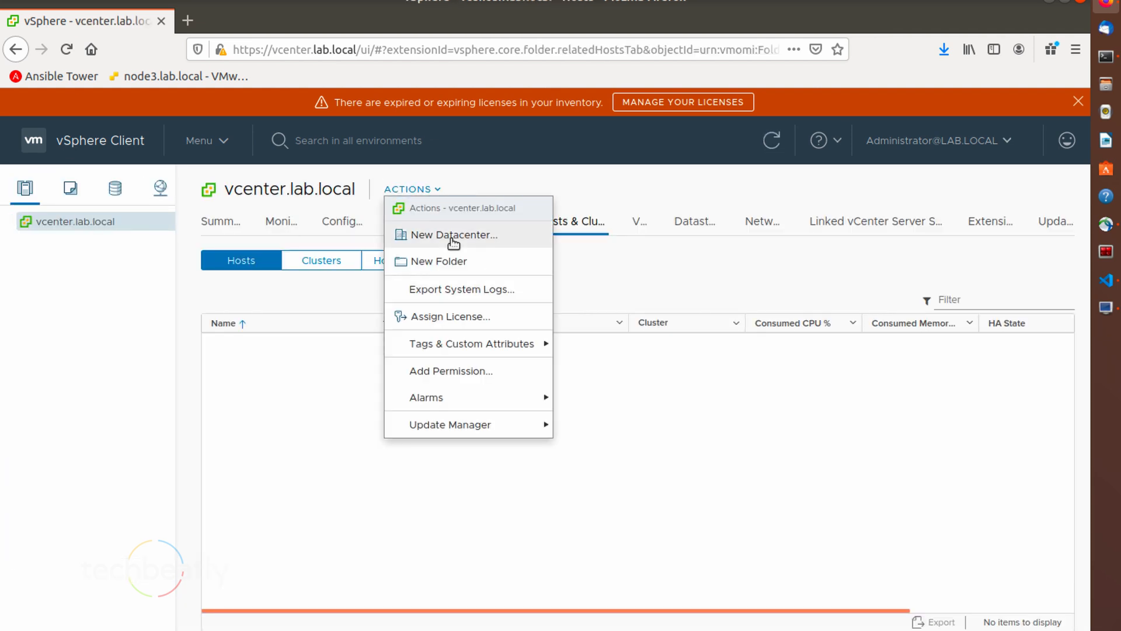
left_click(452, 235)
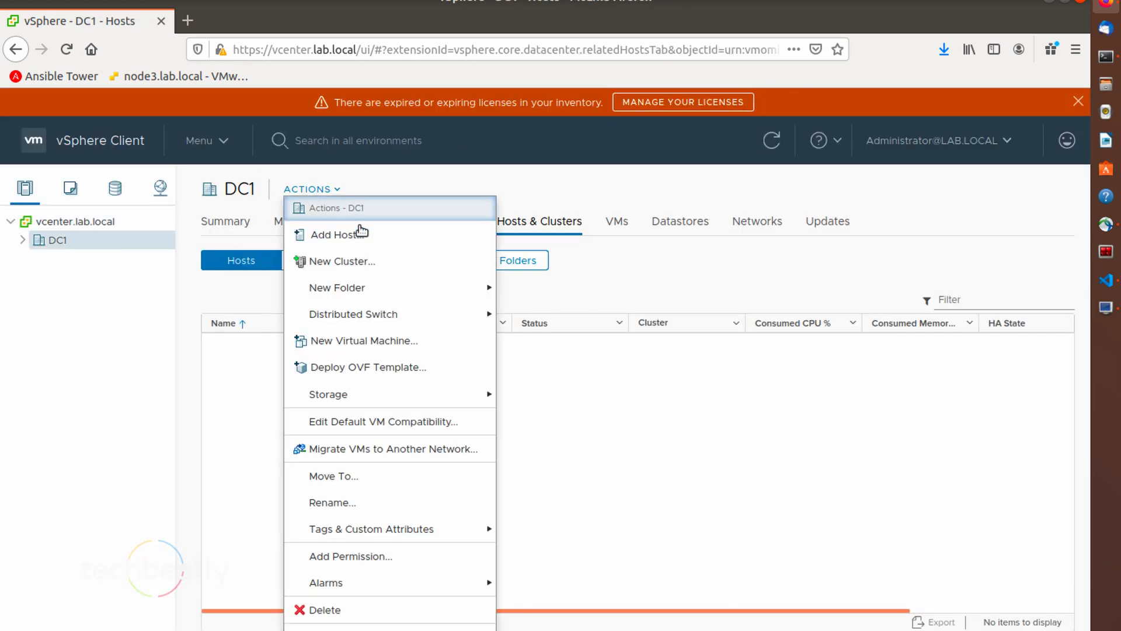
left_click(344, 261)
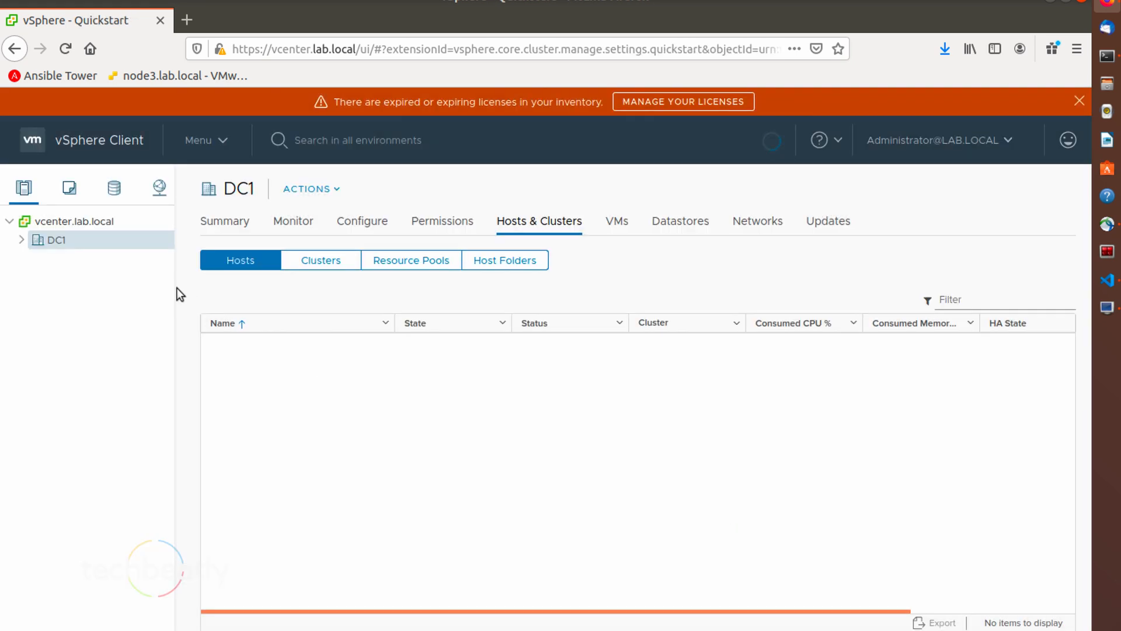
left_click(309, 189)
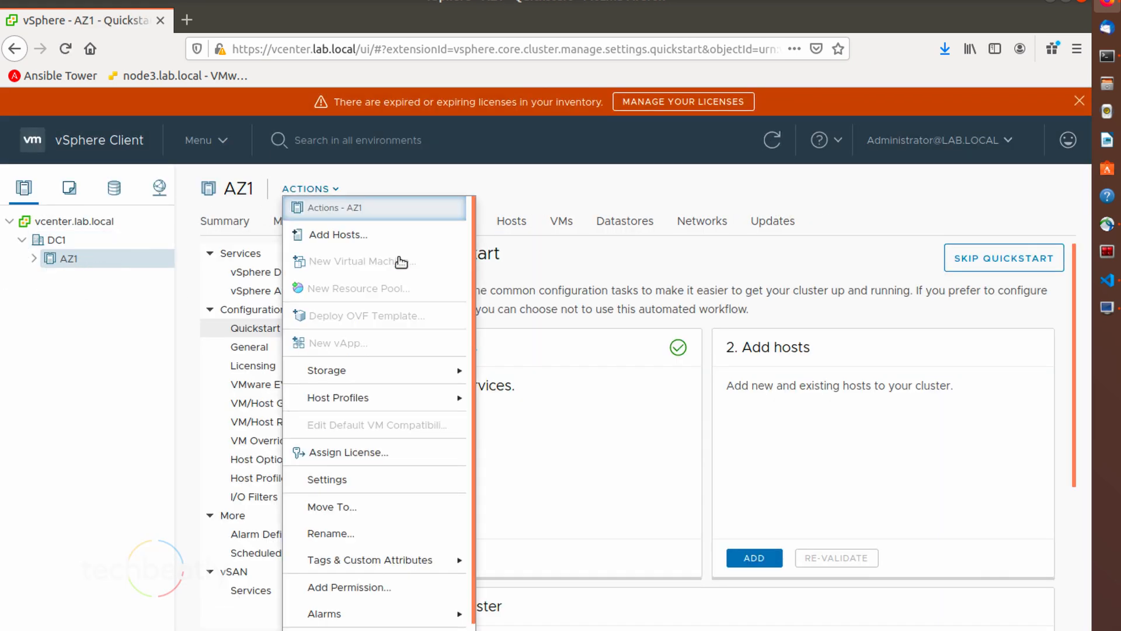
left_click(332, 234)
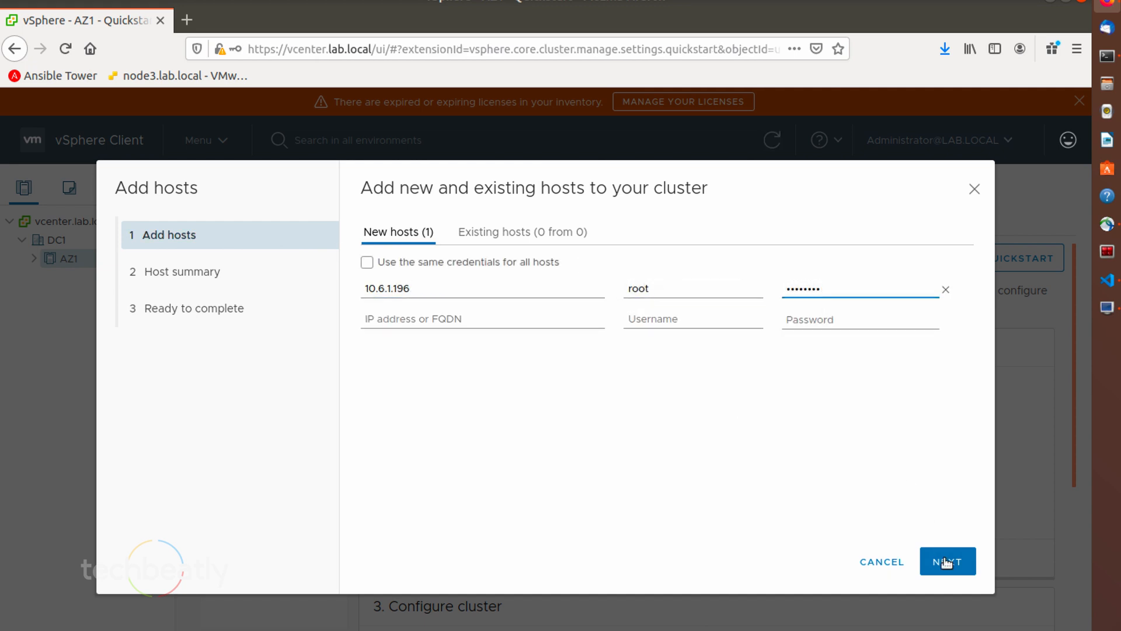
Step: Add host 10.6.1.196 to cluster AZ1 and reset its TPM attestation alarm to green
left_click(947, 561)
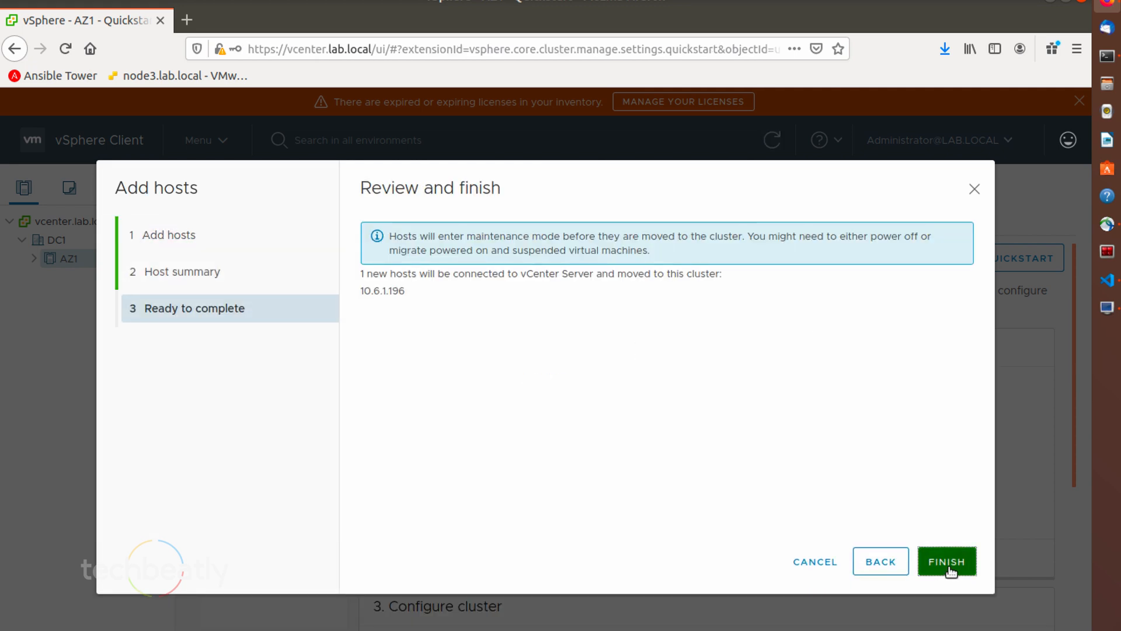
left_click(946, 561)
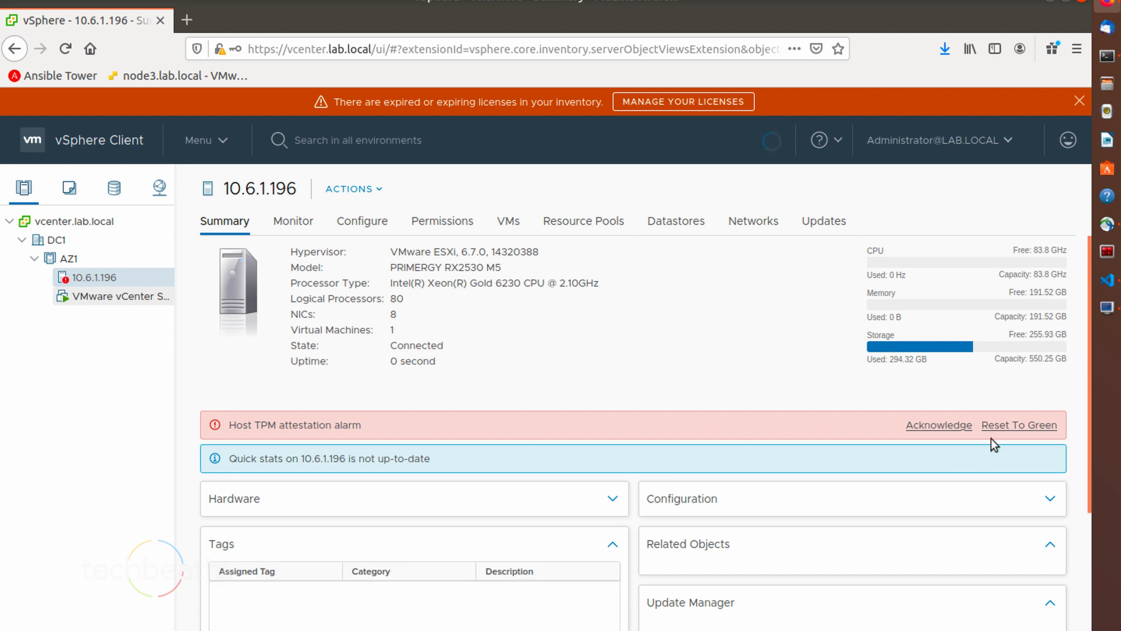
left_click(1019, 425)
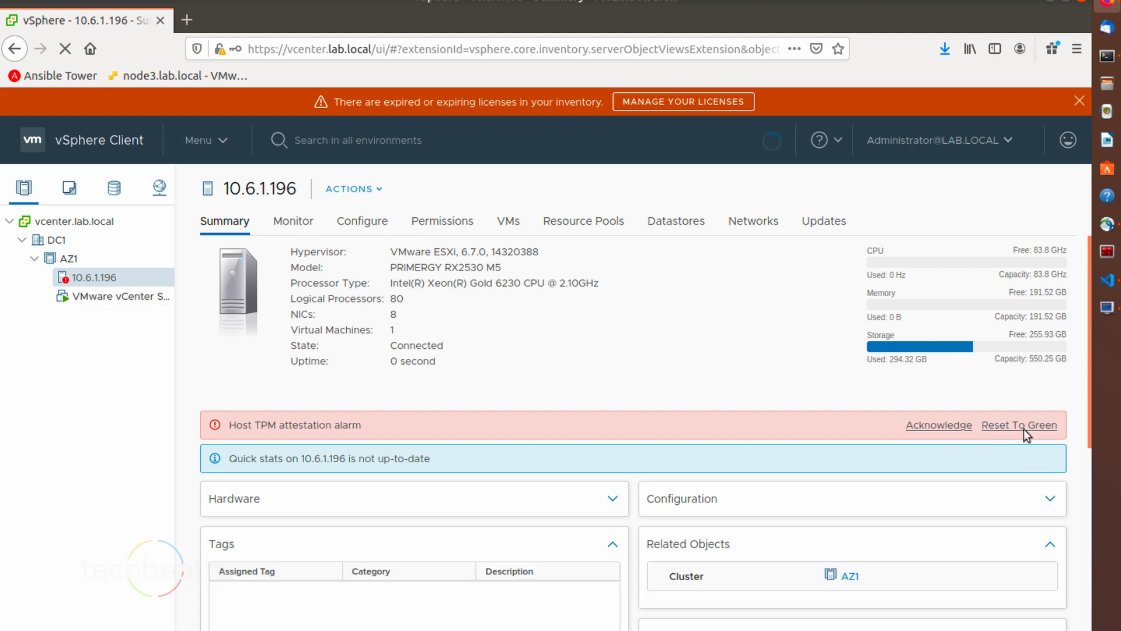
Step: Navigate to host 10.6.1.196's summary and list its virtual machines
left_click(1018, 424)
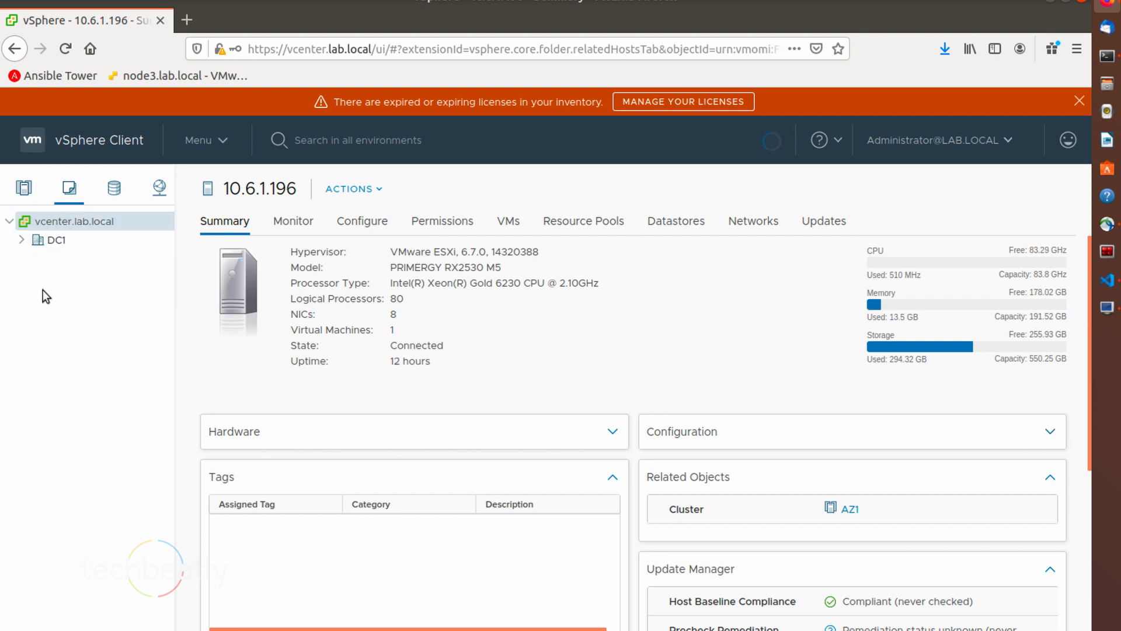
left_click(77, 221)
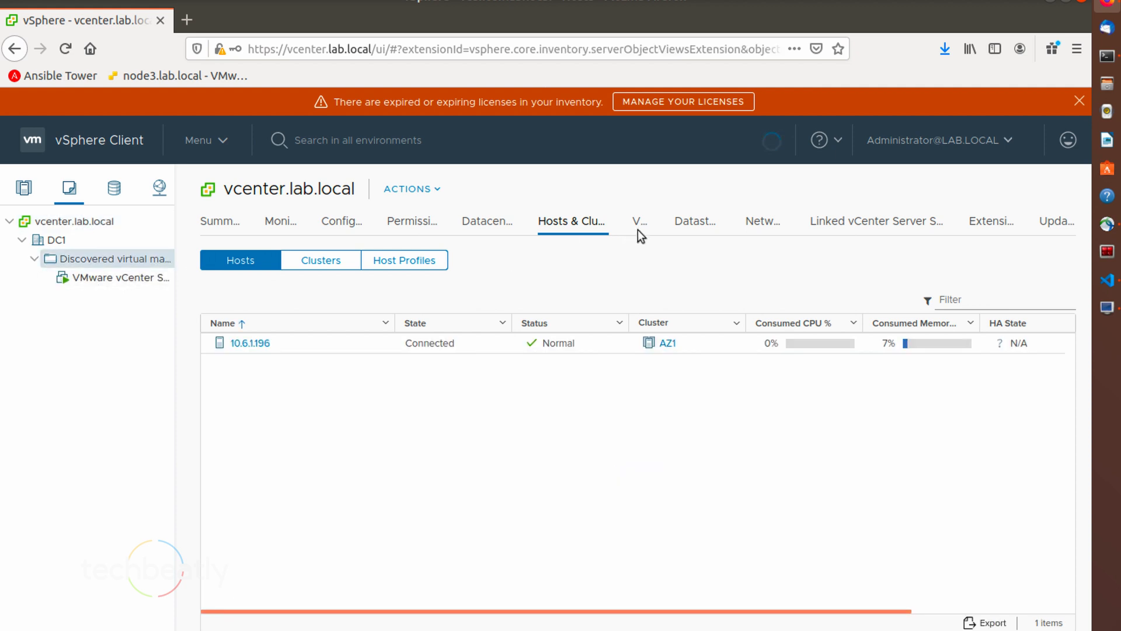
left_click(115, 259)
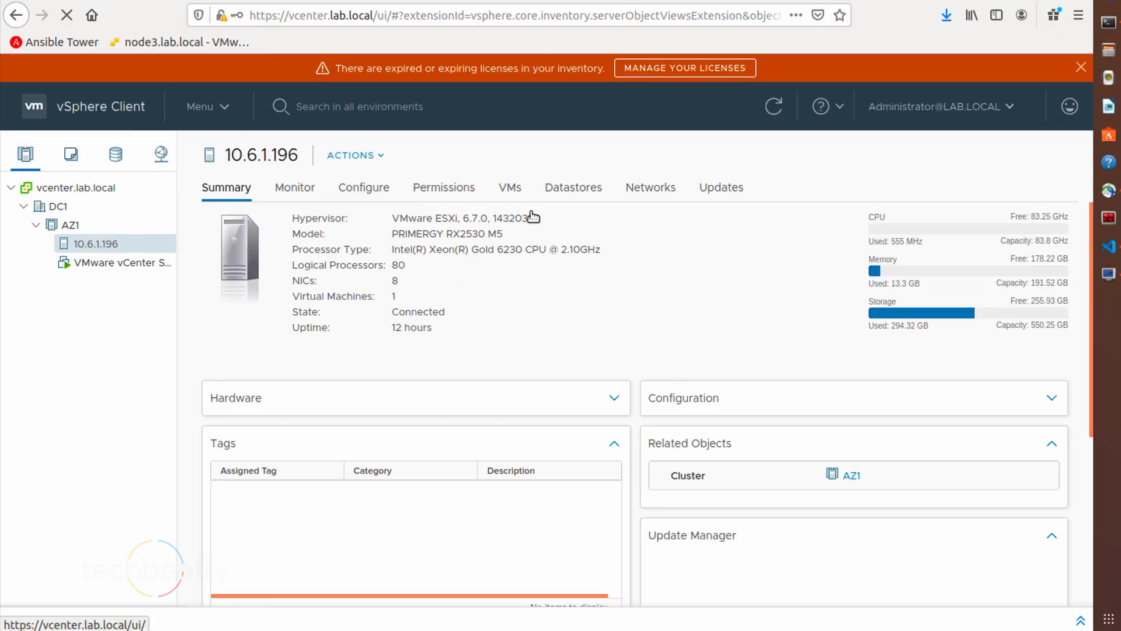
left_click(509, 188)
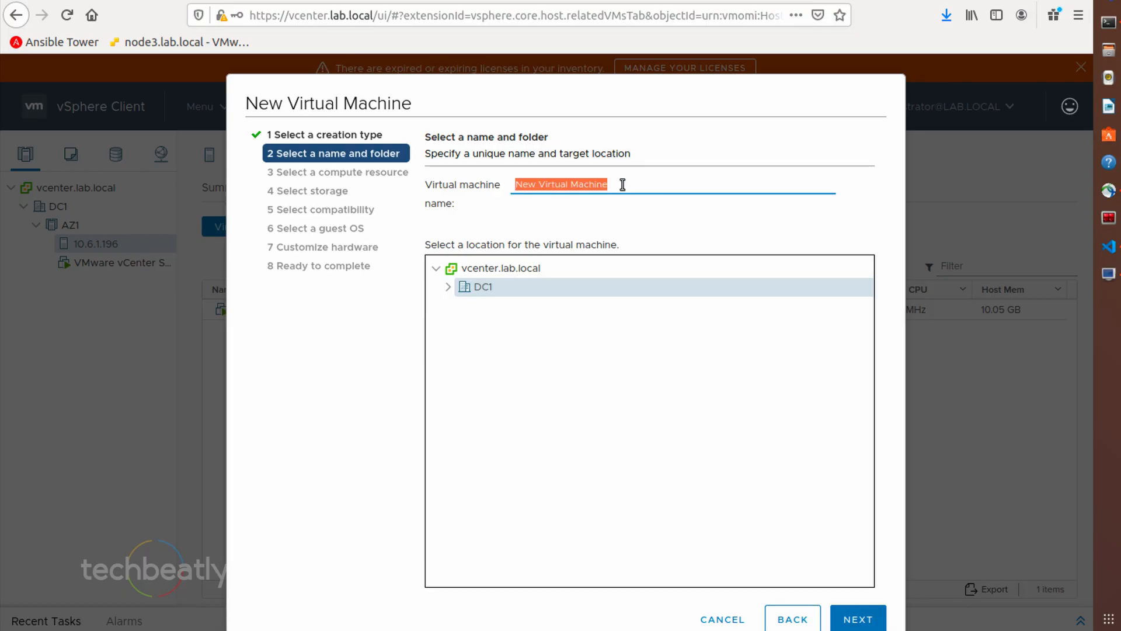
Step: Create TestVM on 10.6.1.196 with ESXi 6.7 compatibility, CentOS 7 guest, default hardware
left_click(857, 619)
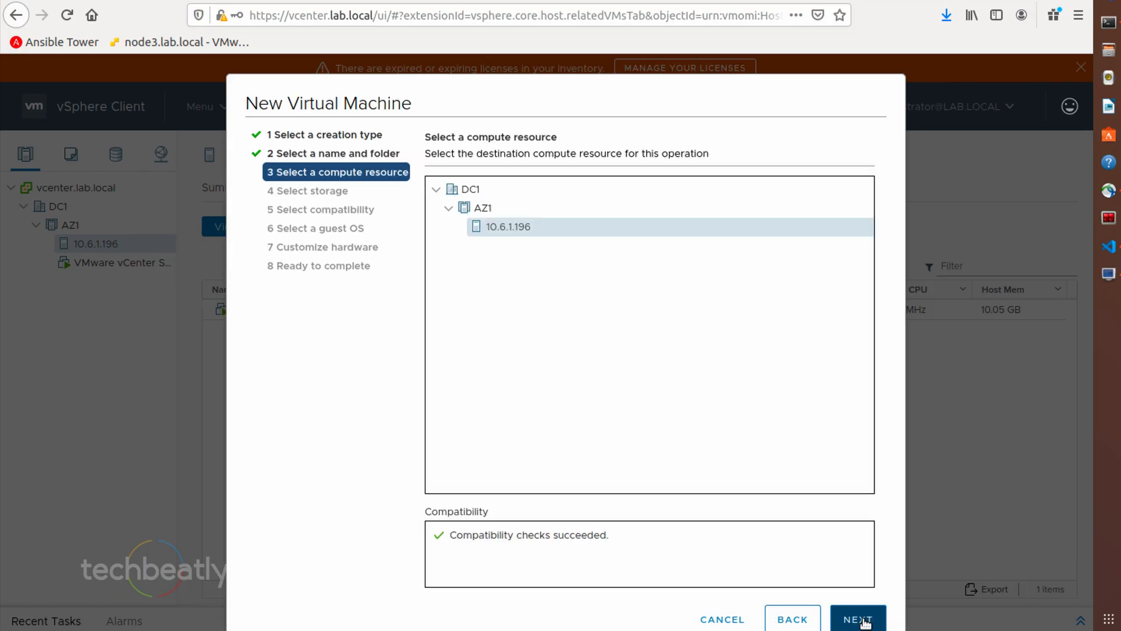
left_click(857, 619)
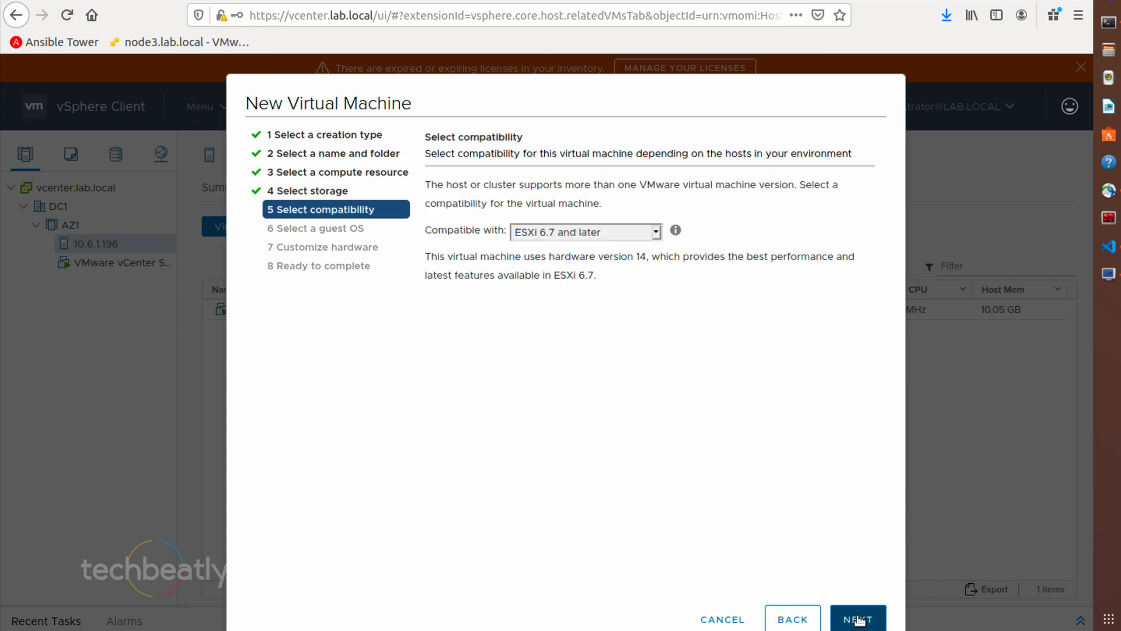
left_click(857, 619)
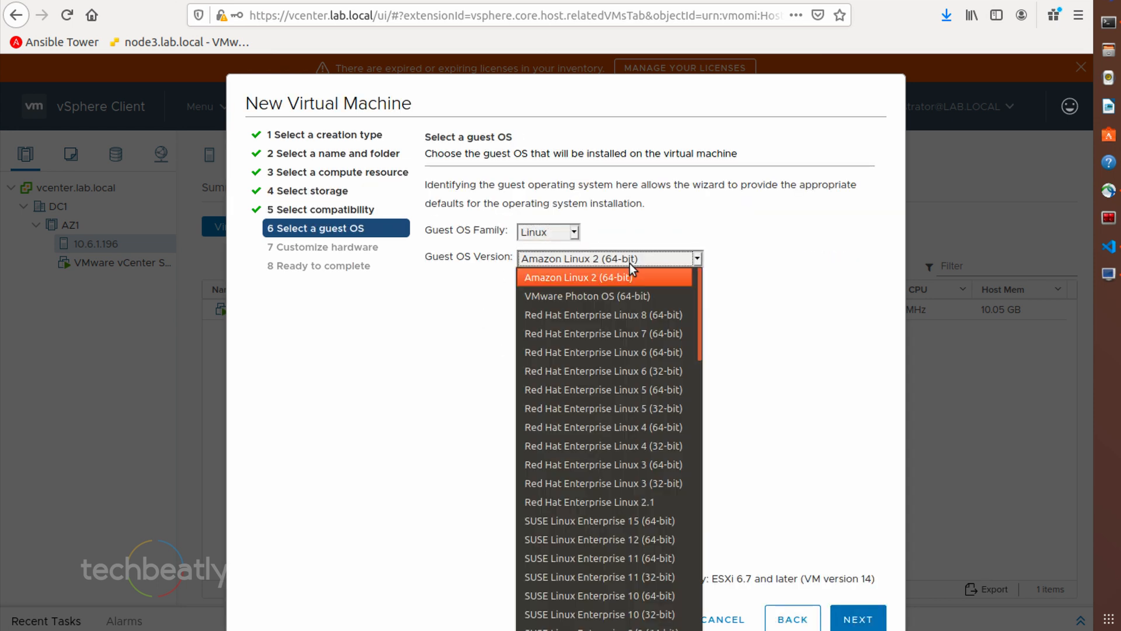
left_click(857, 618)
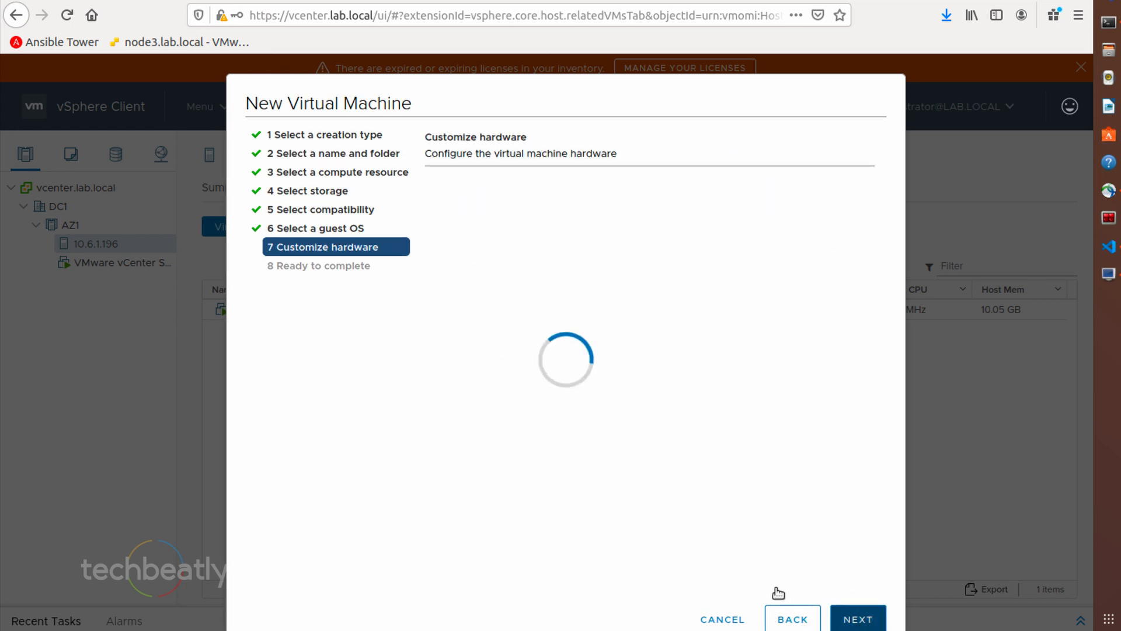
mouse_move(766, 474)
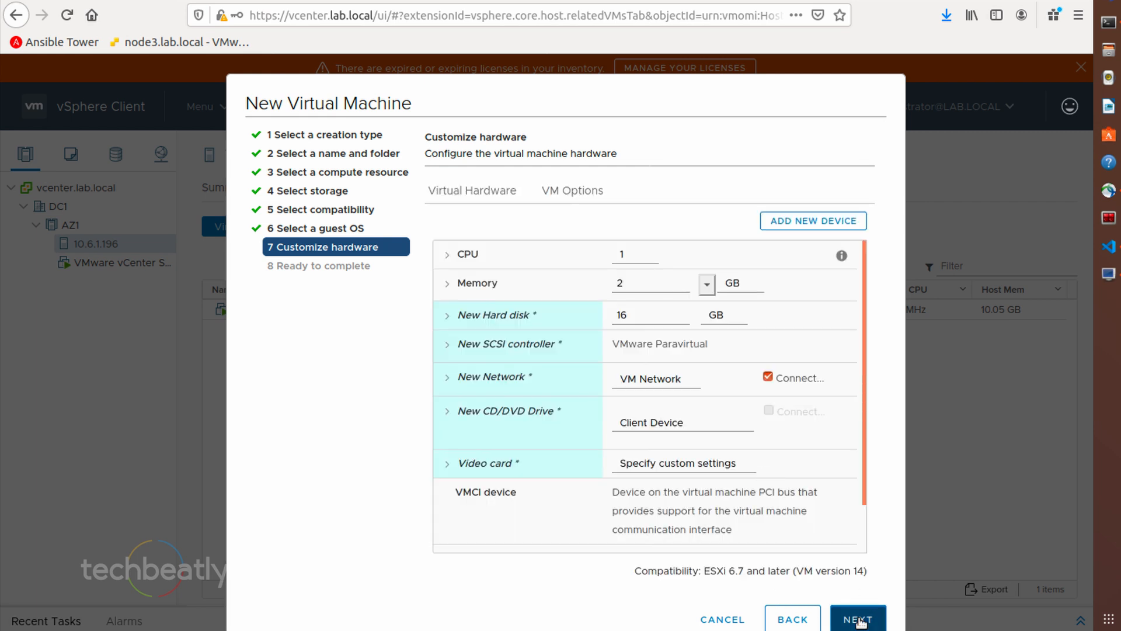
left_click(857, 618)
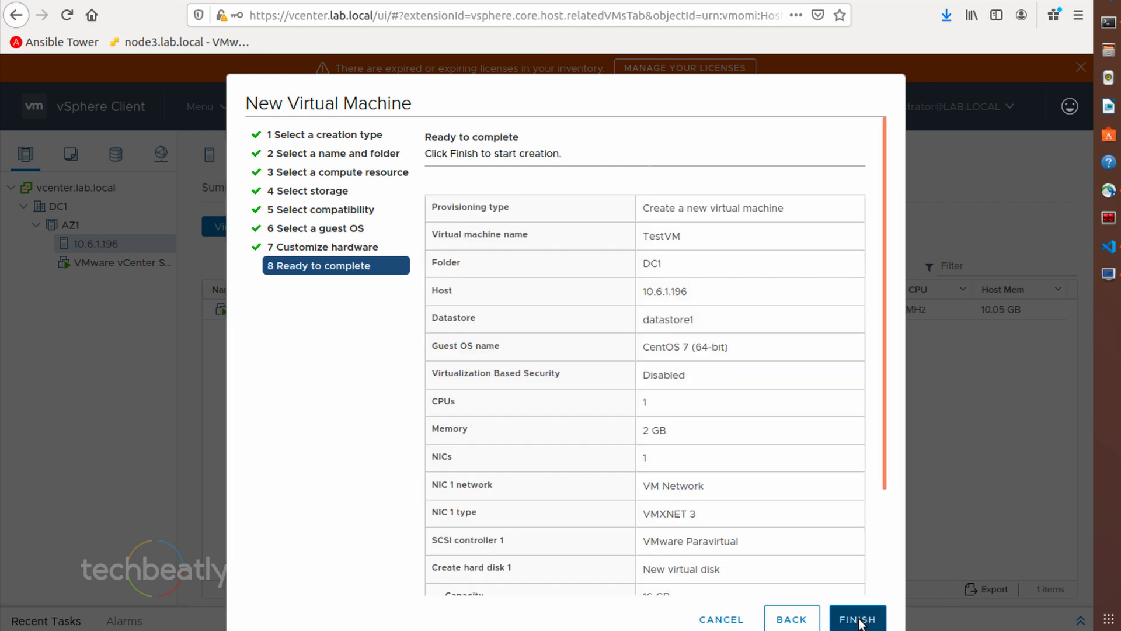
left_click(857, 618)
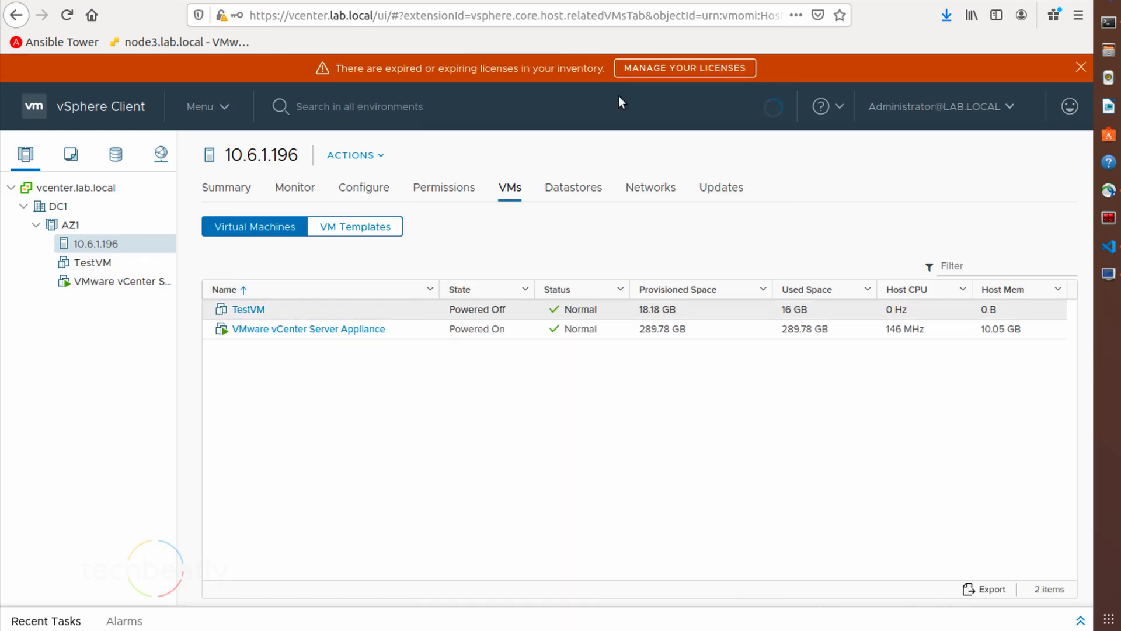
Step: Show TestVM's summary, then dismiss the Launch Console dialog
left_click(248, 309)
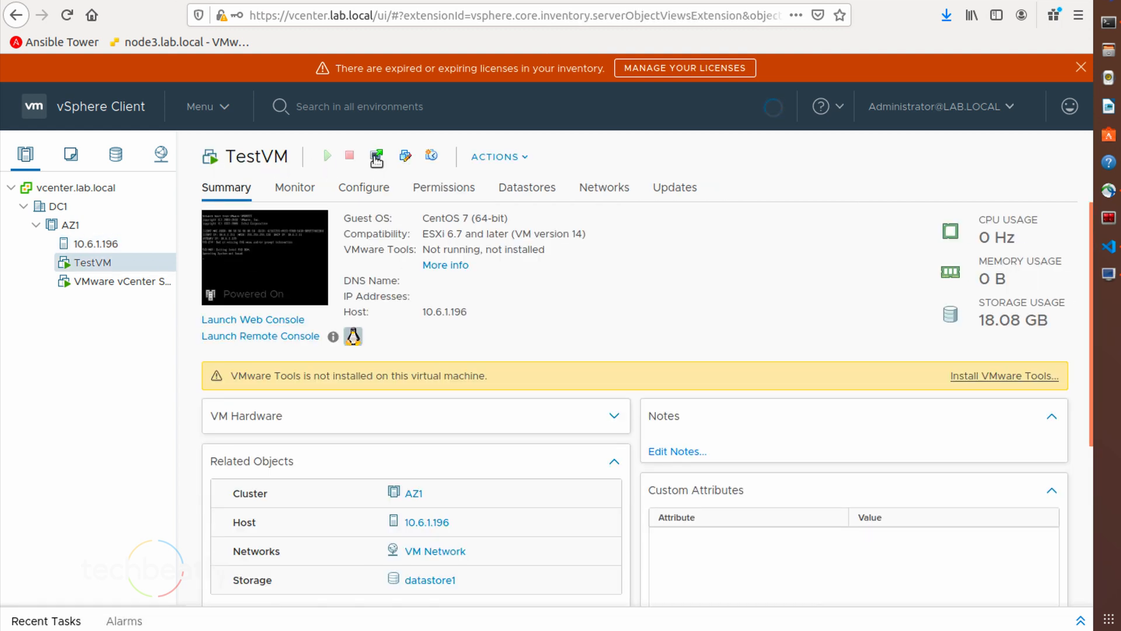
left_click(376, 156)
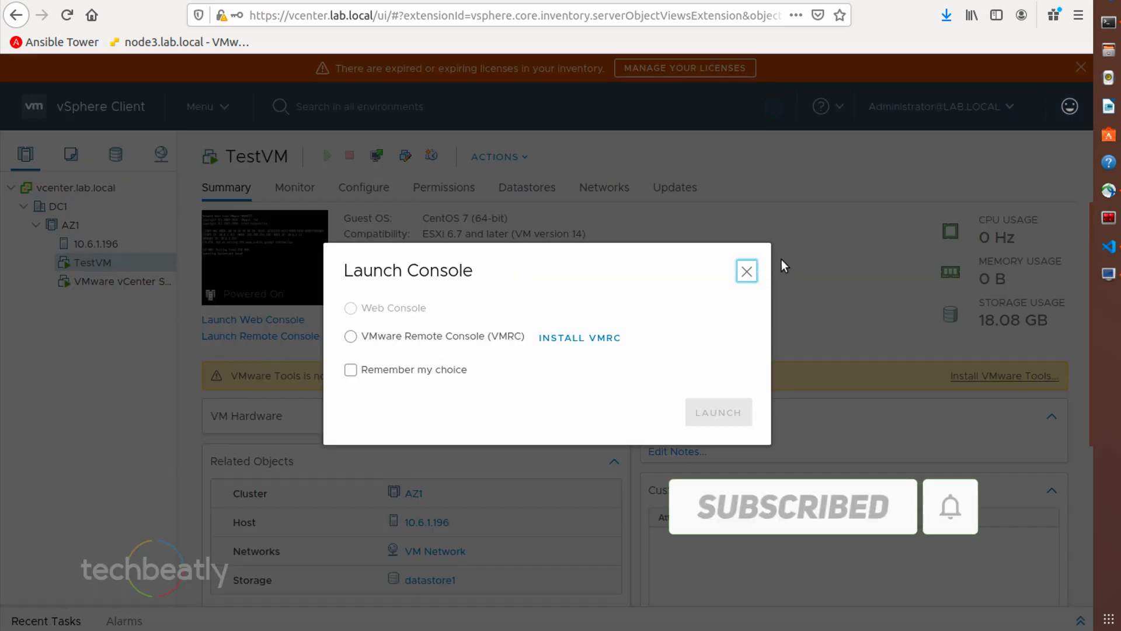
left_click(746, 271)
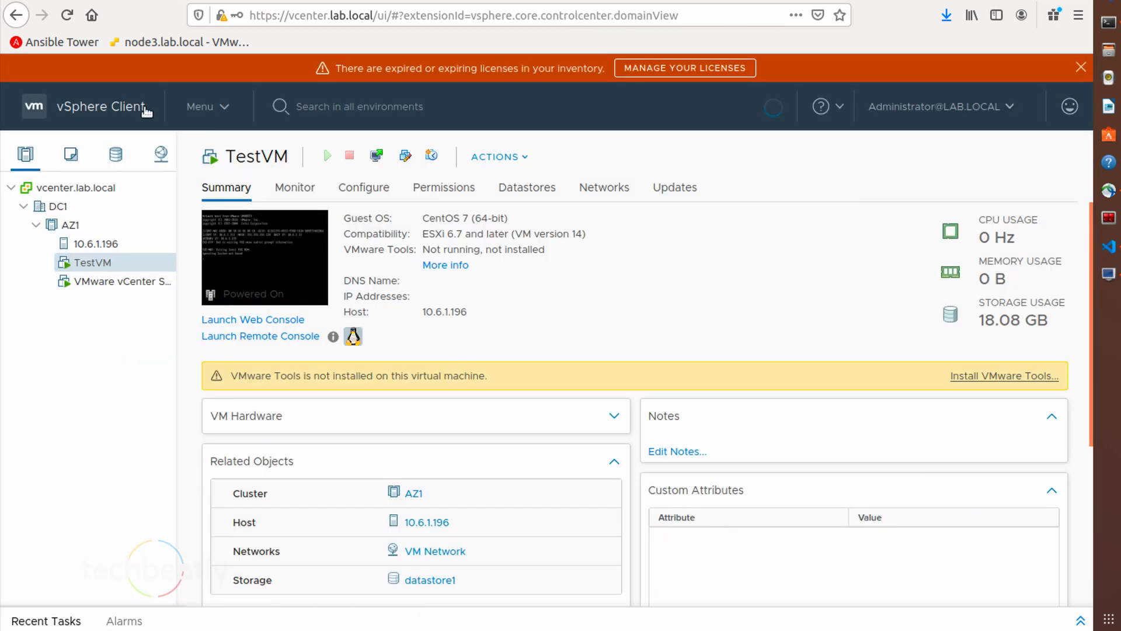